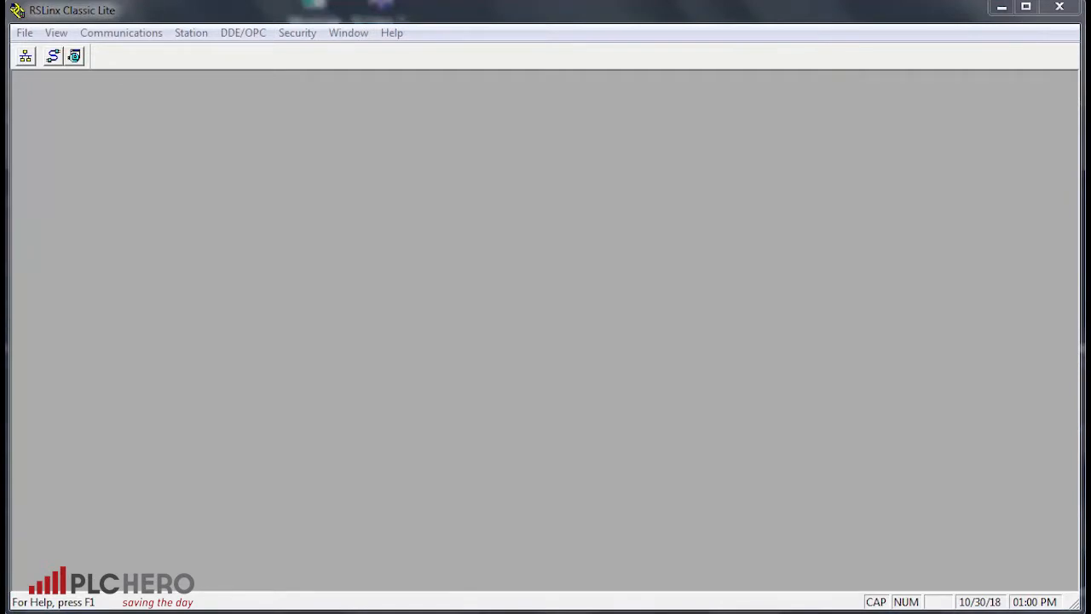
mouse_move(26, 56)
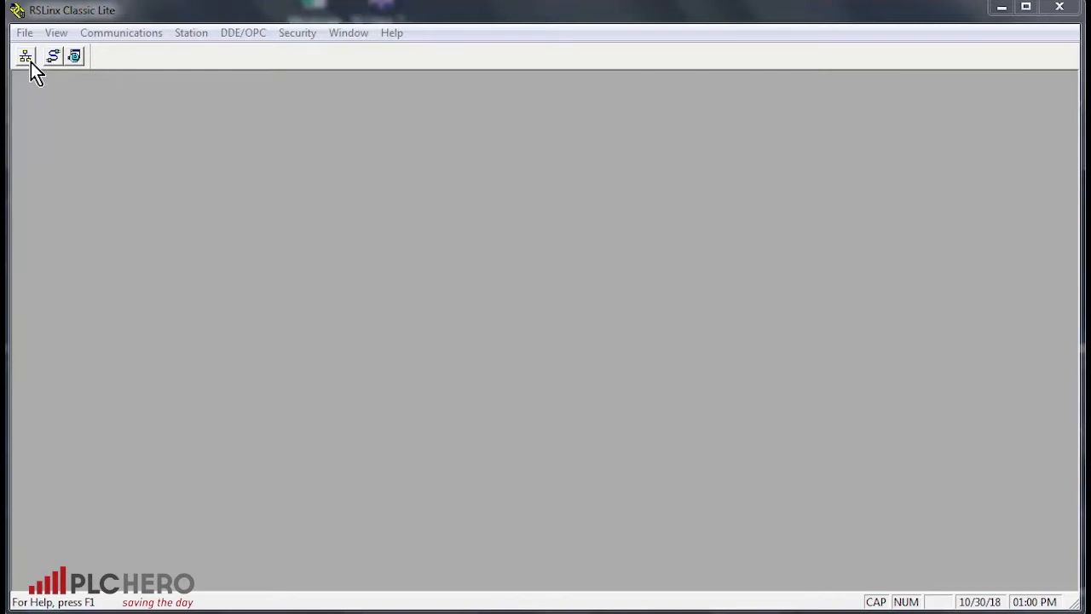
- Browse the Linx Gateways, Ethernet network in the RSWho window
click(25, 57)
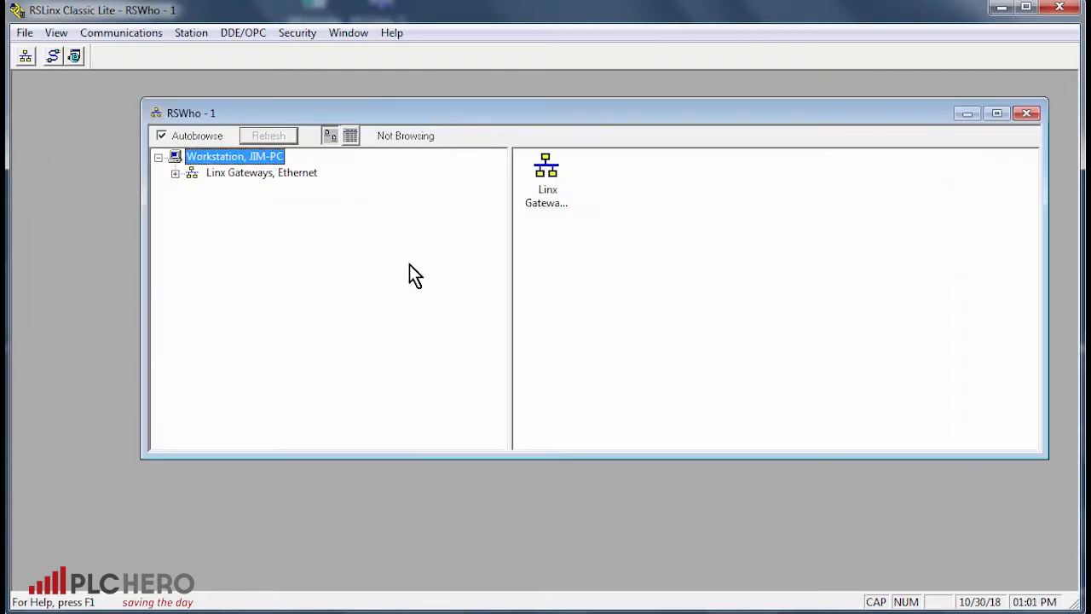
mouse_move(250, 265)
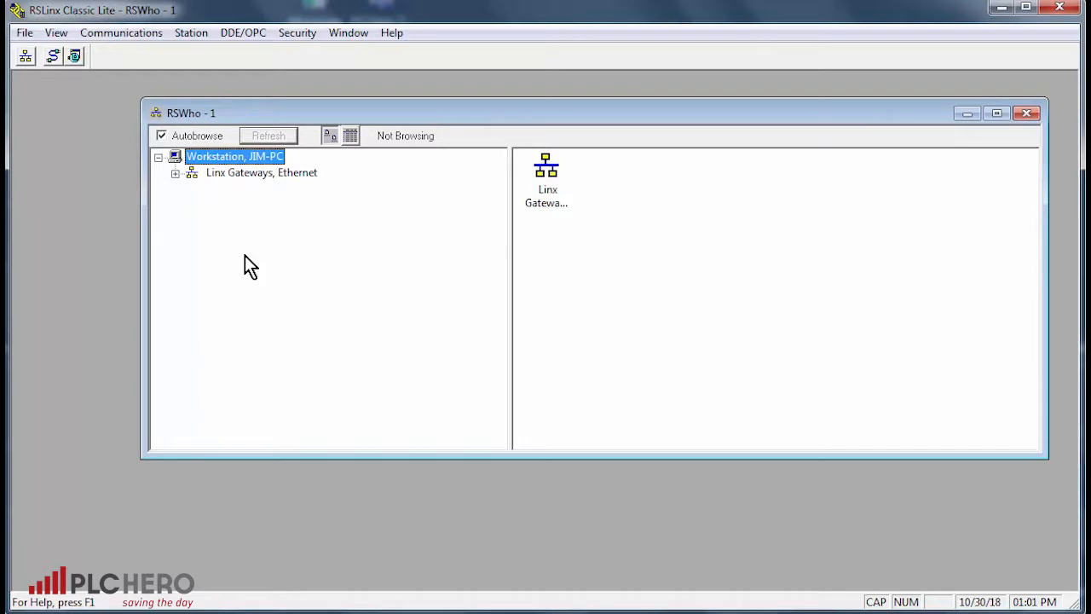
mouse_move(906, 8)
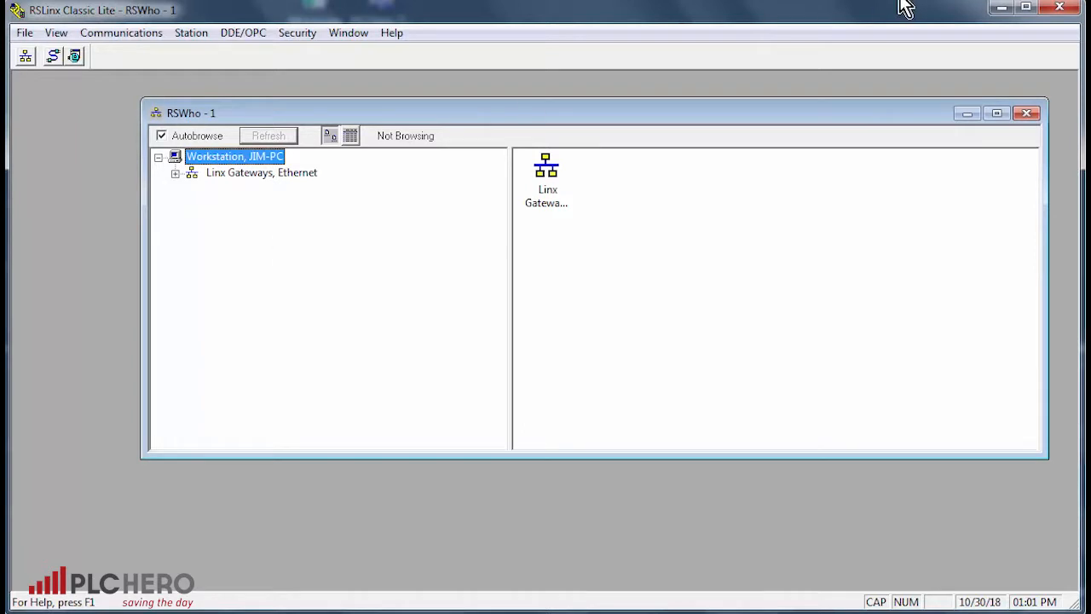
mouse_move(622, 341)
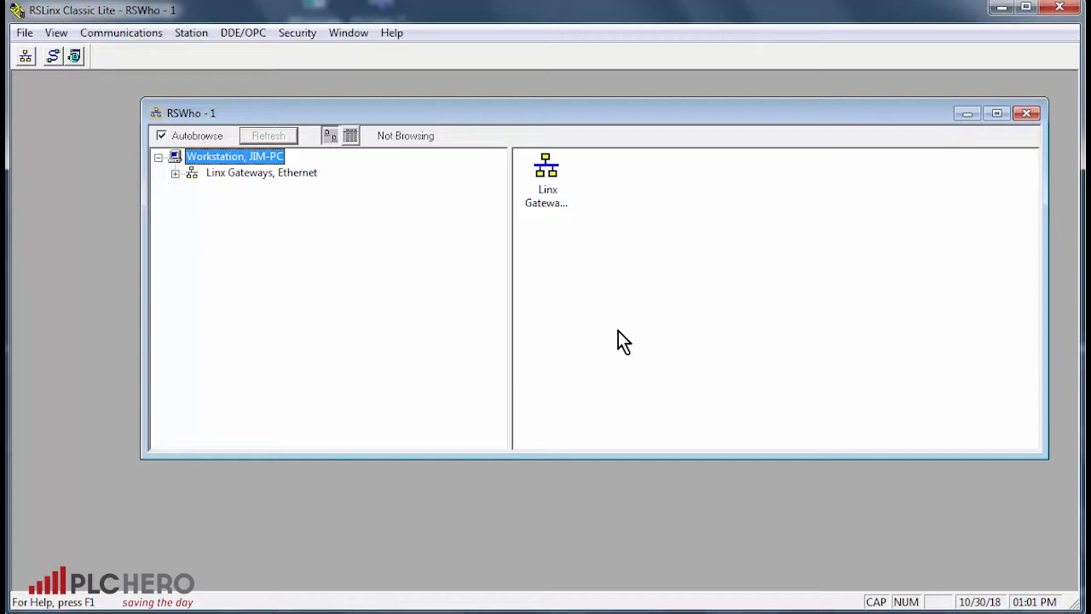
mouse_move(622, 333)
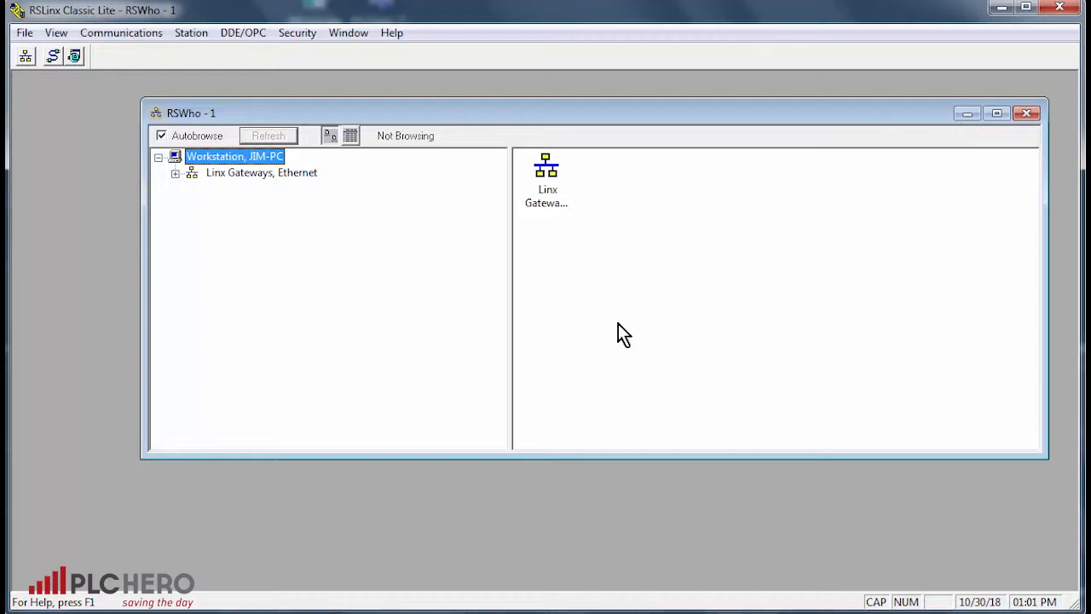
mouse_move(229, 190)
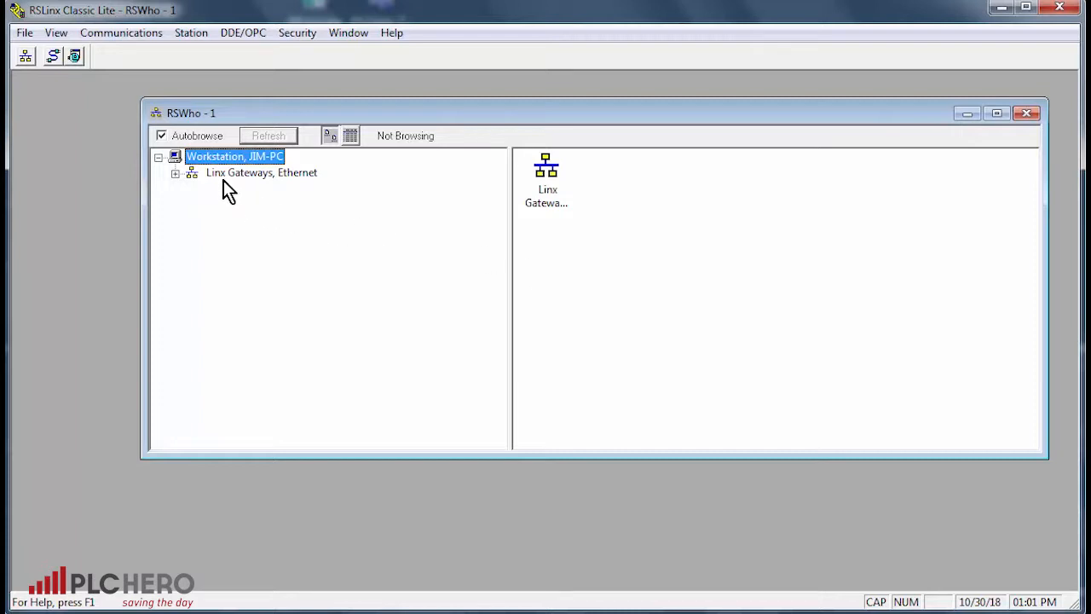
mouse_move(214, 186)
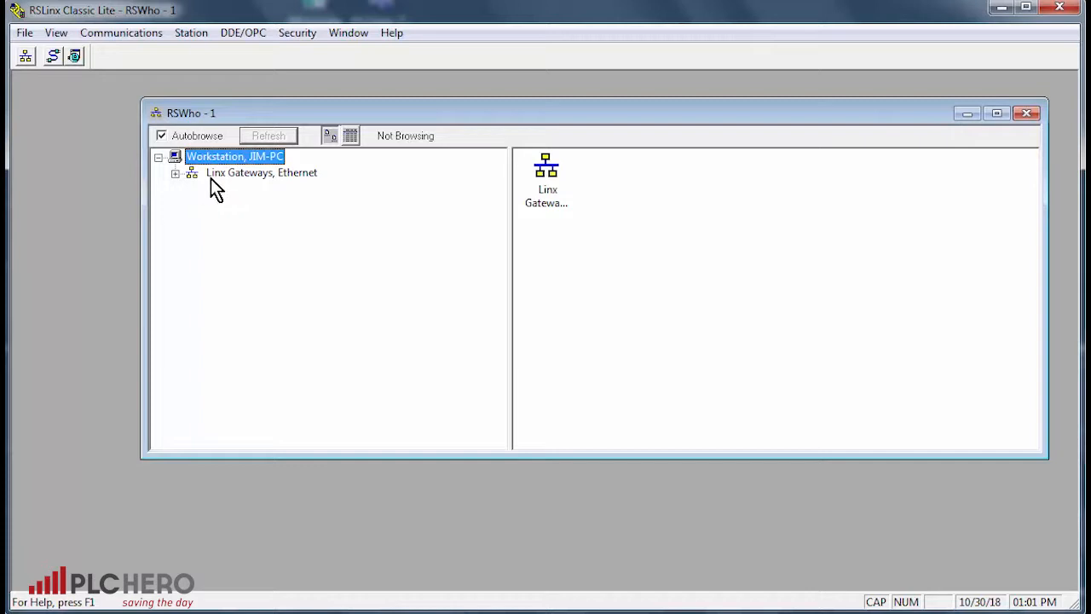
click(263, 172)
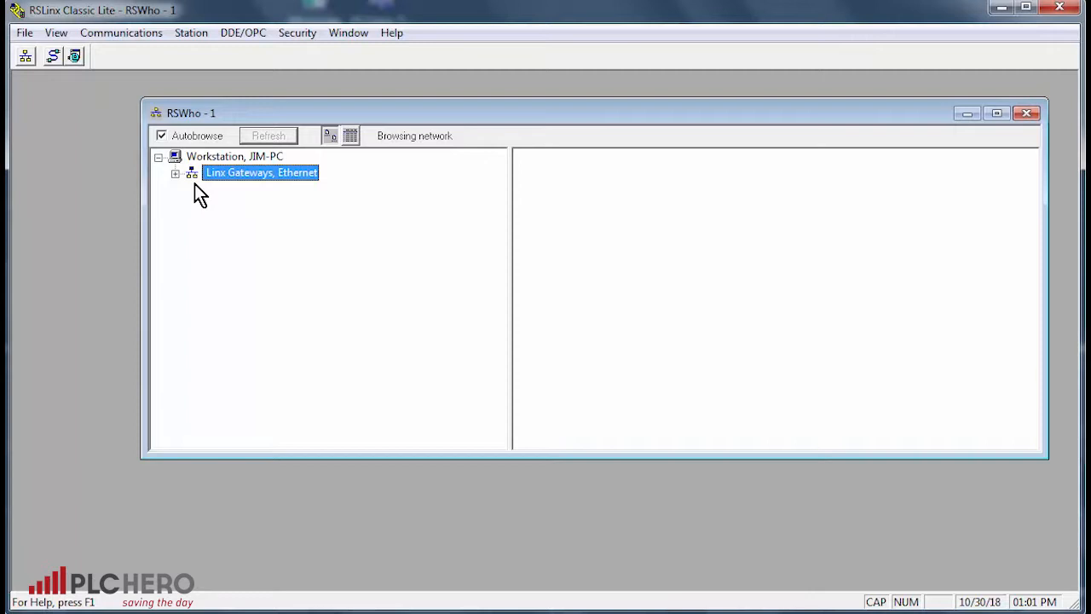
mouse_move(53, 56)
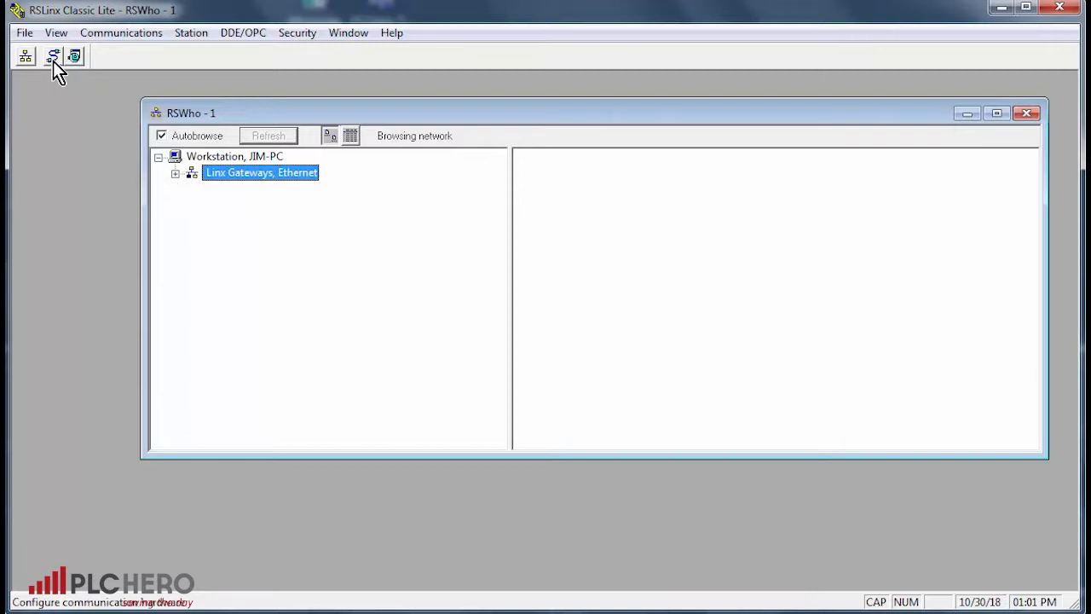
mouse_move(53, 56)
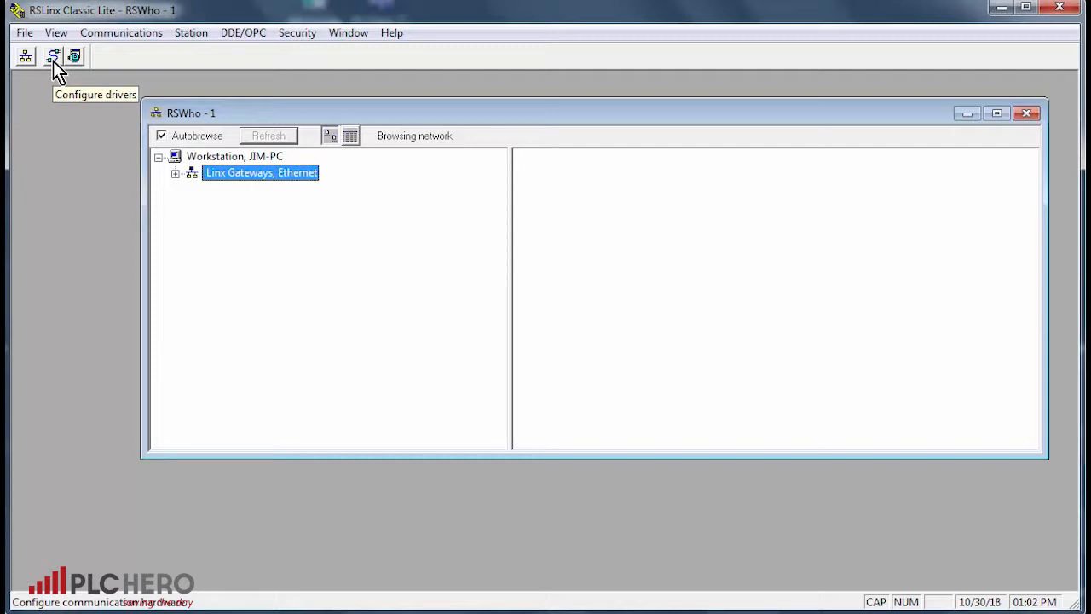
- Bring up the Configure Drivers window, currently empty
click(52, 57)
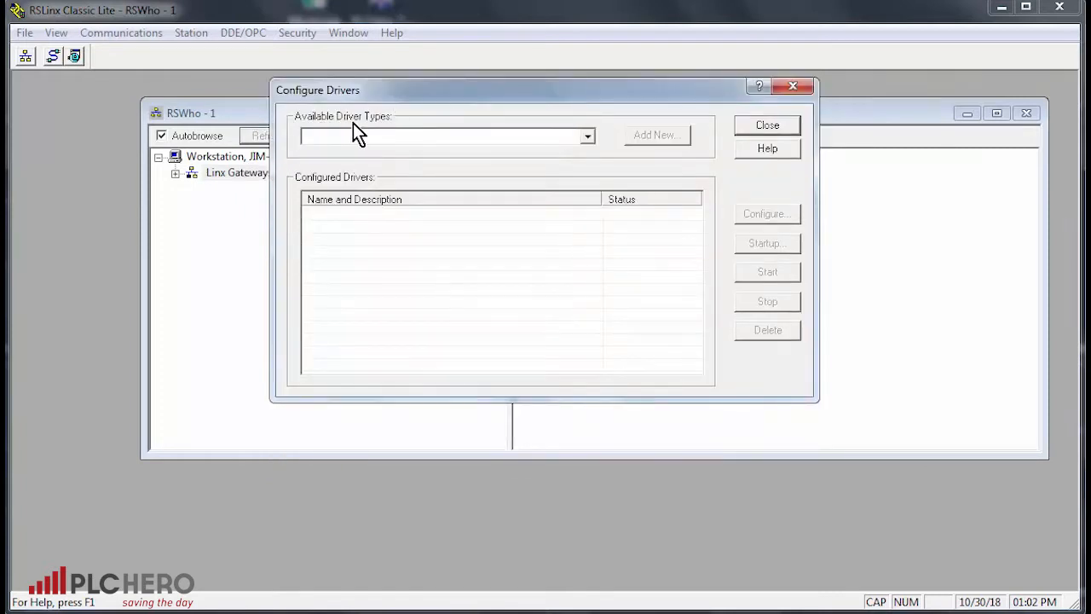
mouse_move(586, 137)
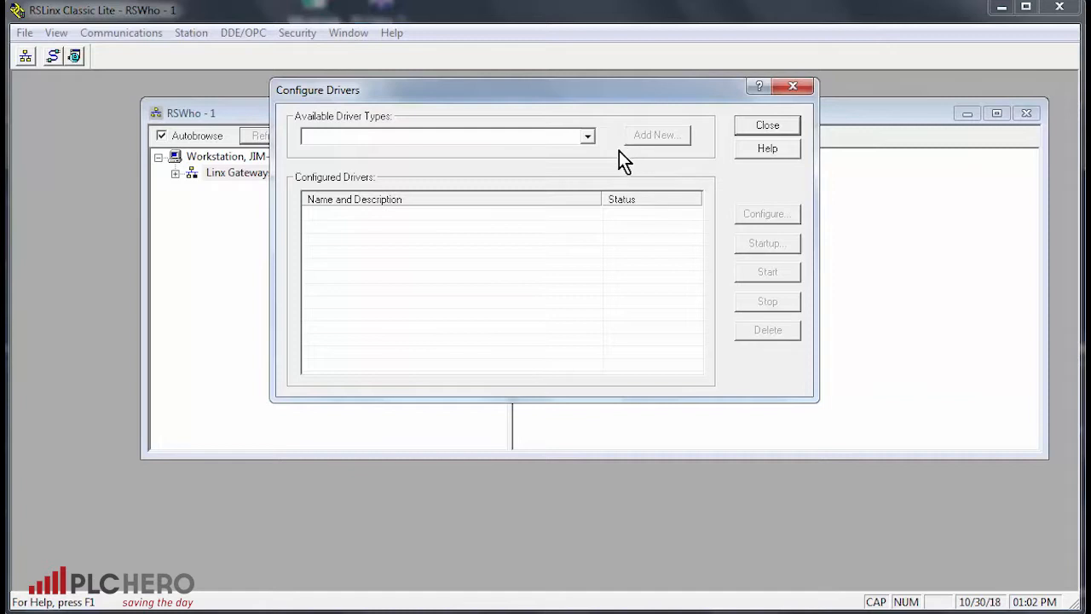
mouse_move(764, 133)
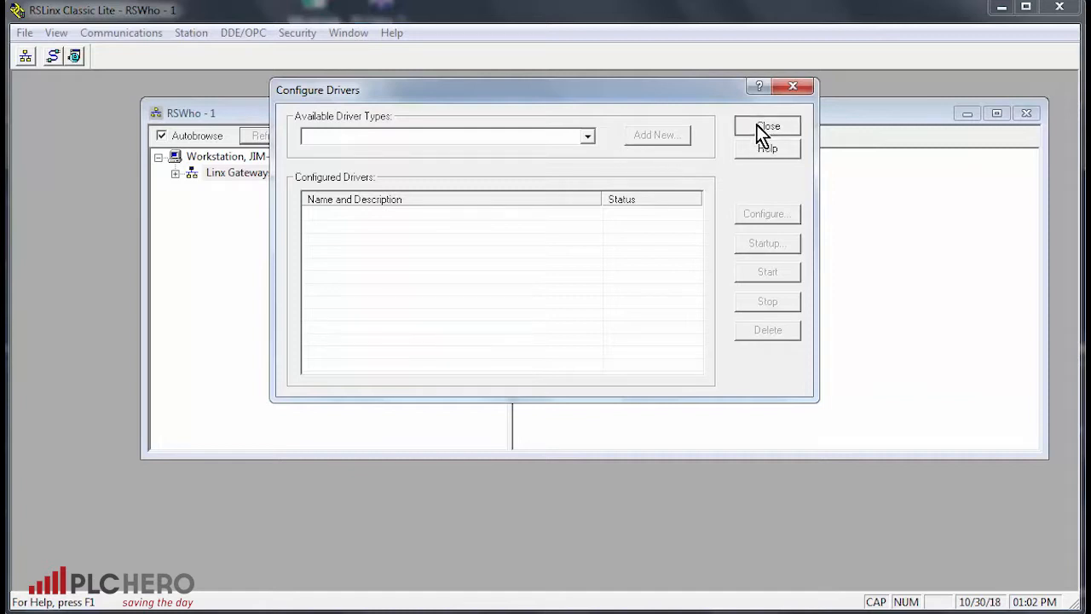
click(767, 126)
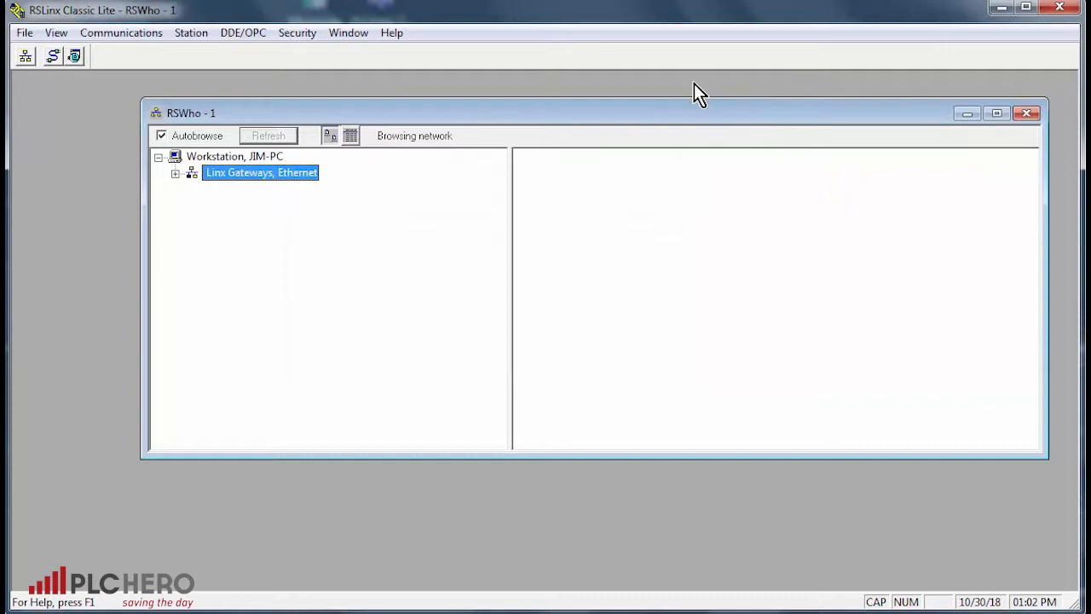
mouse_move(121, 32)
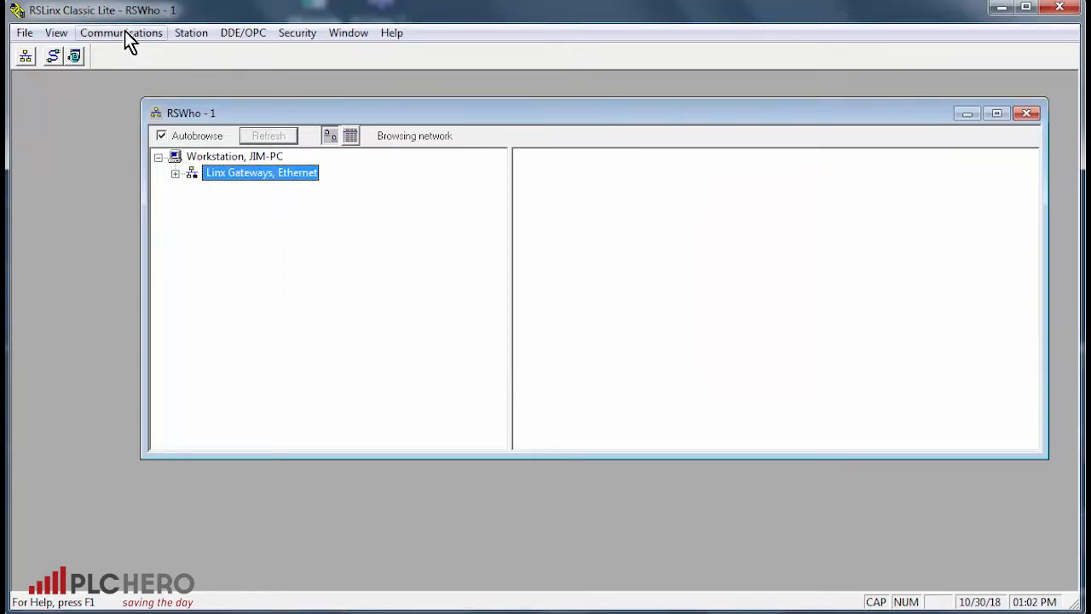
click(121, 33)
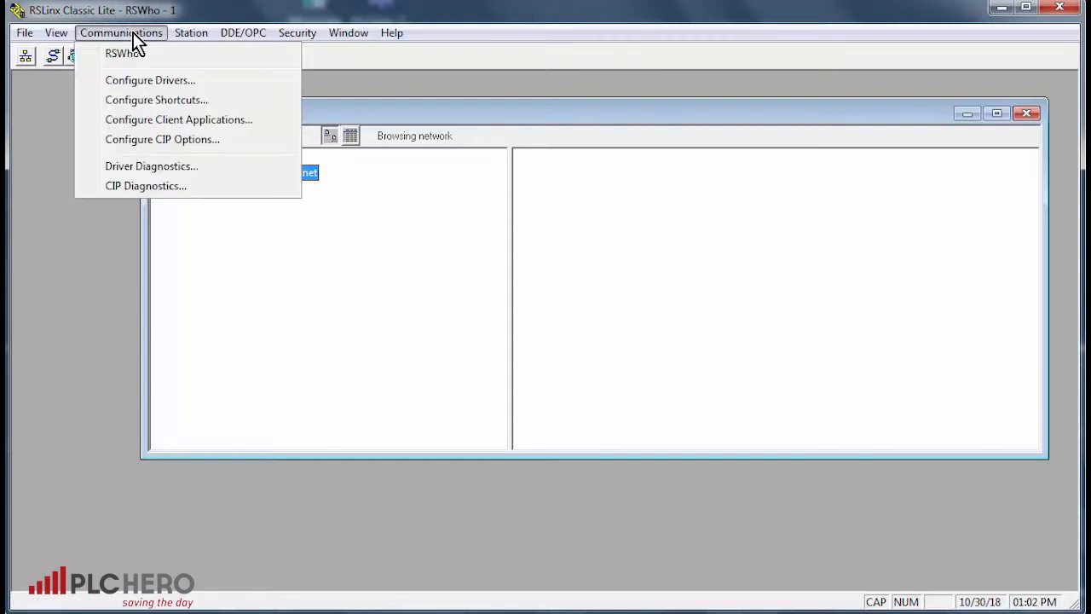
mouse_move(150, 80)
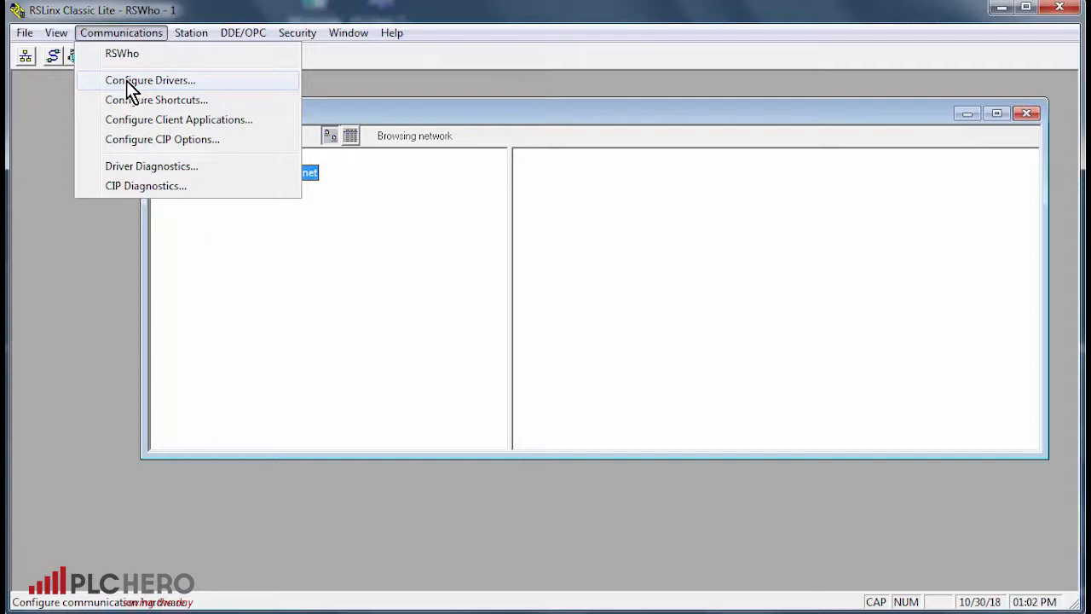
click(150, 81)
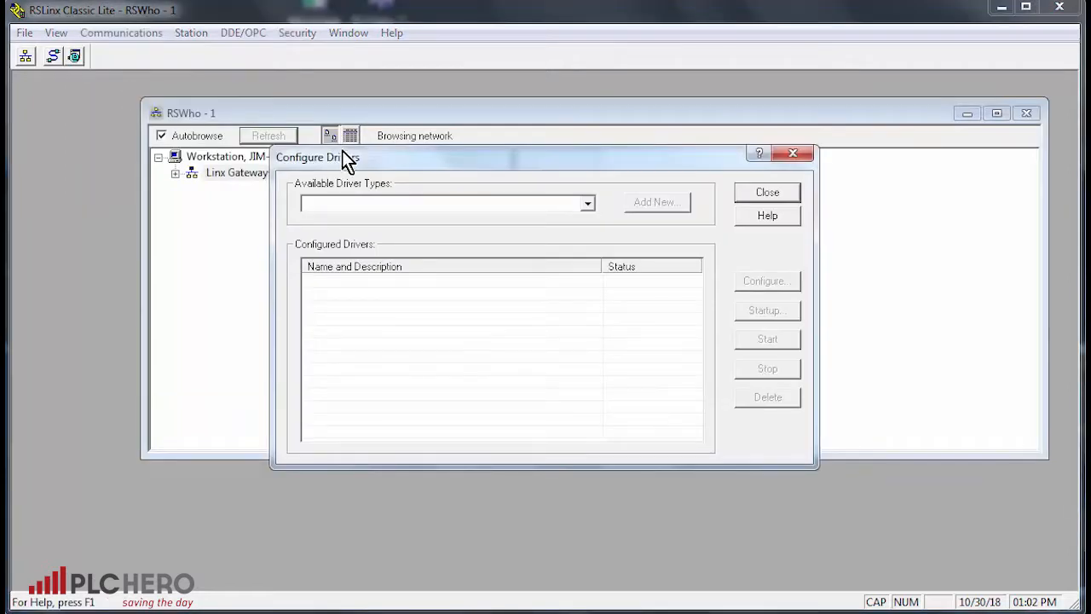
drag(341, 157, 498, 88)
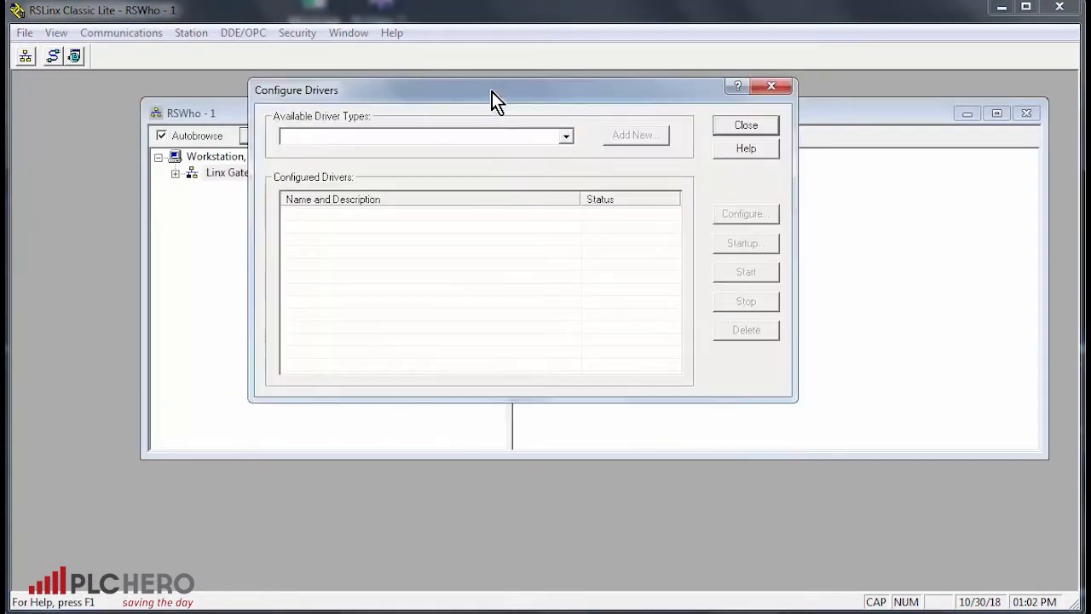
mouse_move(883, 315)
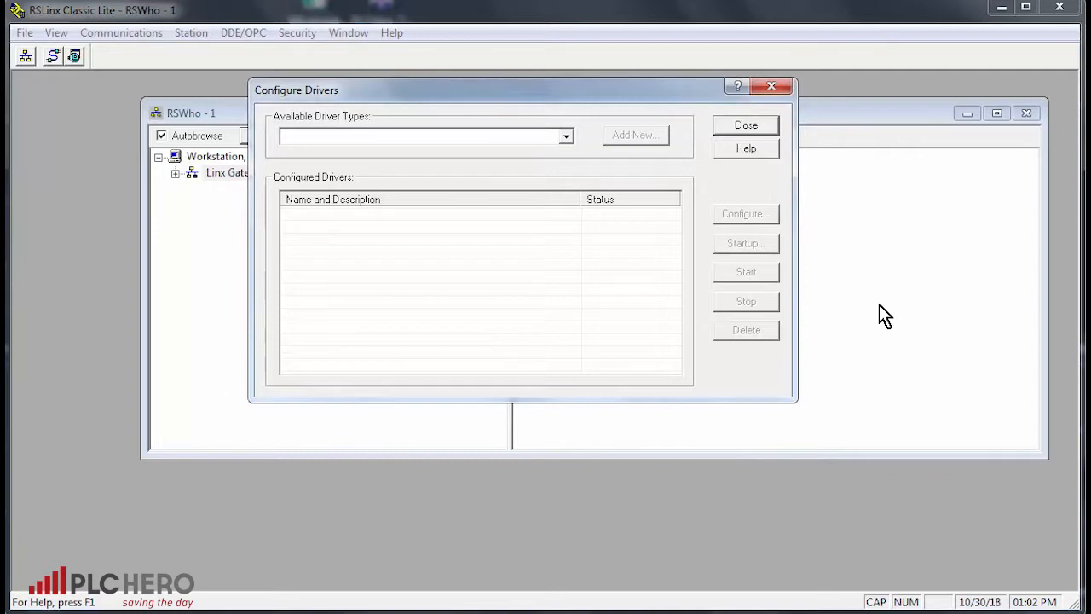
mouse_move(566, 153)
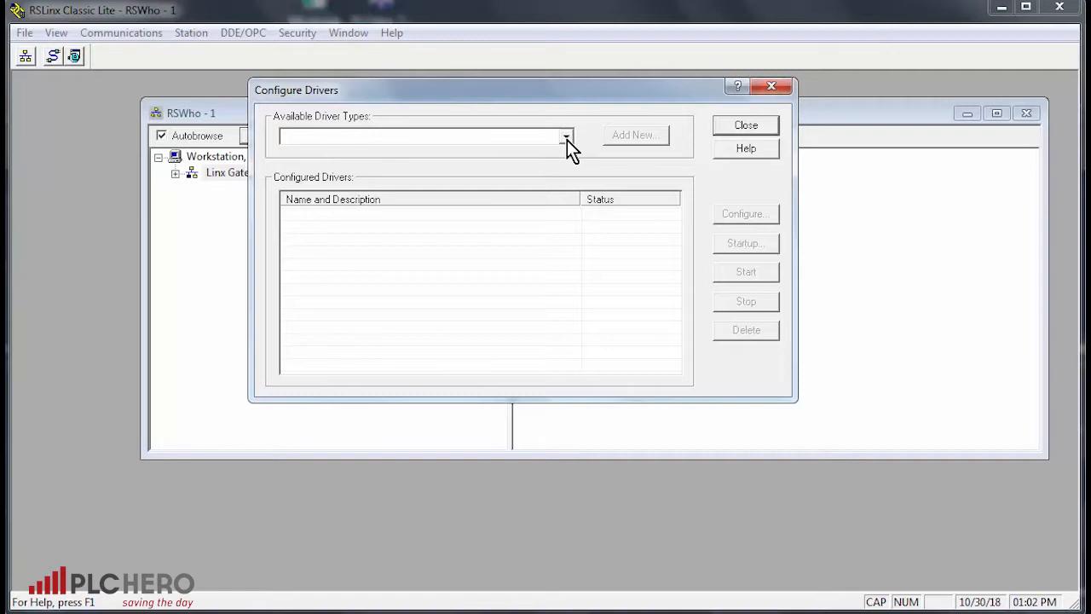
- Choose SLC 500 (DH485) Emulator driver from the available driver types
click(566, 136)
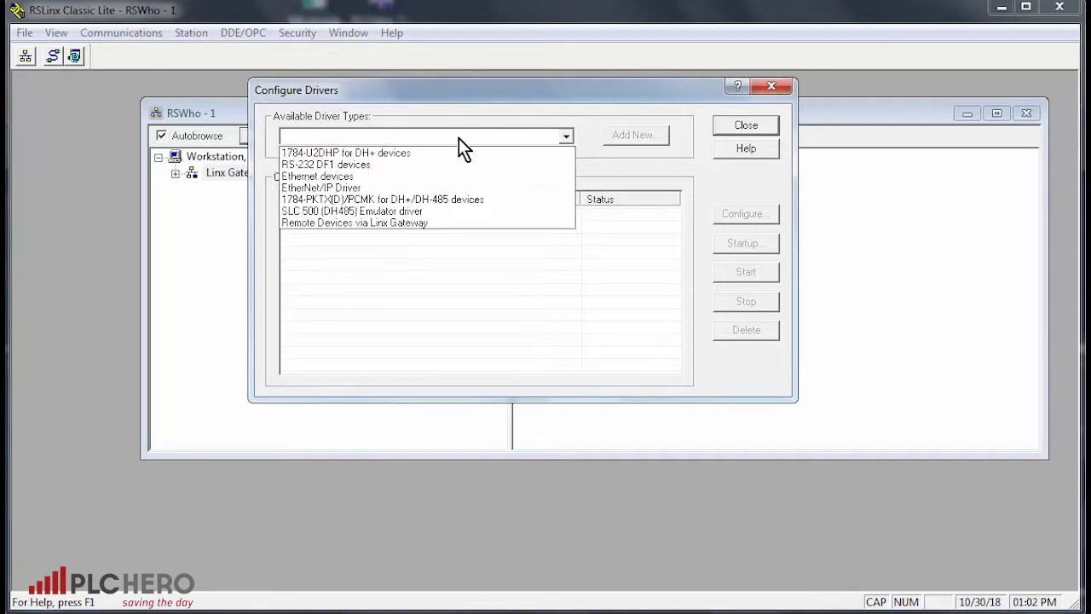
click(350, 211)
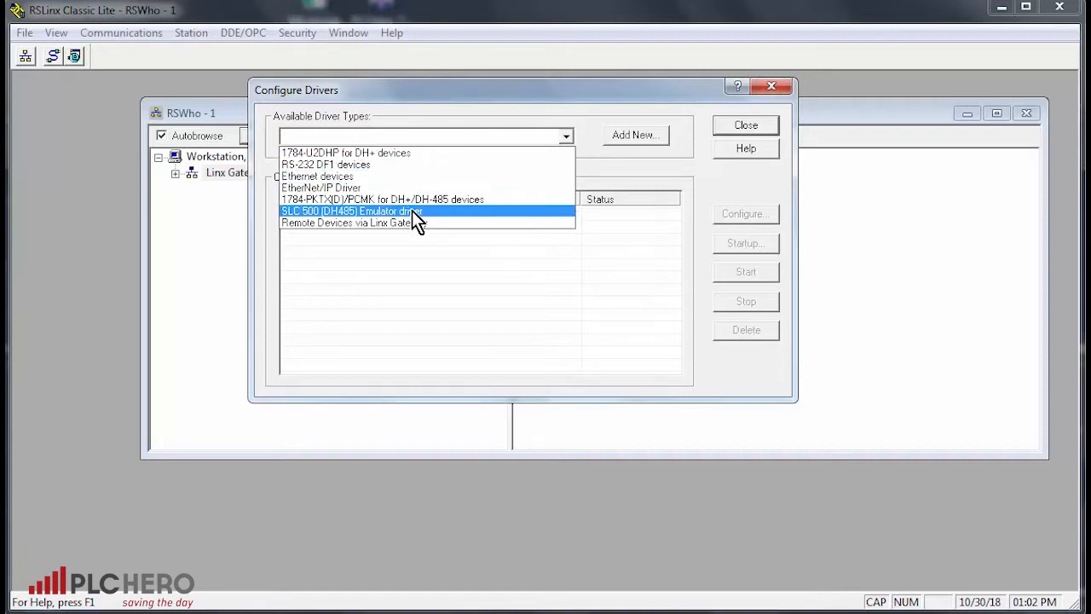
click(350, 211)
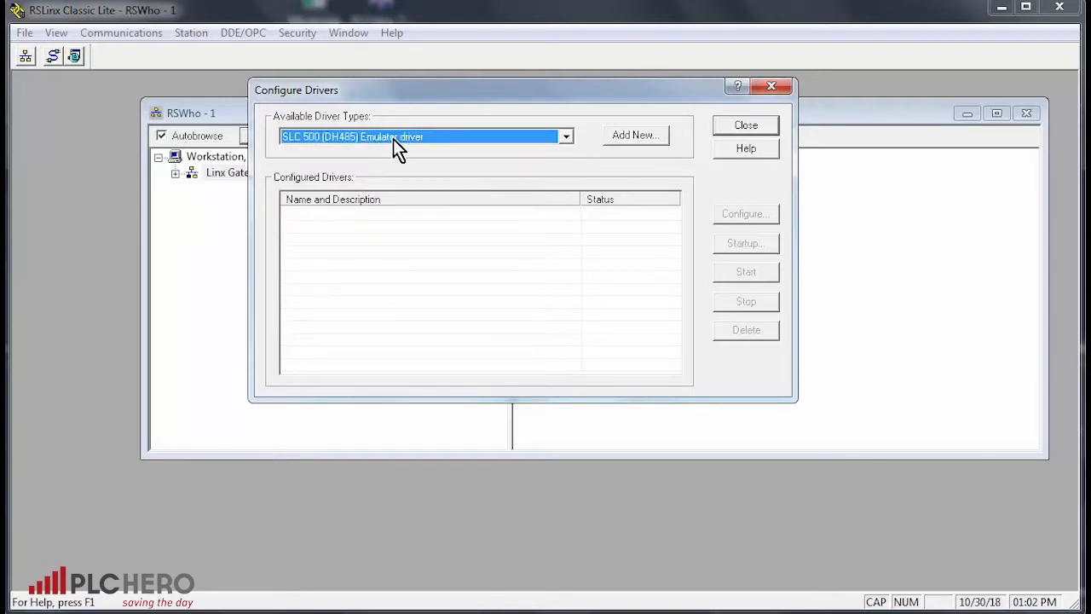
mouse_move(578, 157)
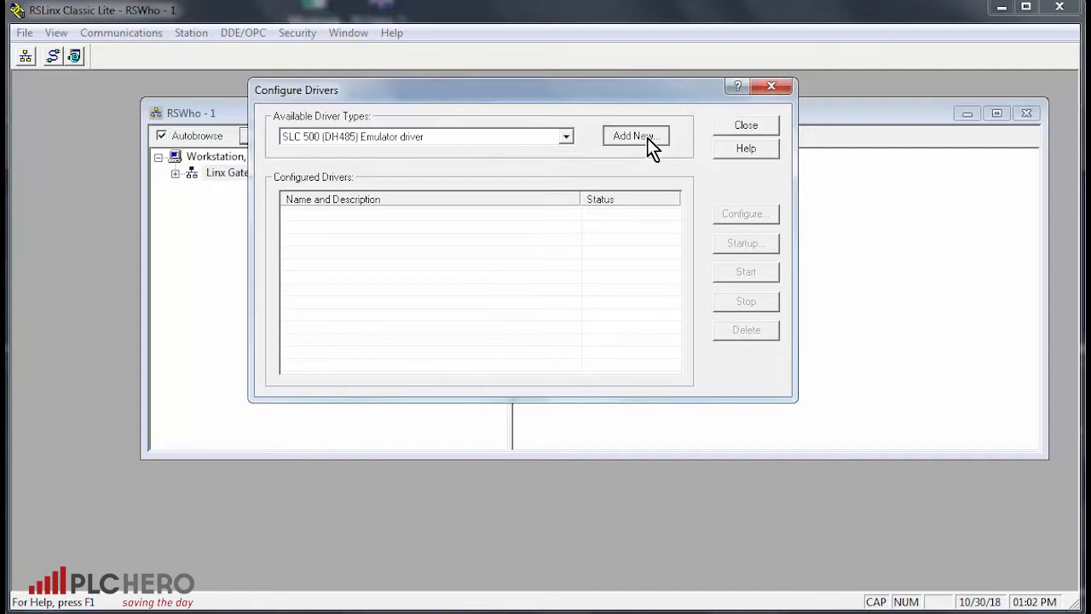
- Add a new driver of the chosen type, proposed name EMU500-1
click(636, 137)
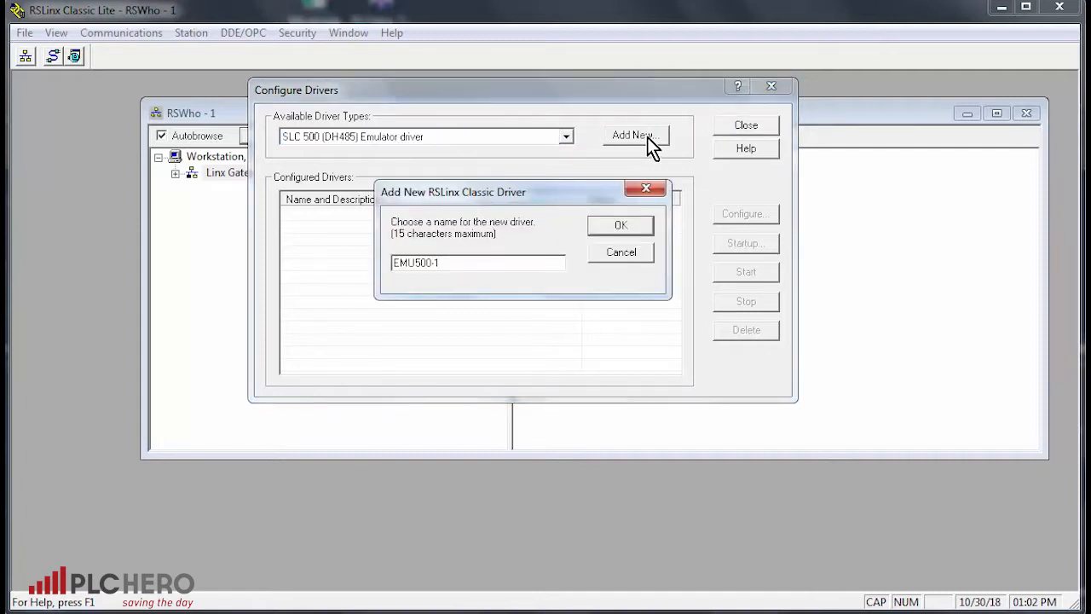
mouse_move(904, 249)
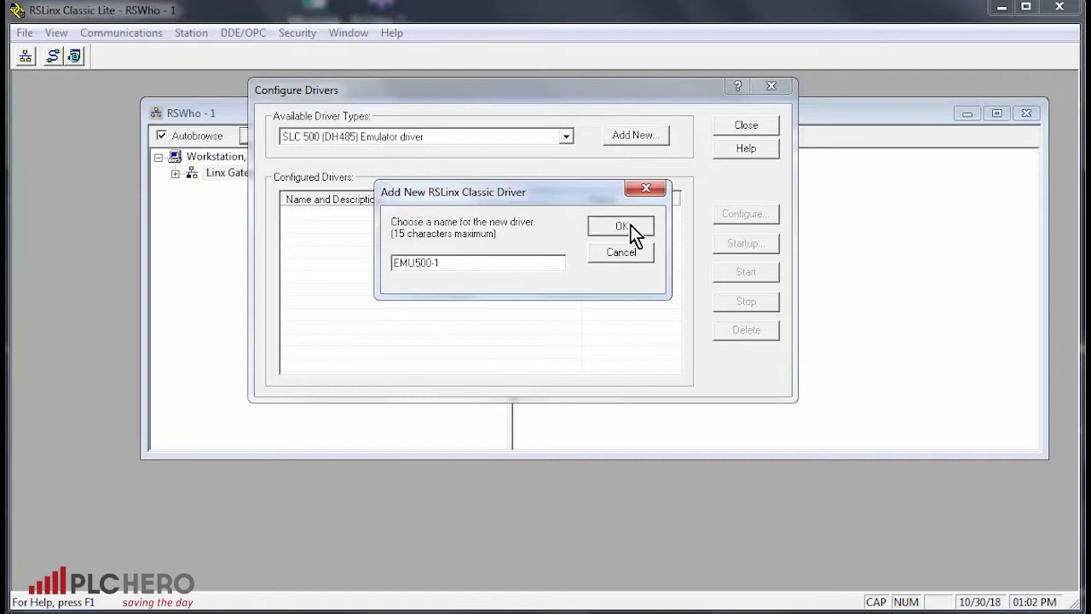
- Accept the name EMU500-1 and set station 00 named MY STATION
click(620, 225)
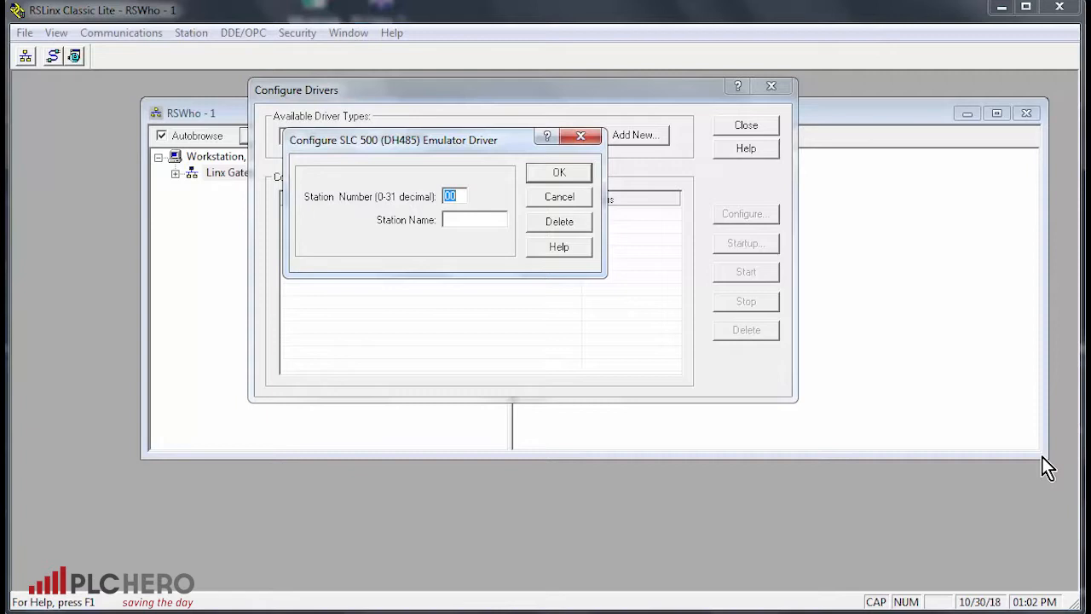
mouse_move(459, 225)
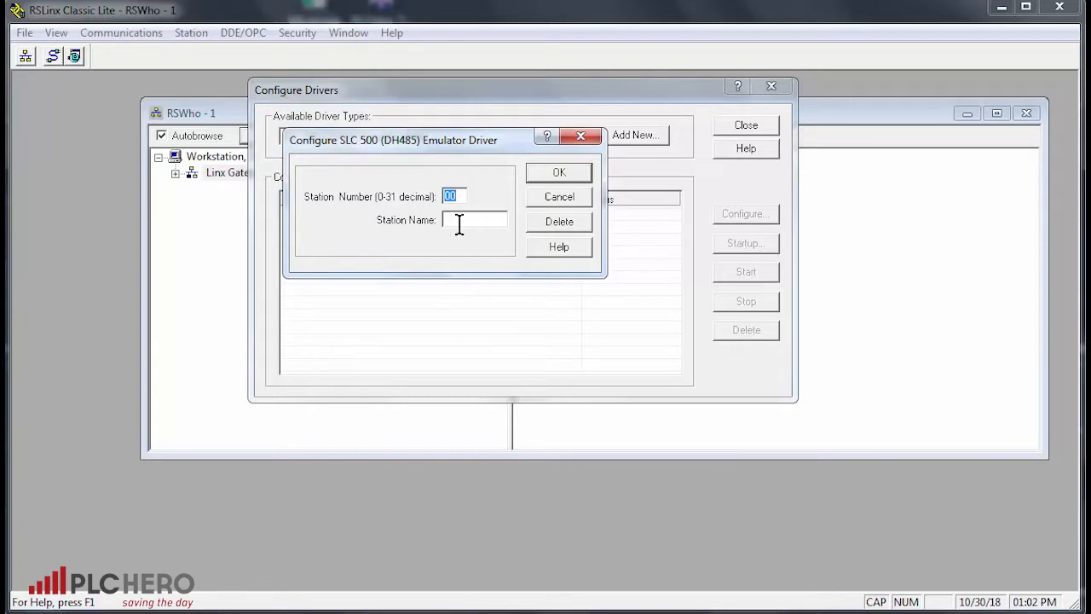
click(474, 220)
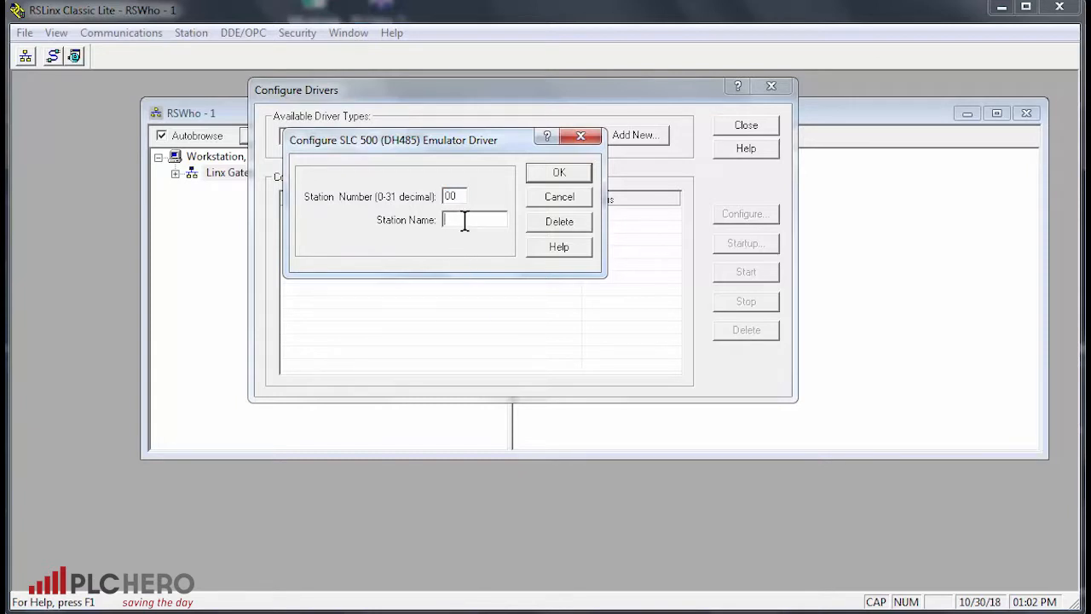
text(MY S)
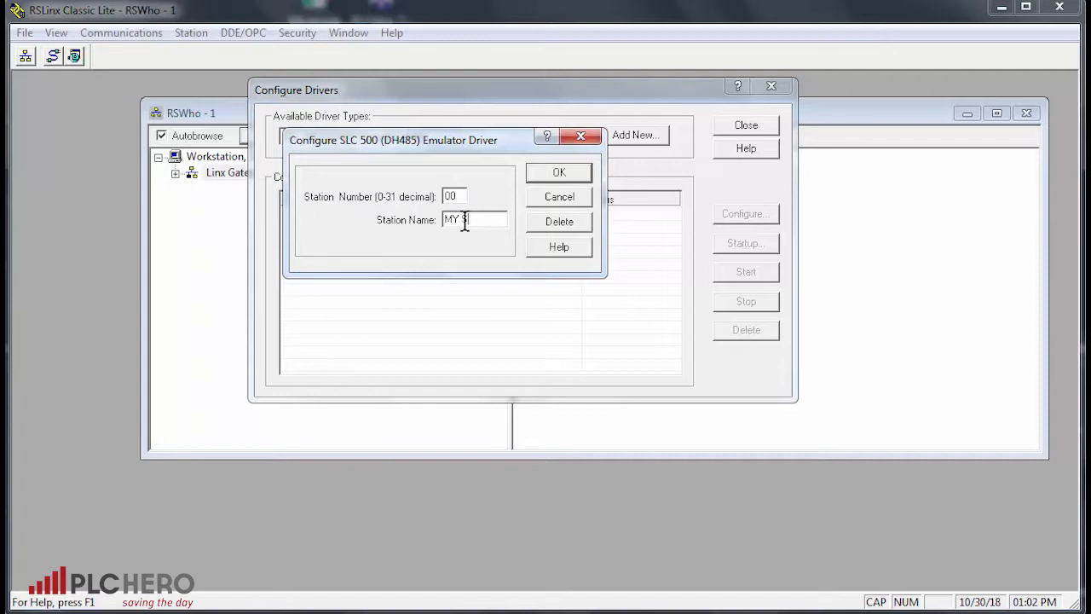
text(STATION)
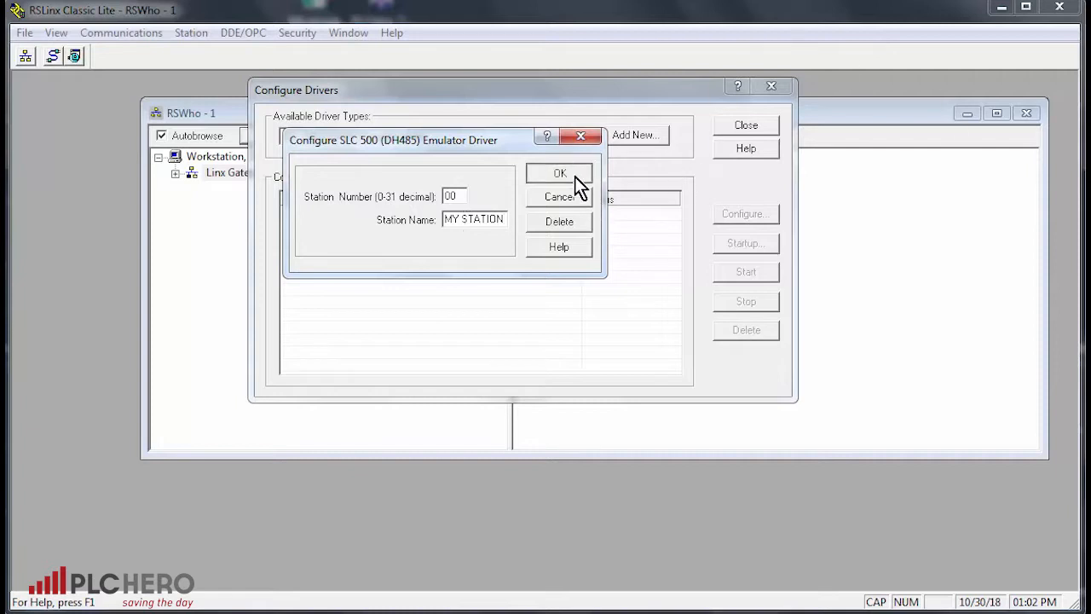
- Confirm the emulator driver so EMU500-1 is listed as Running
click(559, 174)
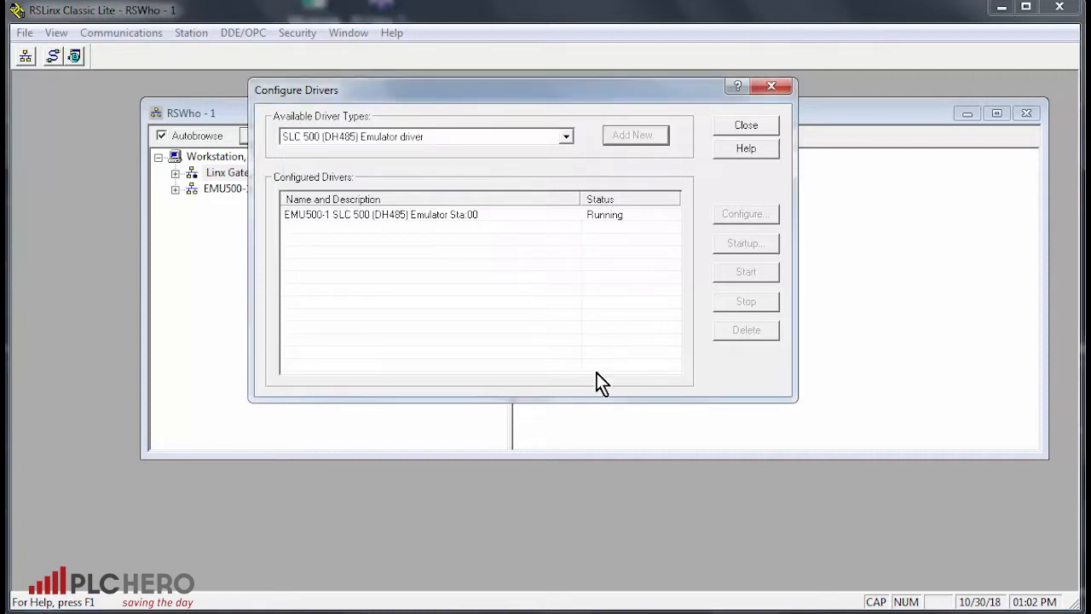
mouse_move(365, 188)
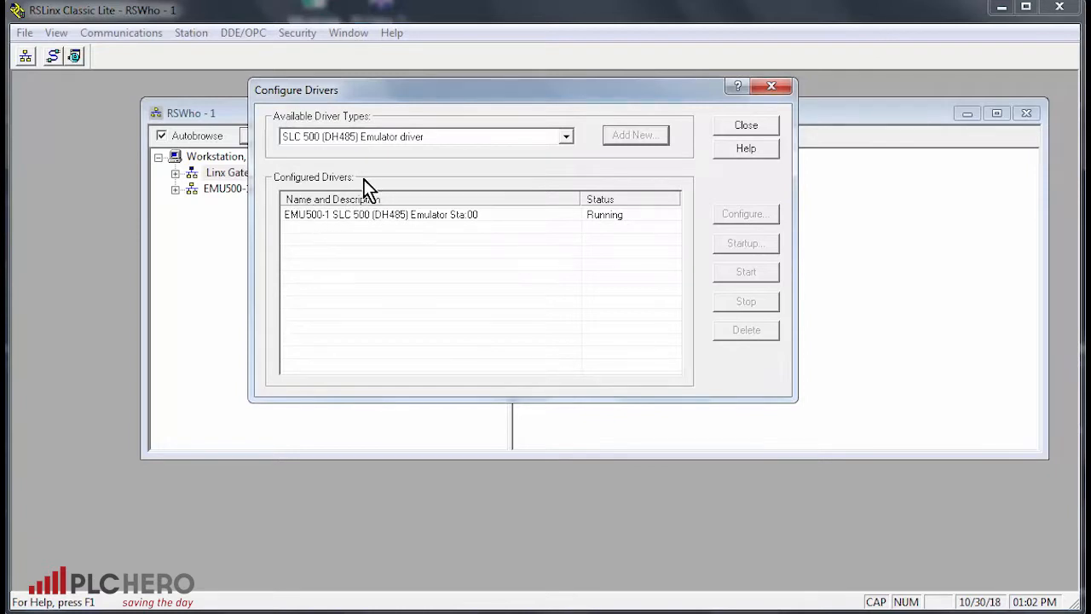
mouse_move(303, 230)
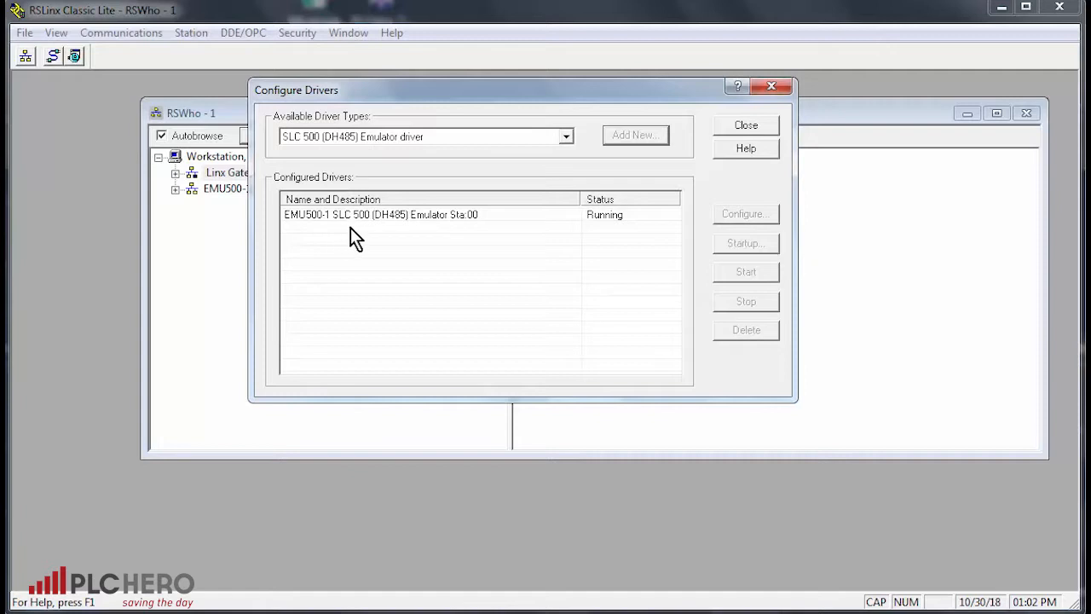
mouse_move(409, 239)
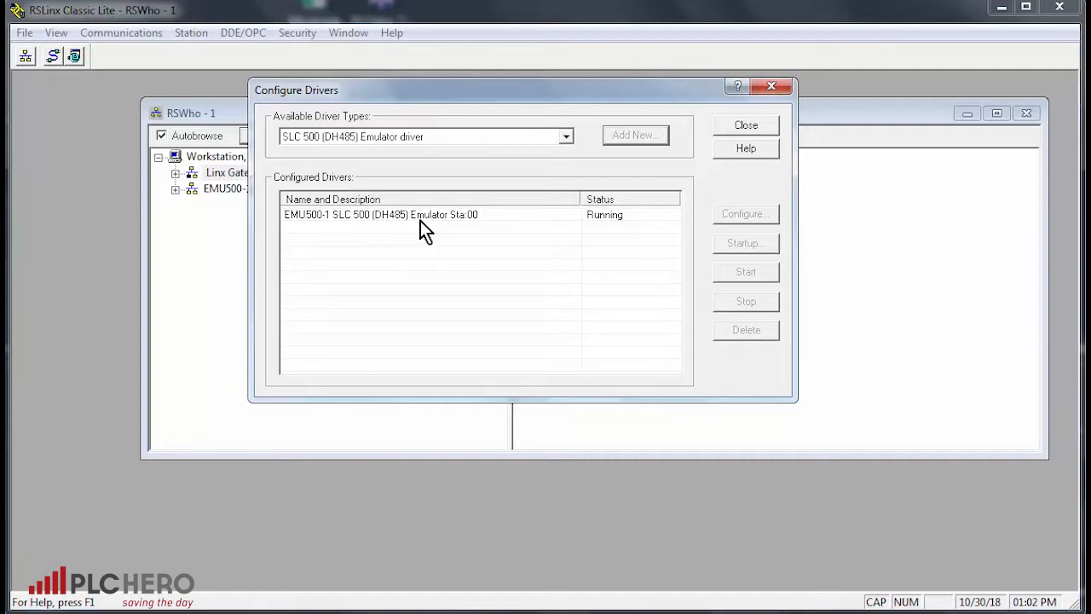
mouse_move(474, 230)
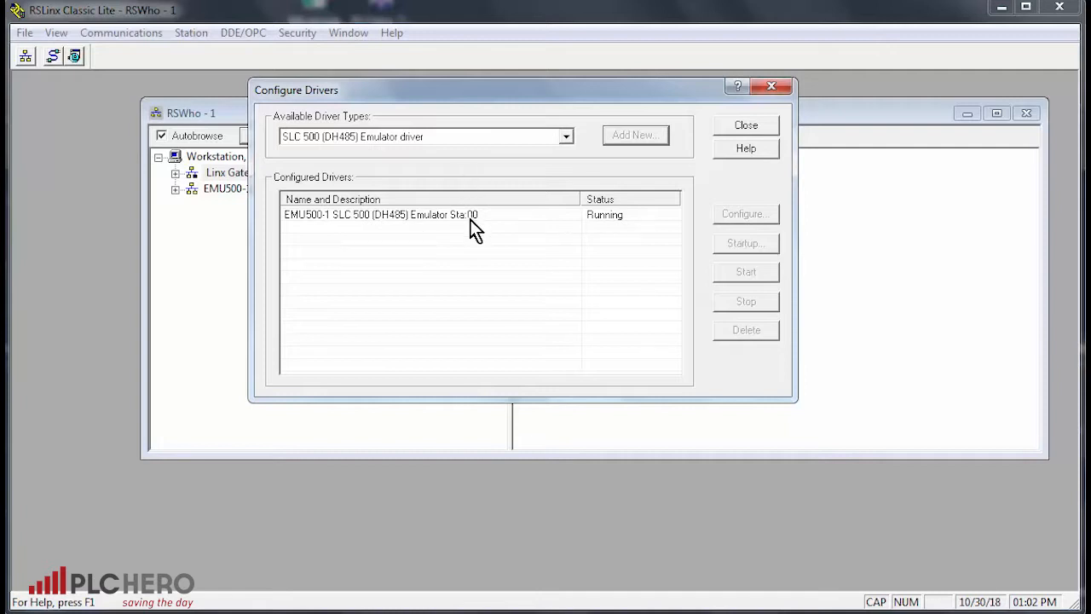
mouse_move(613, 237)
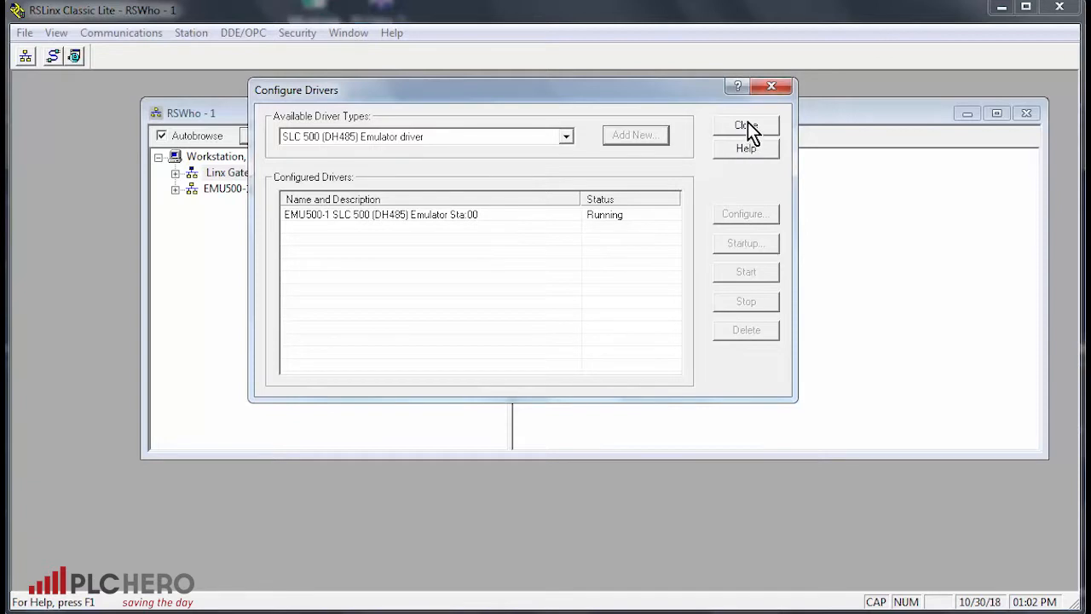
mouse_move(748, 135)
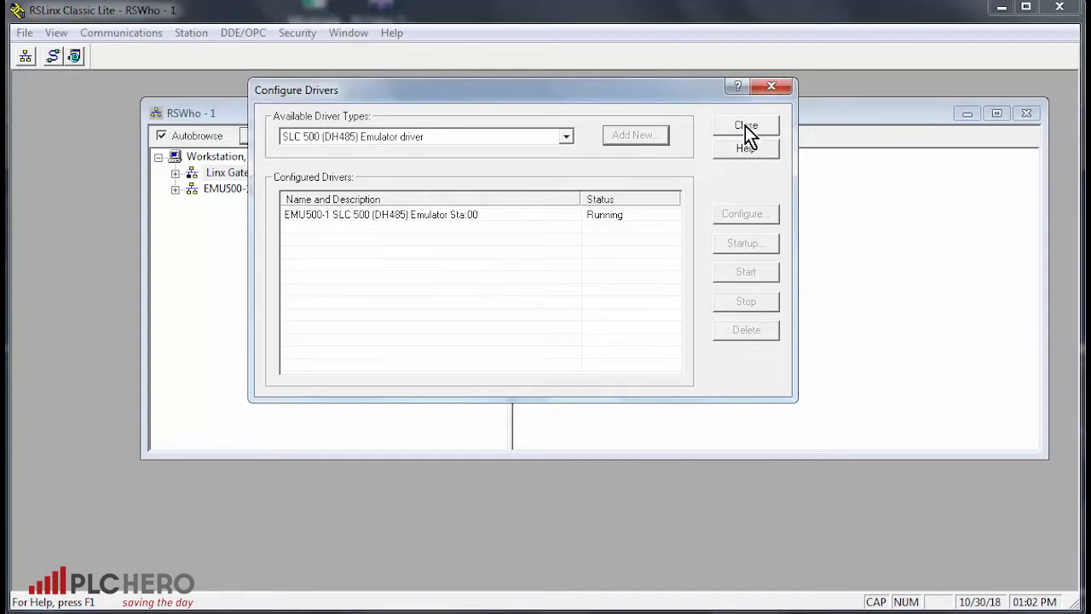
mouse_move(772, 85)
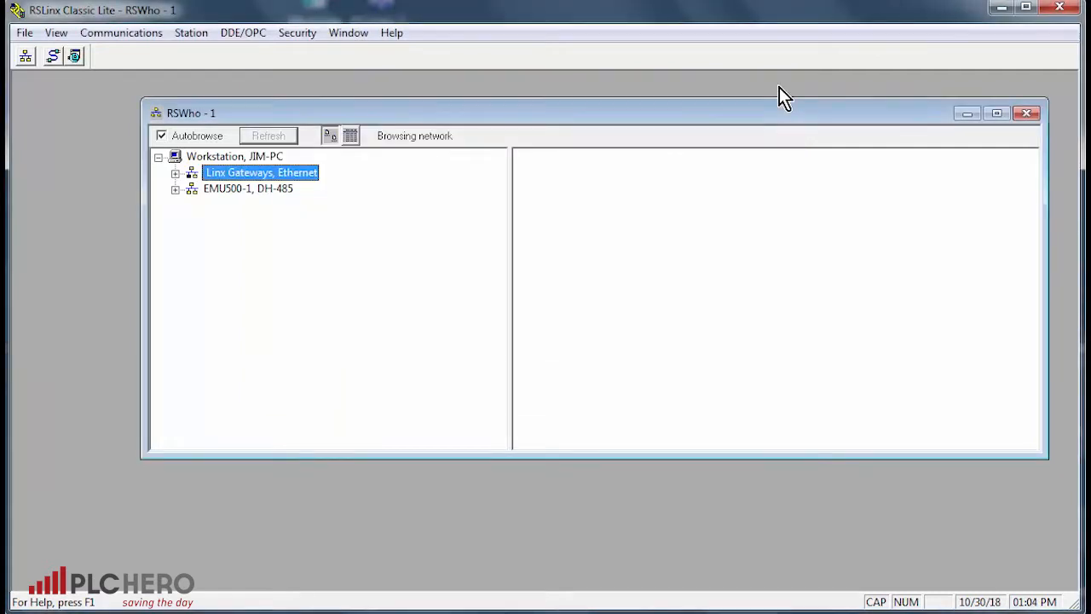
mouse_move(305, 442)
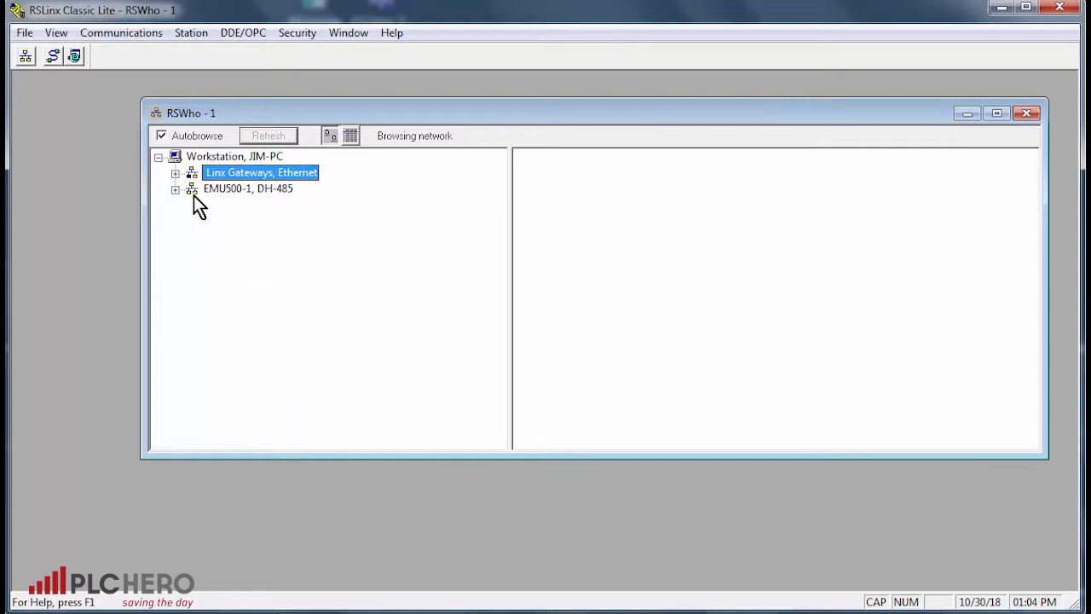
- Browse the EMU500-1, DH-485 network to show station 00 MY STATION
click(247, 188)
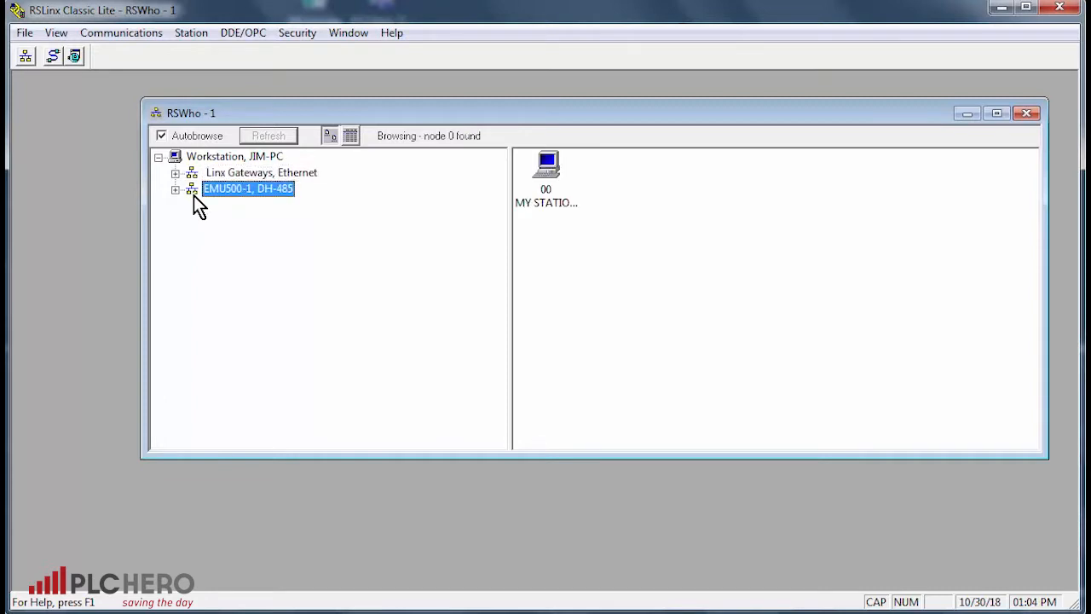
mouse_move(194, 218)
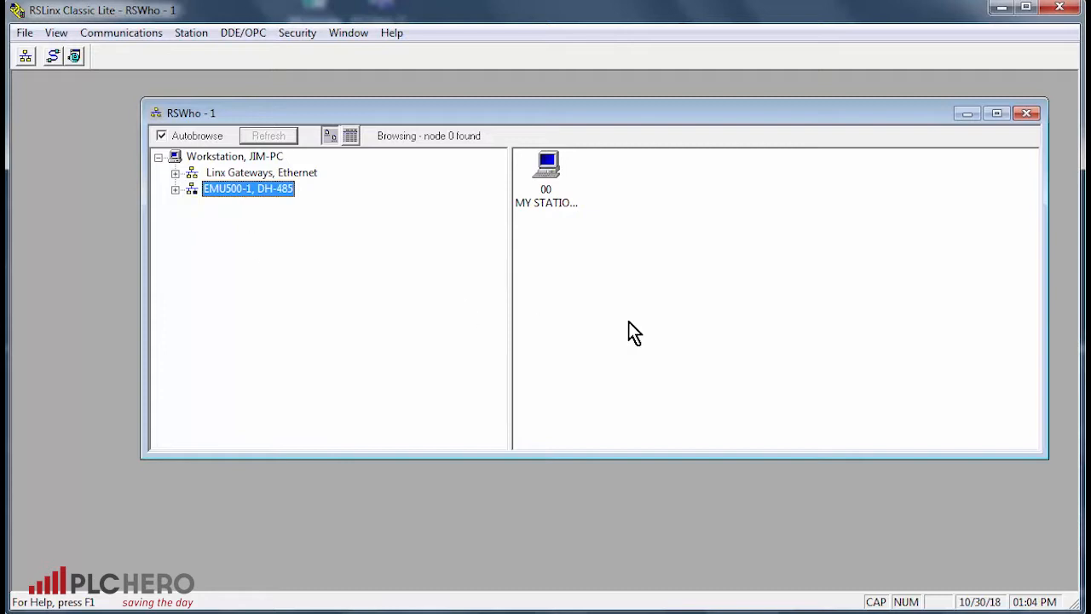
mouse_move(644, 253)
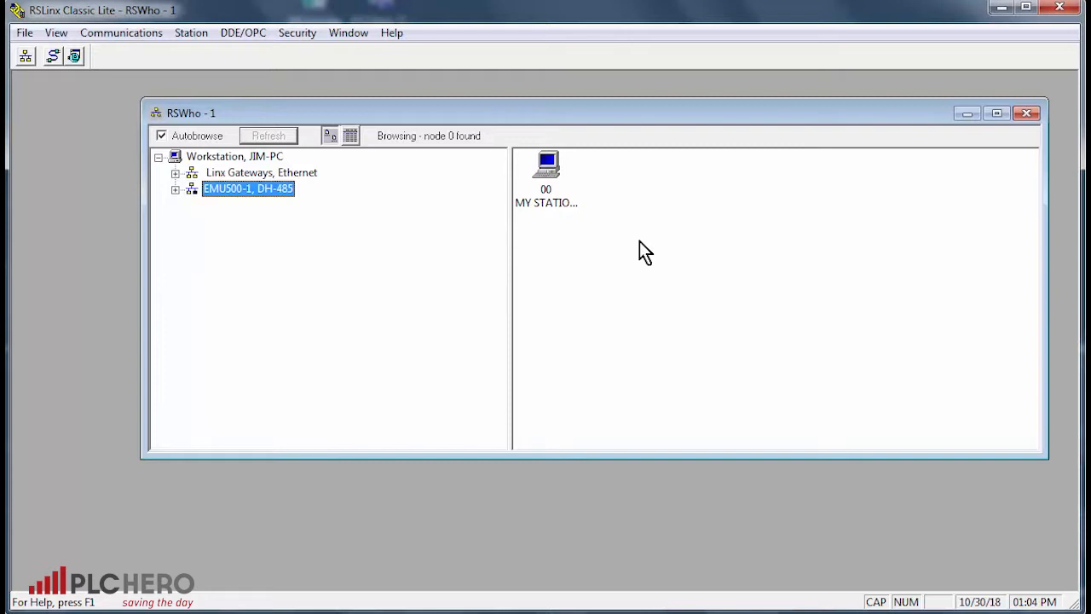
mouse_move(116, 272)
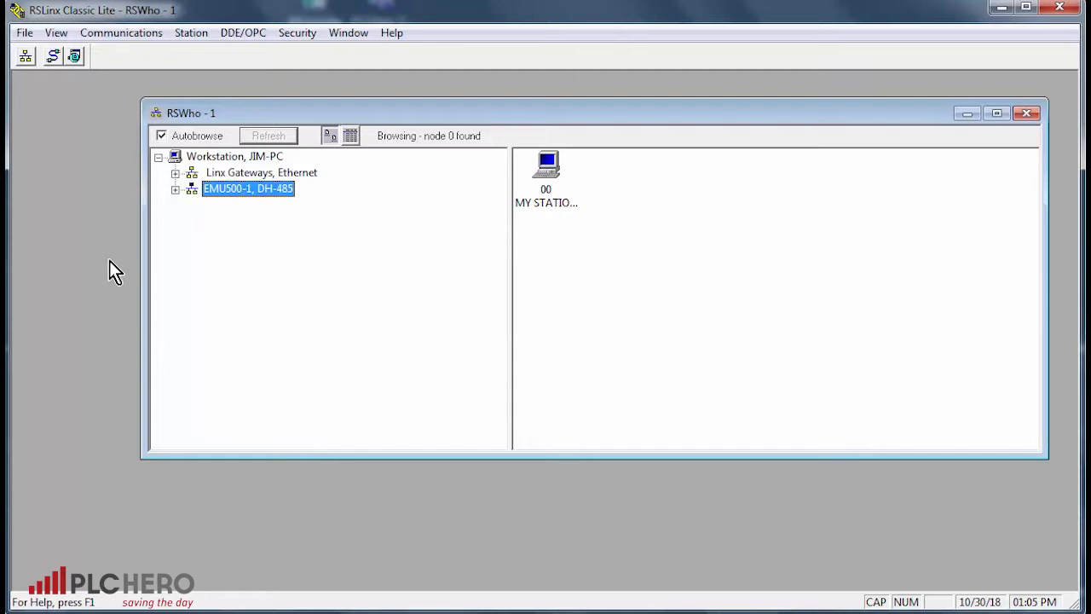
mouse_move(402, 64)
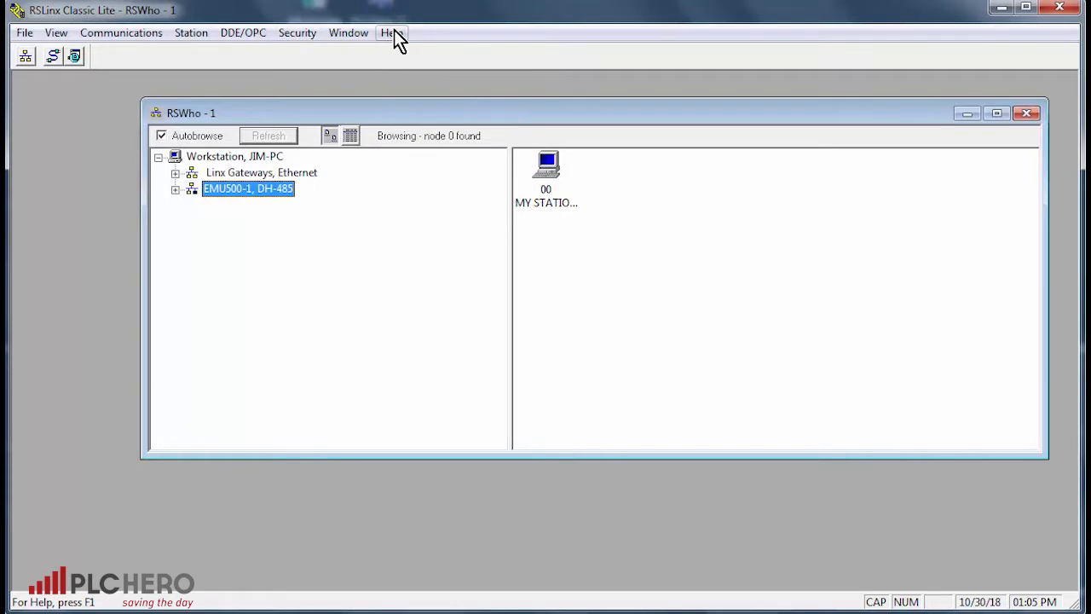
click(392, 33)
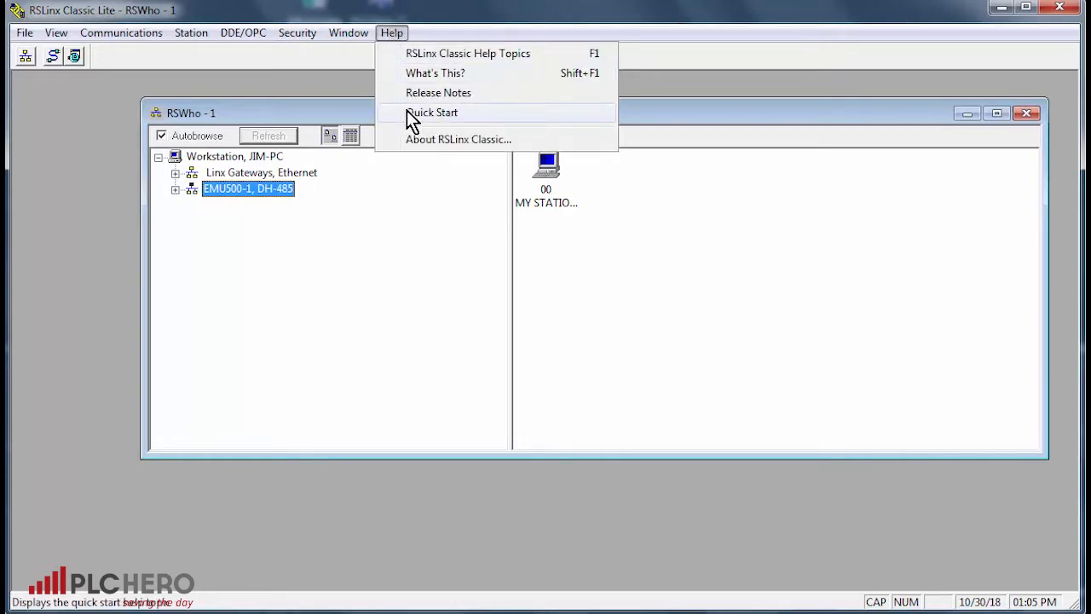
click(433, 113)
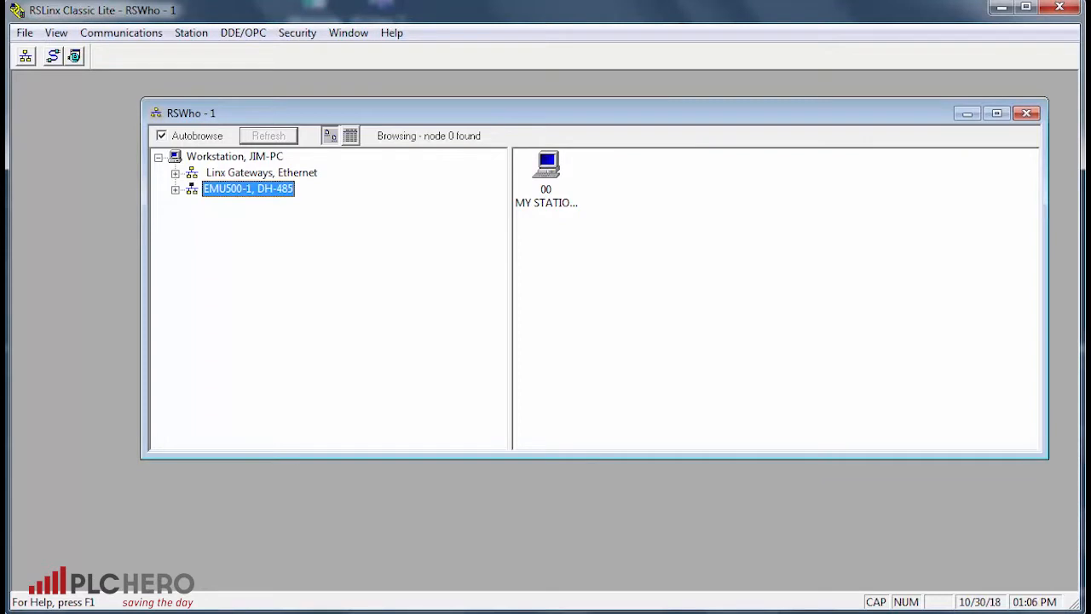
mouse_move(78, 232)
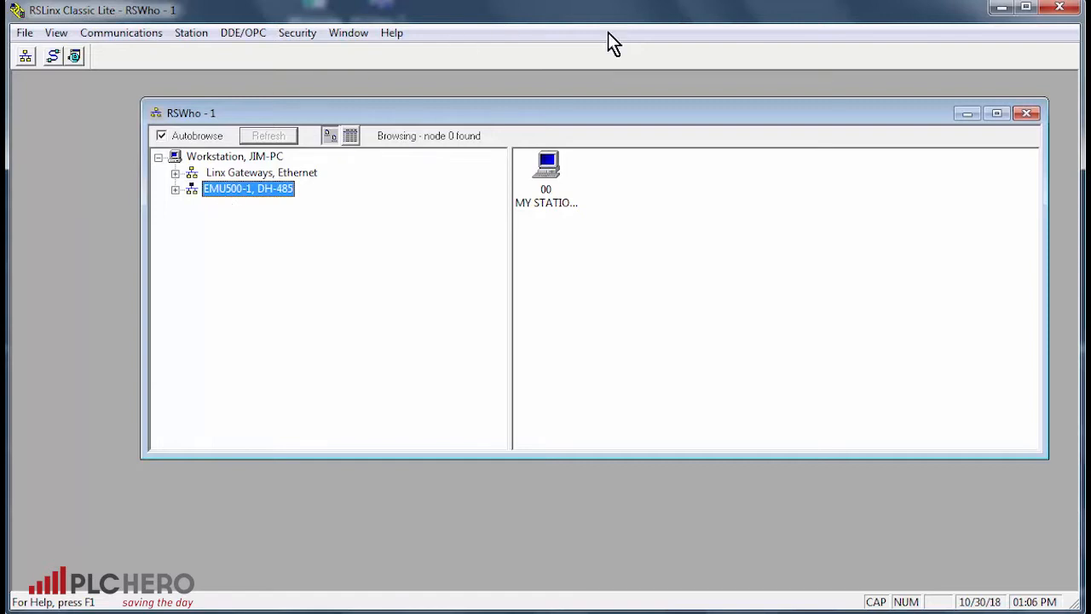
mouse_move(1001, 10)
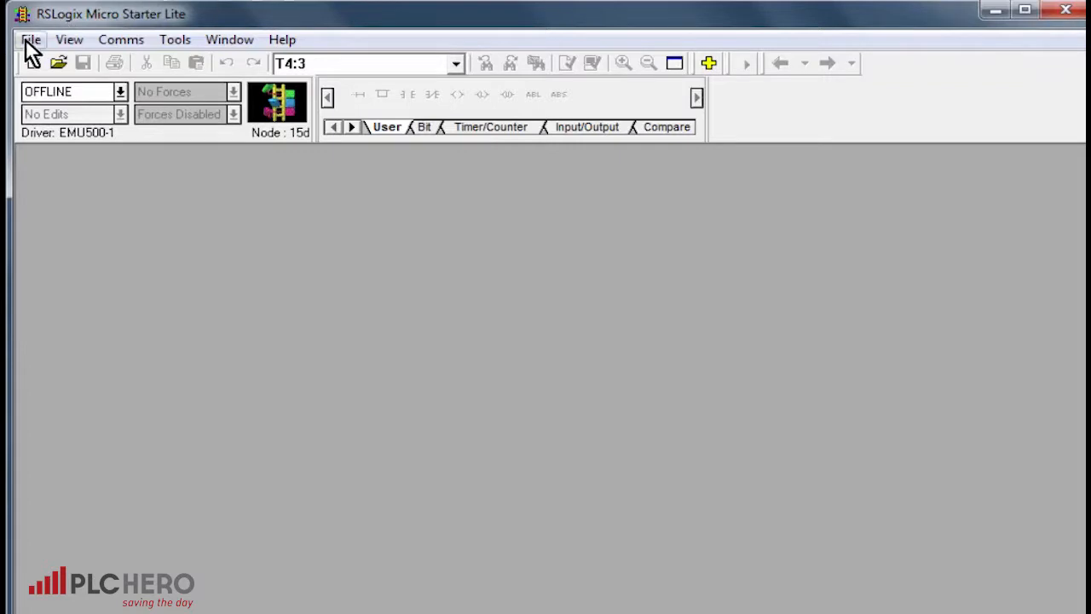
- Start a new project and name its processor MY PLC
click(31, 39)
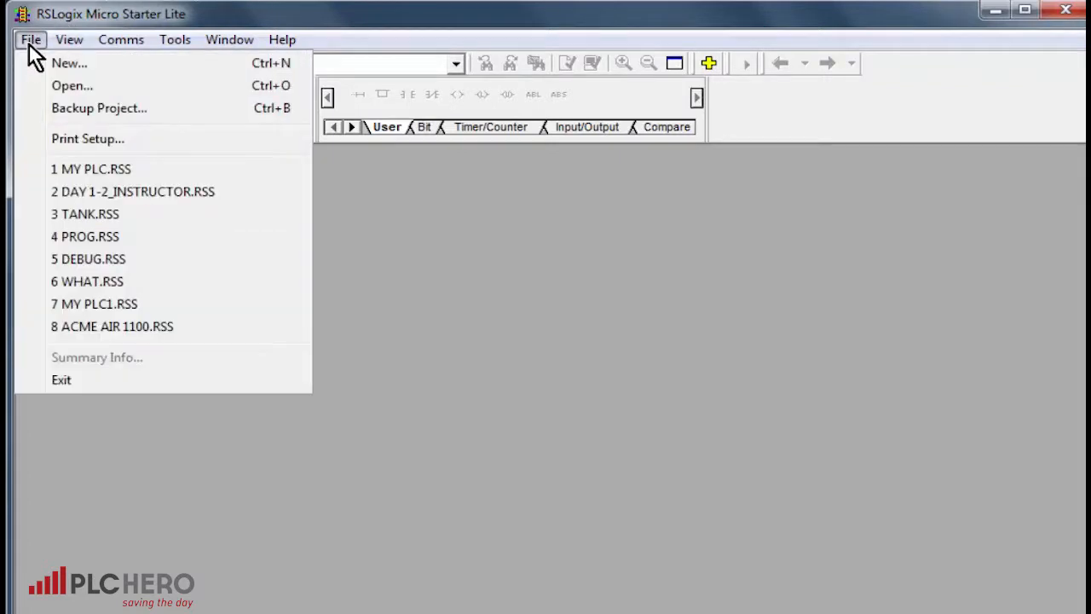
click(68, 63)
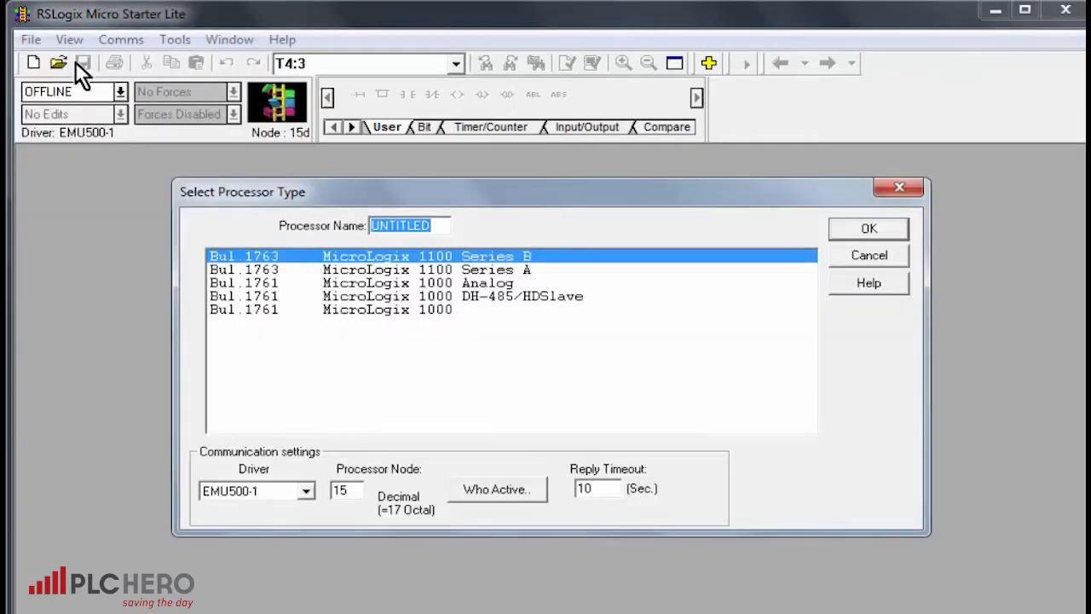
mouse_move(460, 252)
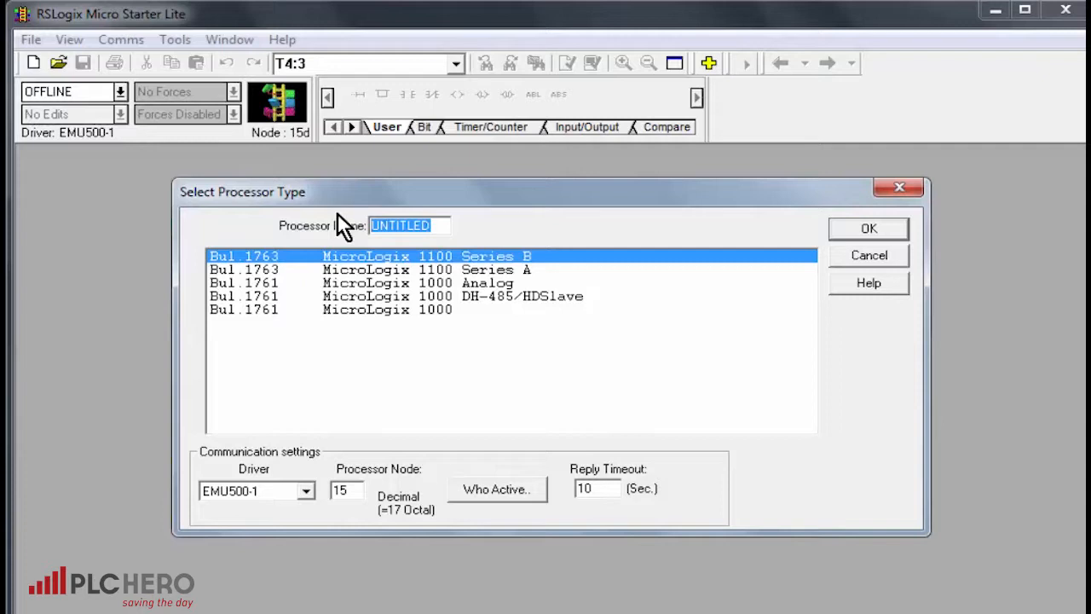
text(MY)
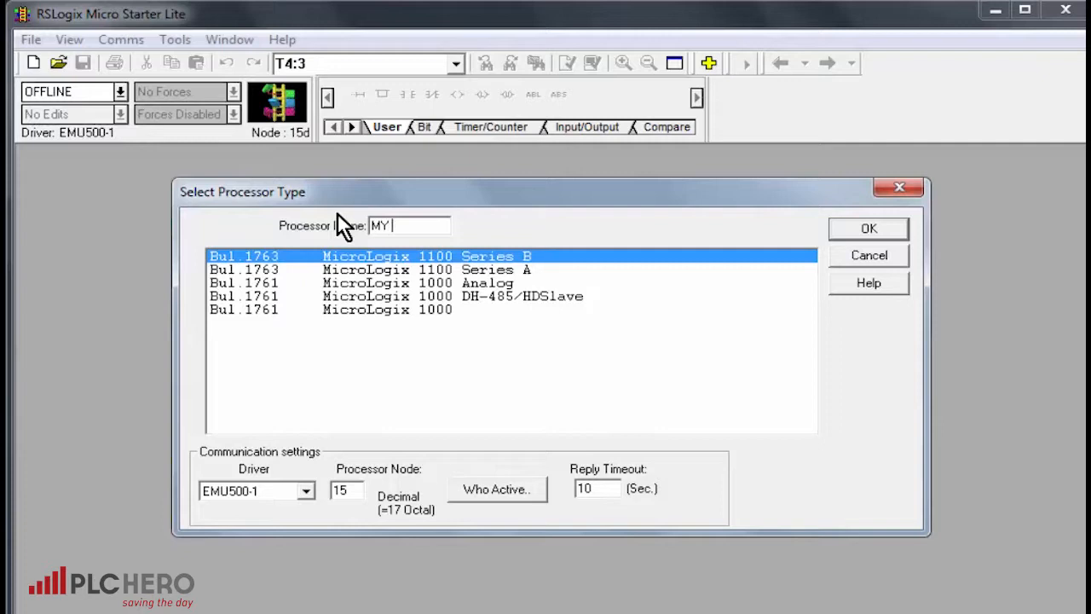
text(PL)
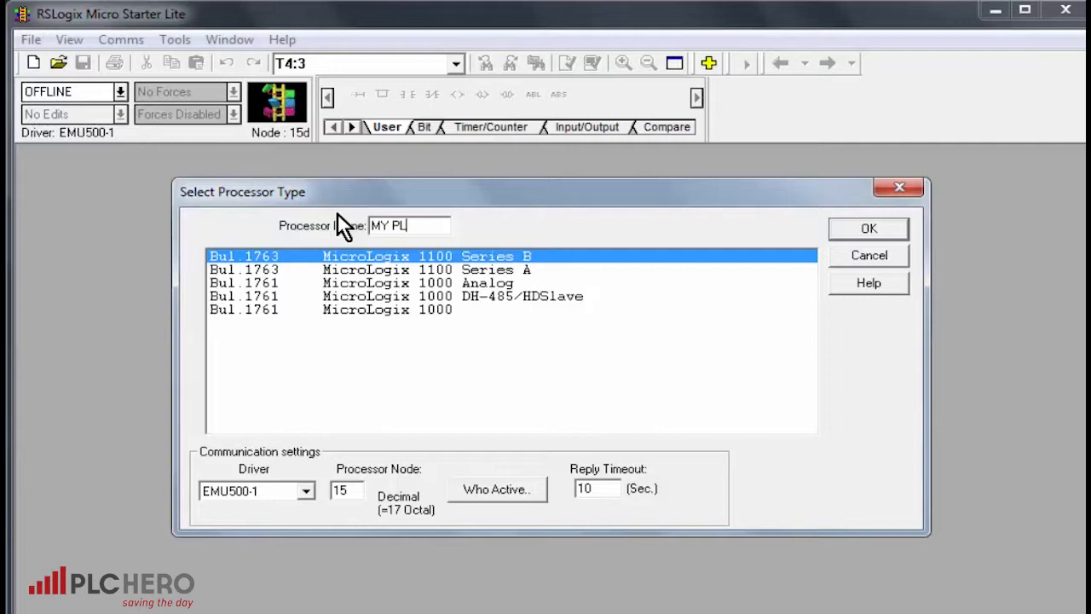
text(C)
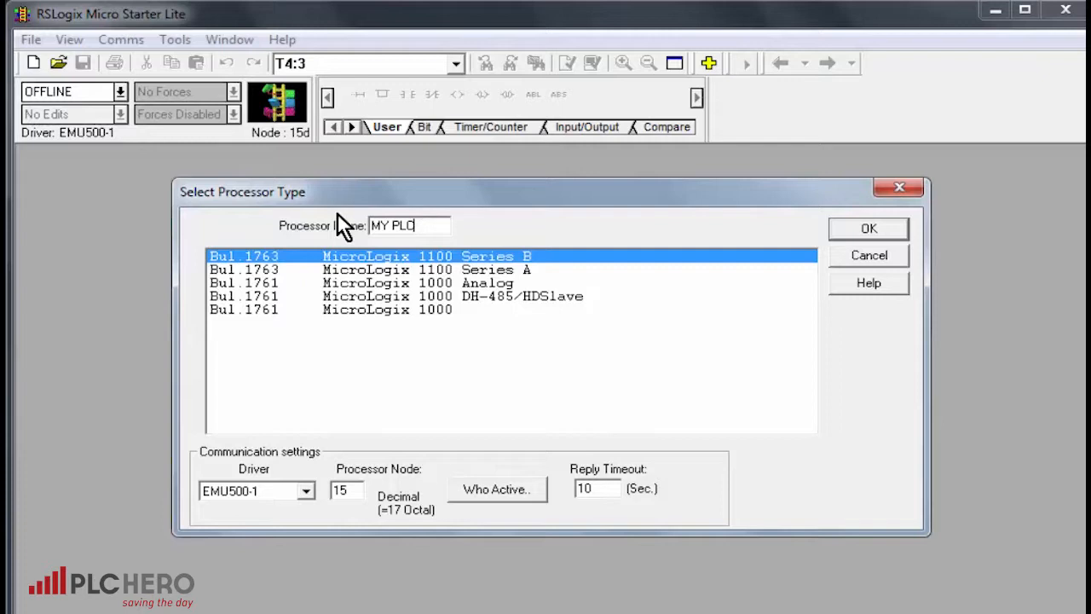
mouse_move(427, 276)
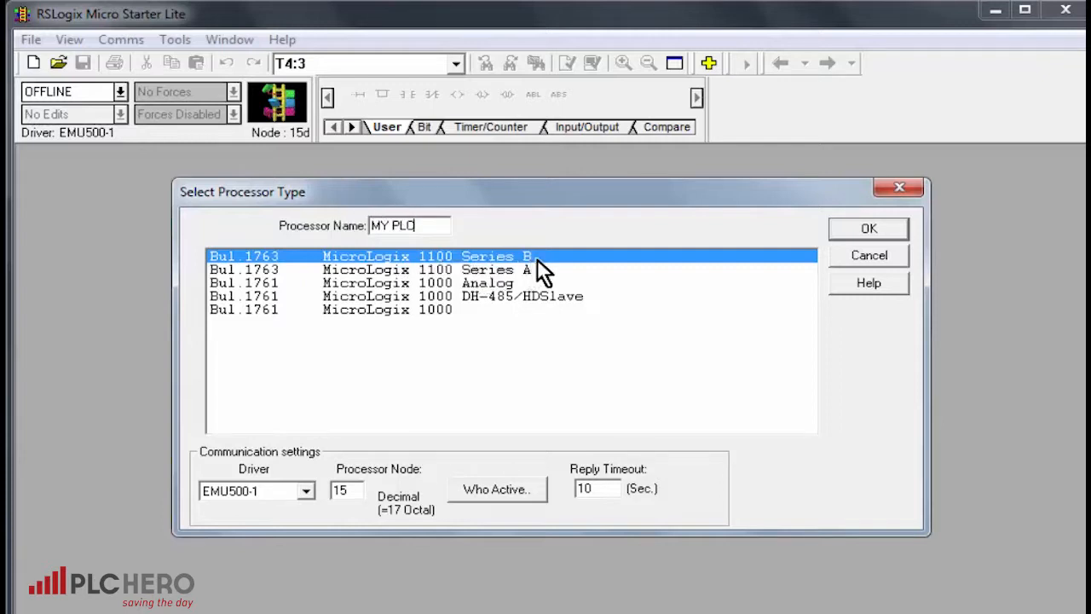
mouse_move(543, 271)
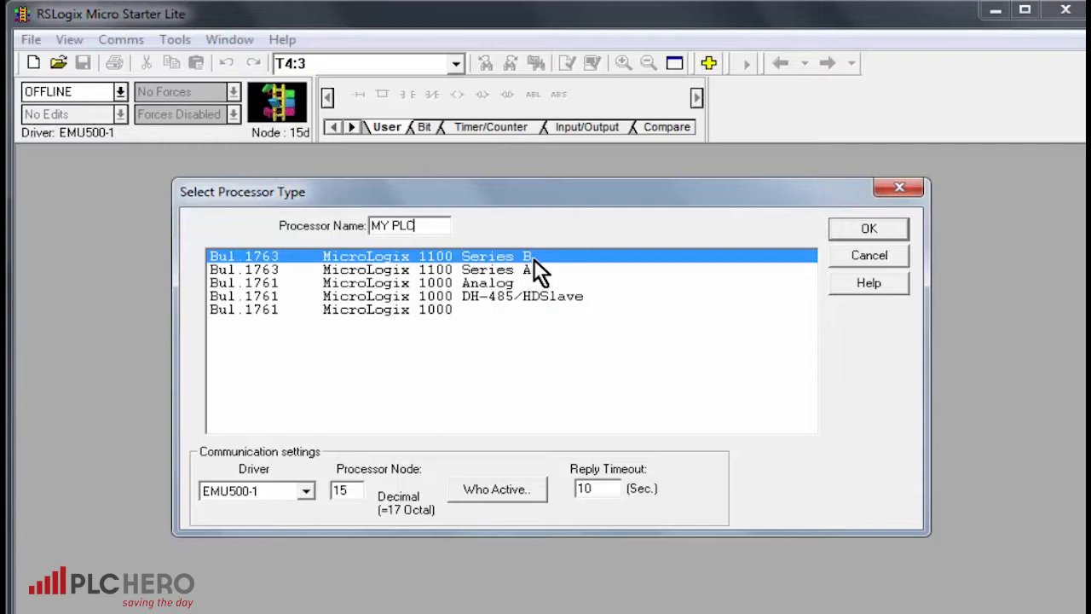
- Create the MY PLC project and select rung 0000 in ladder LAD 2
click(868, 229)
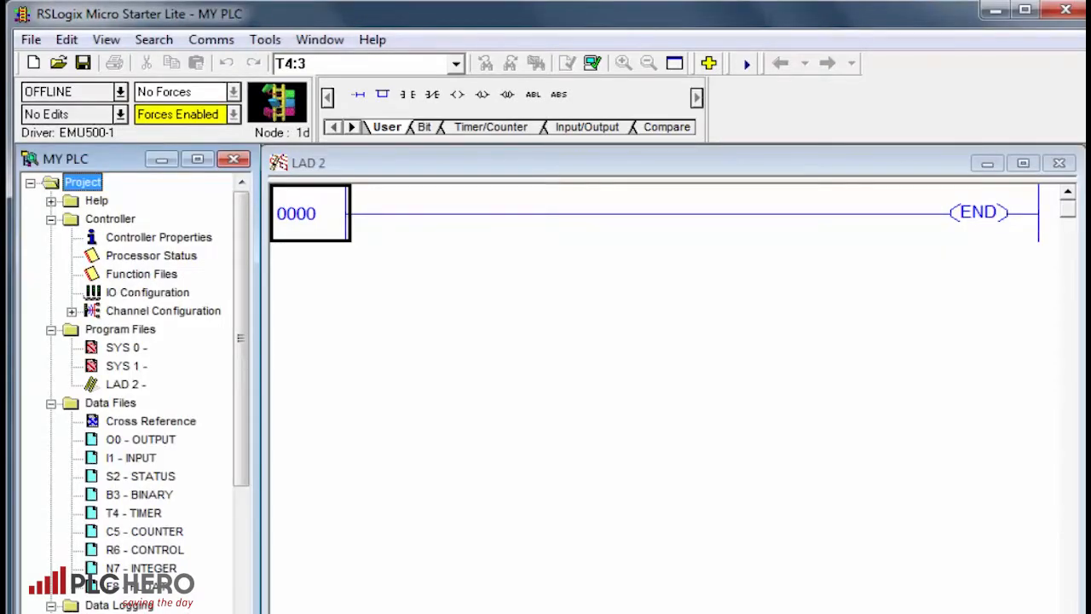
mouse_move(110, 179)
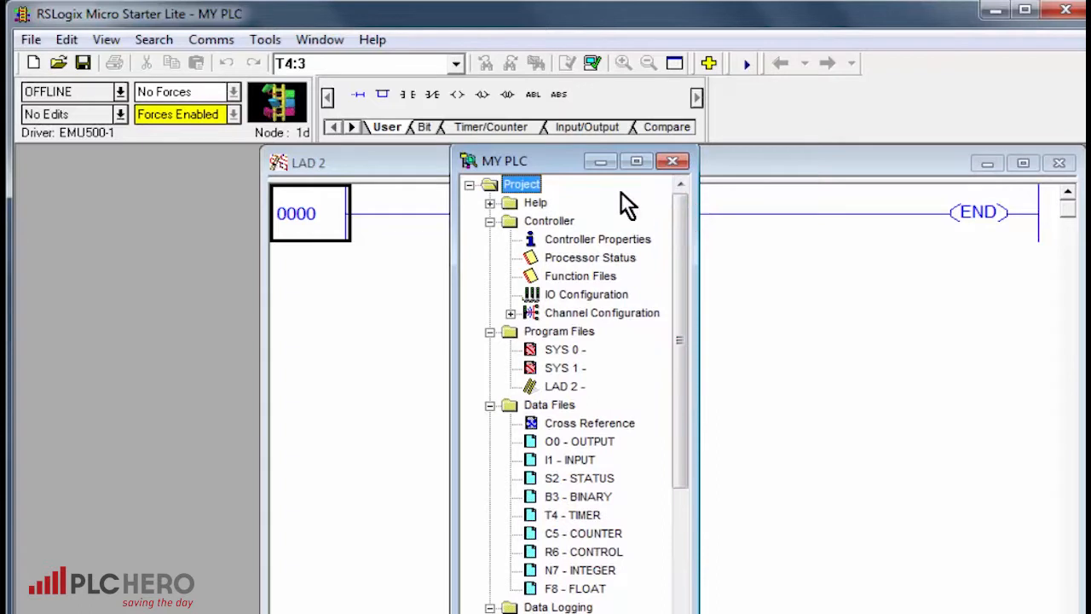
mouse_move(128, 170)
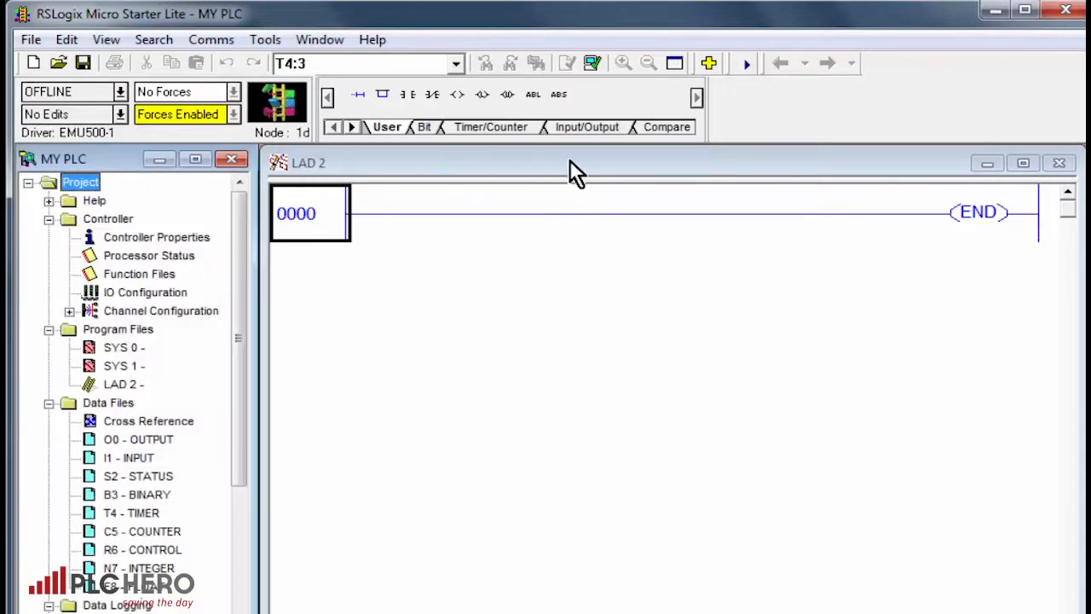
mouse_move(504, 429)
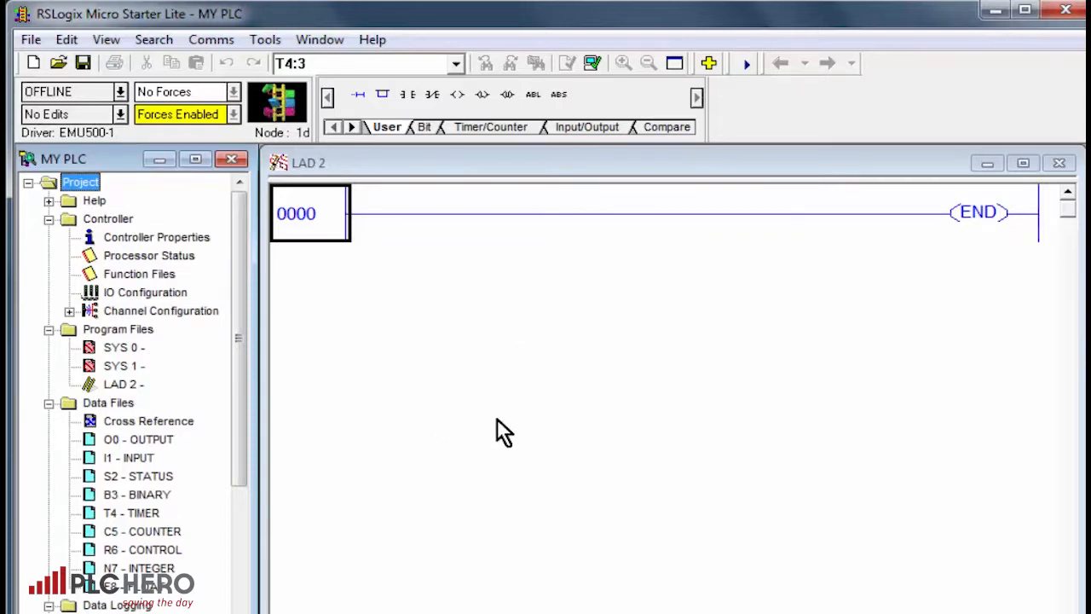
mouse_move(339, 191)
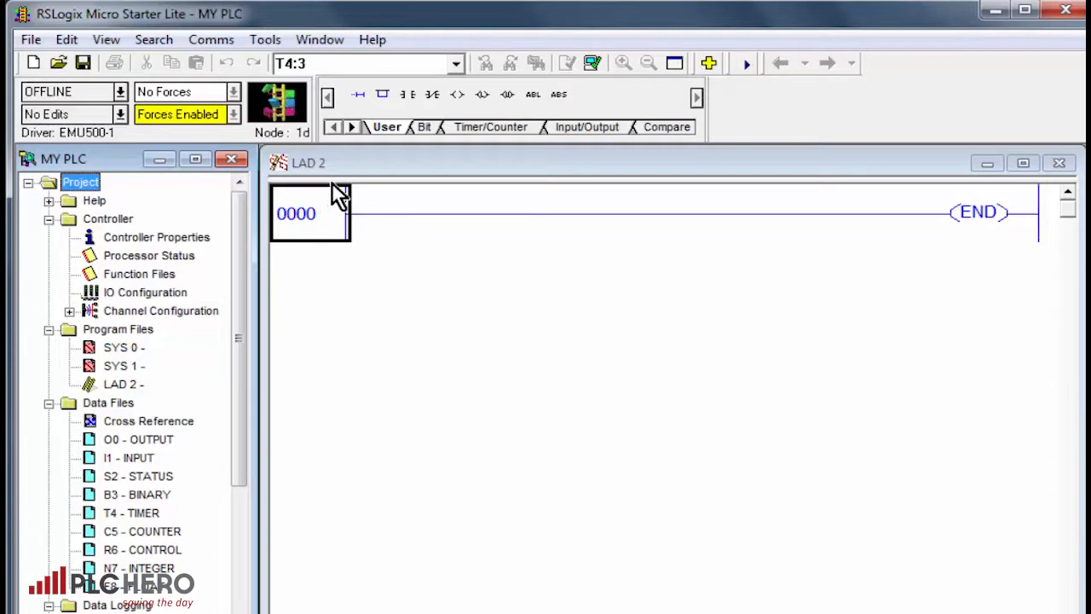
mouse_move(508, 82)
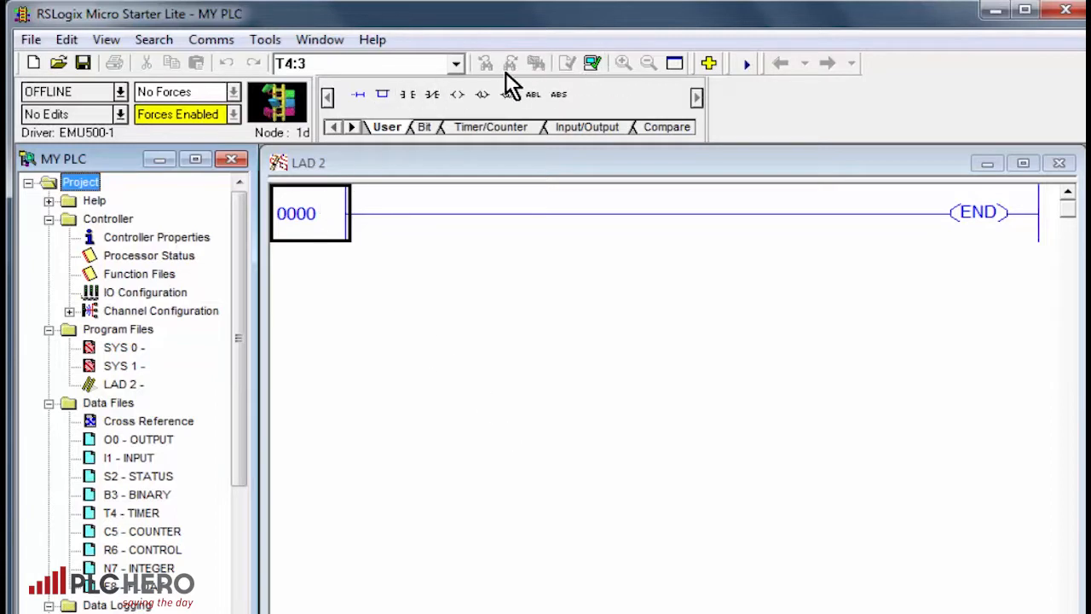
mouse_move(94, 170)
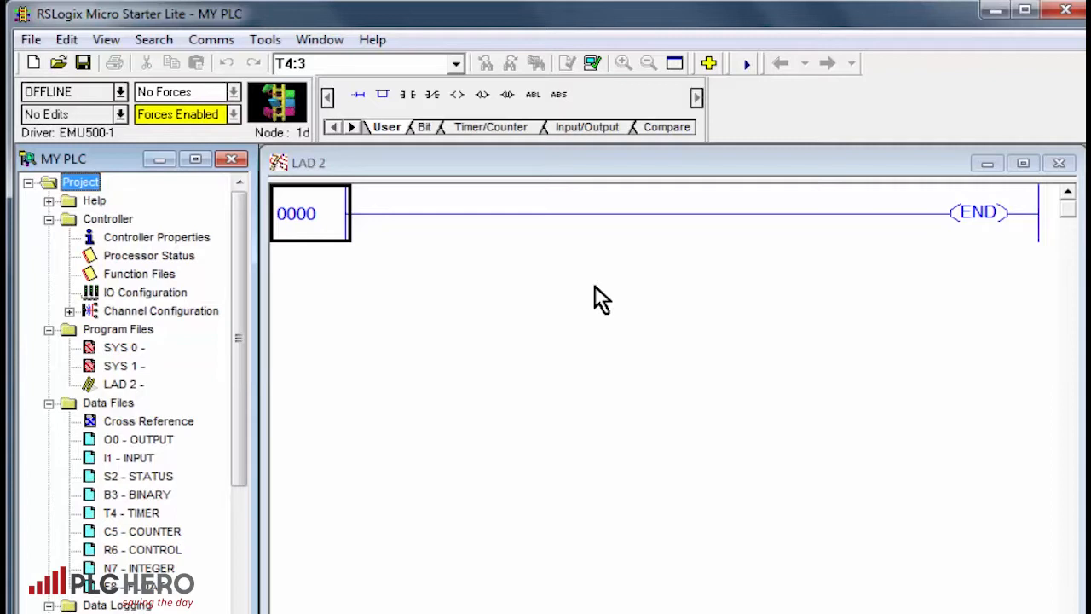
mouse_move(712, 375)
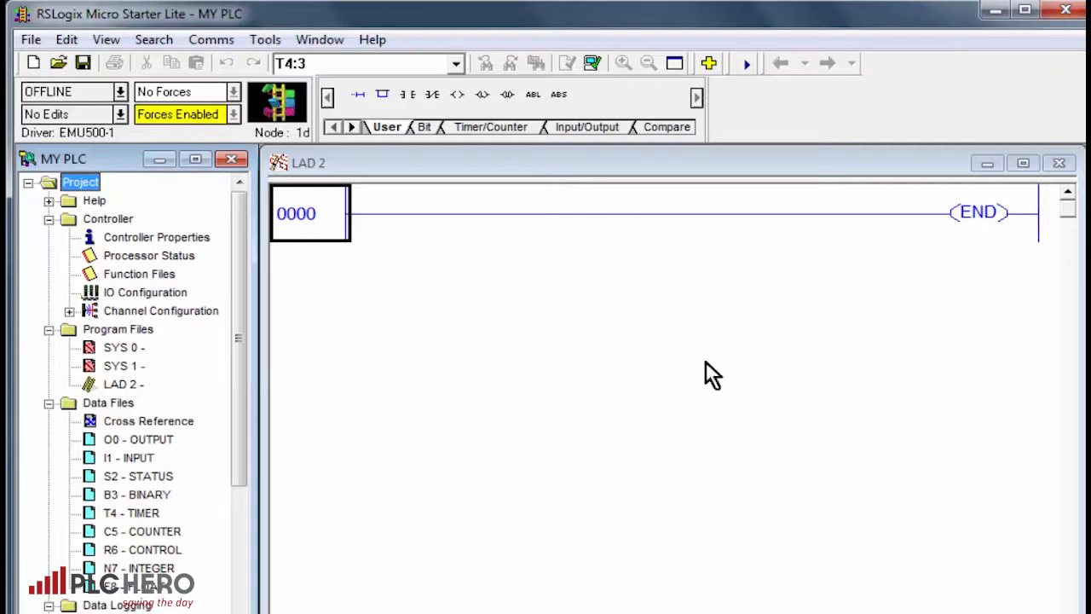
click(310, 213)
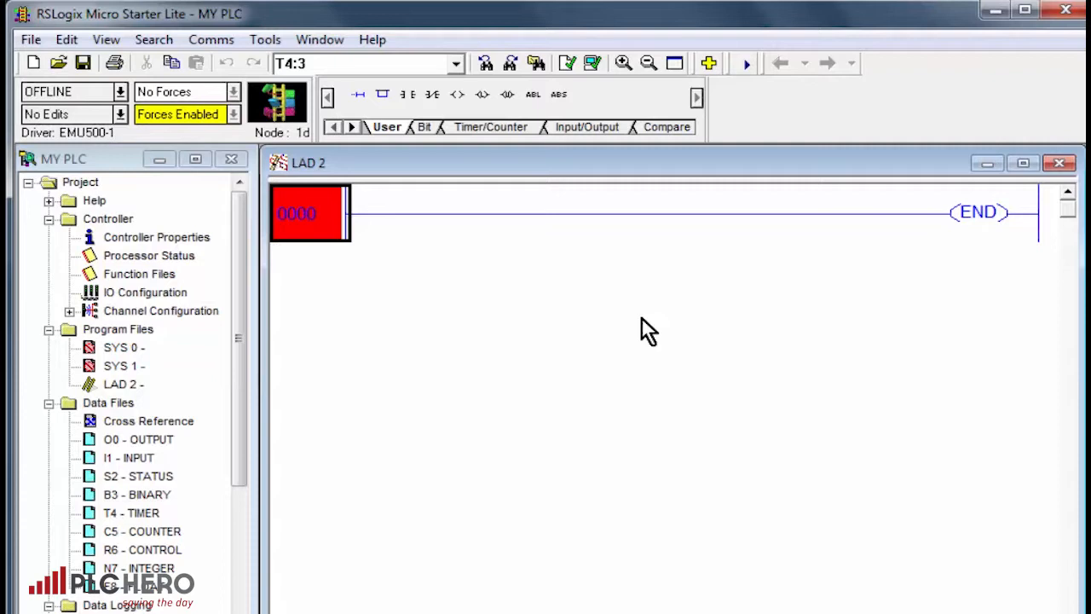
mouse_move(662, 53)
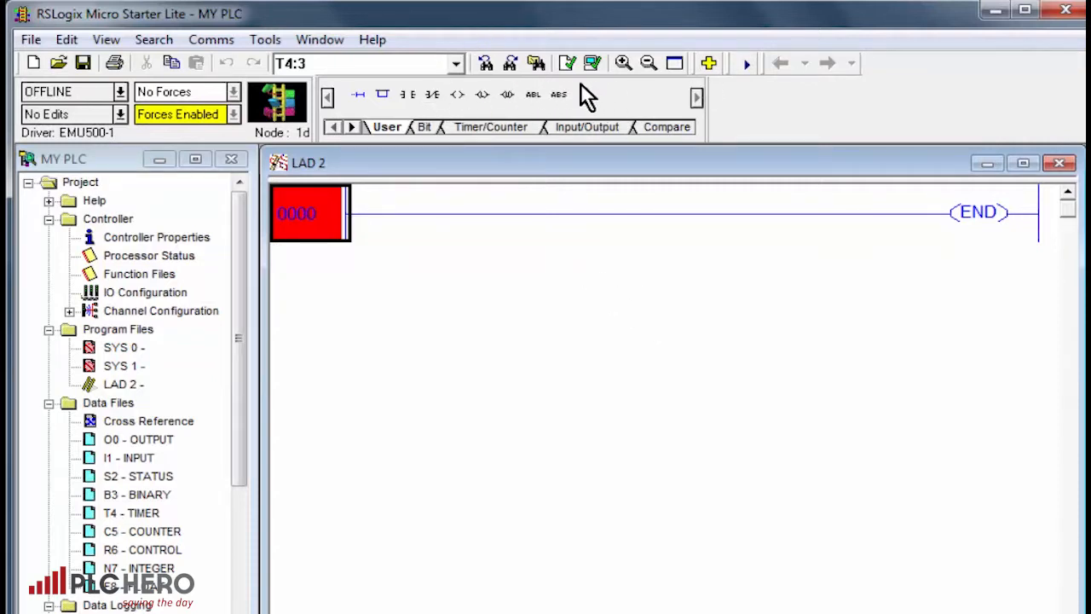
mouse_move(367, 298)
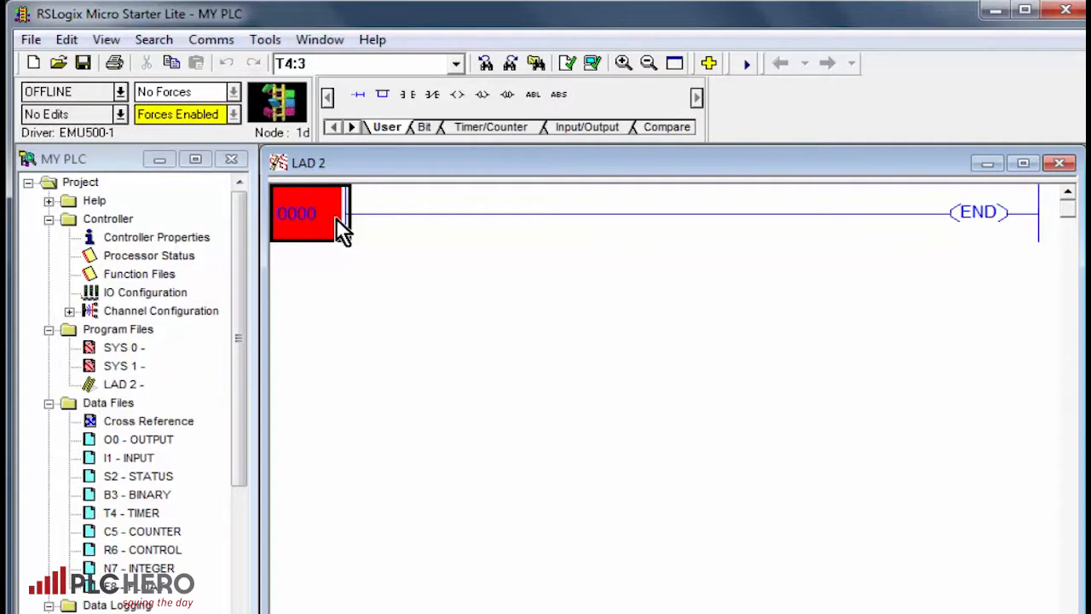
mouse_move(577, 375)
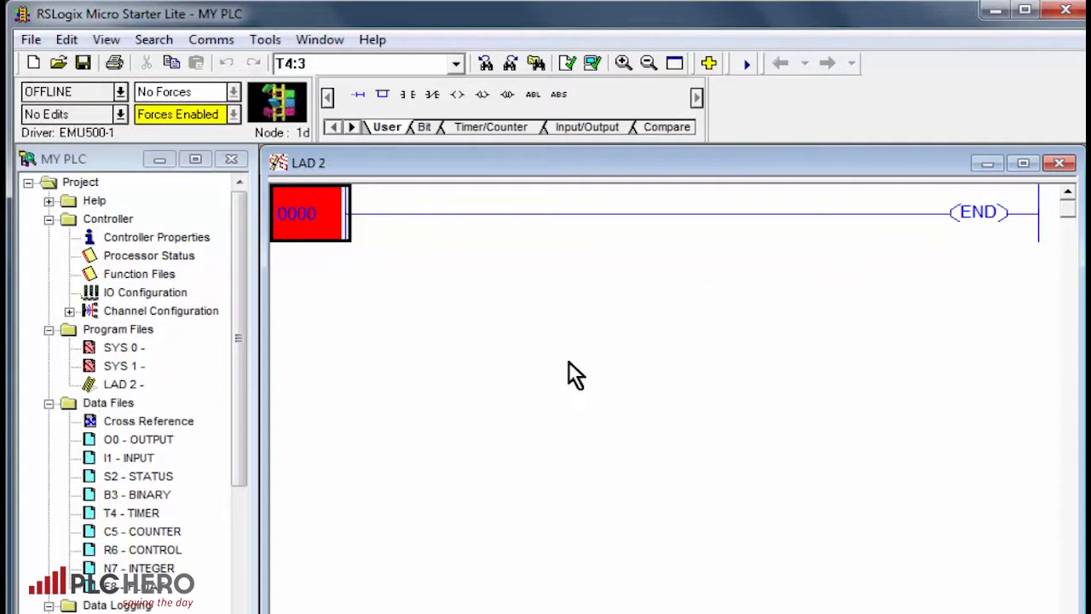
mouse_move(562, 440)
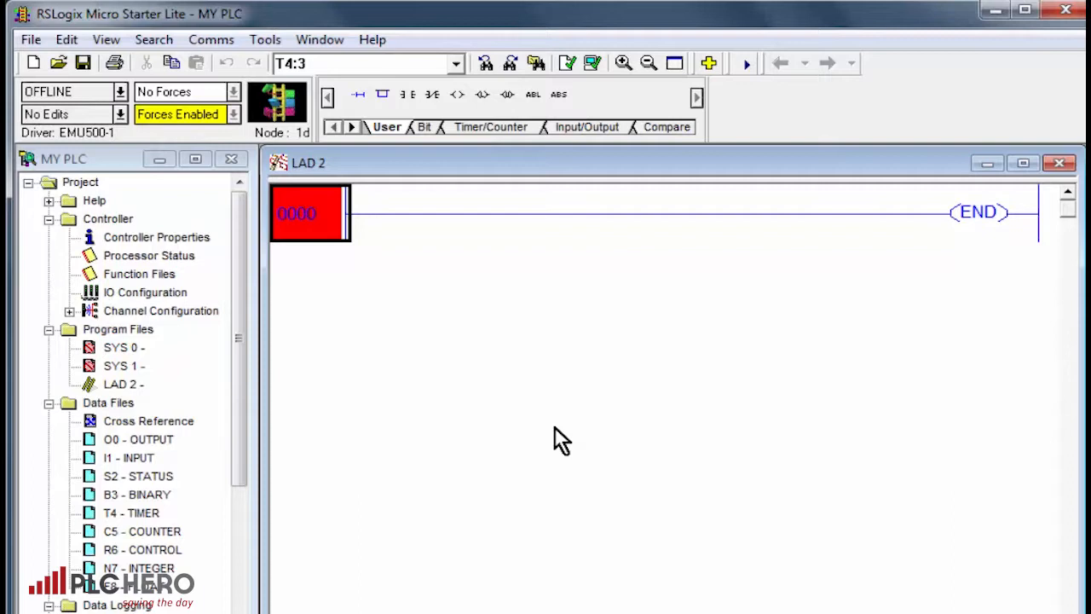
mouse_move(31, 40)
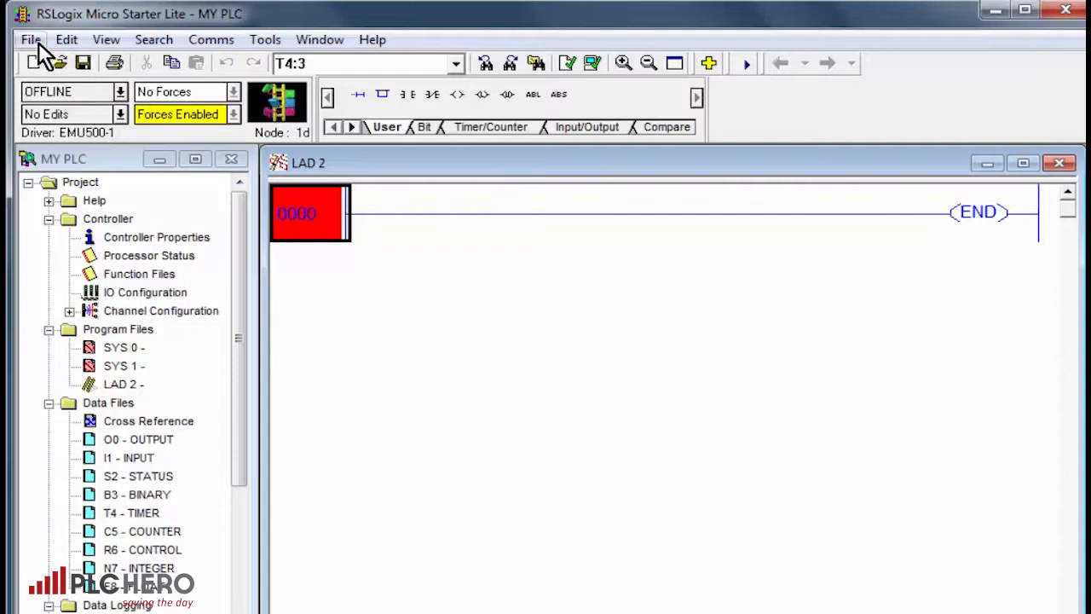
- Save the project as MY PLC.RSS in the RSLogix 500 English folder
click(31, 40)
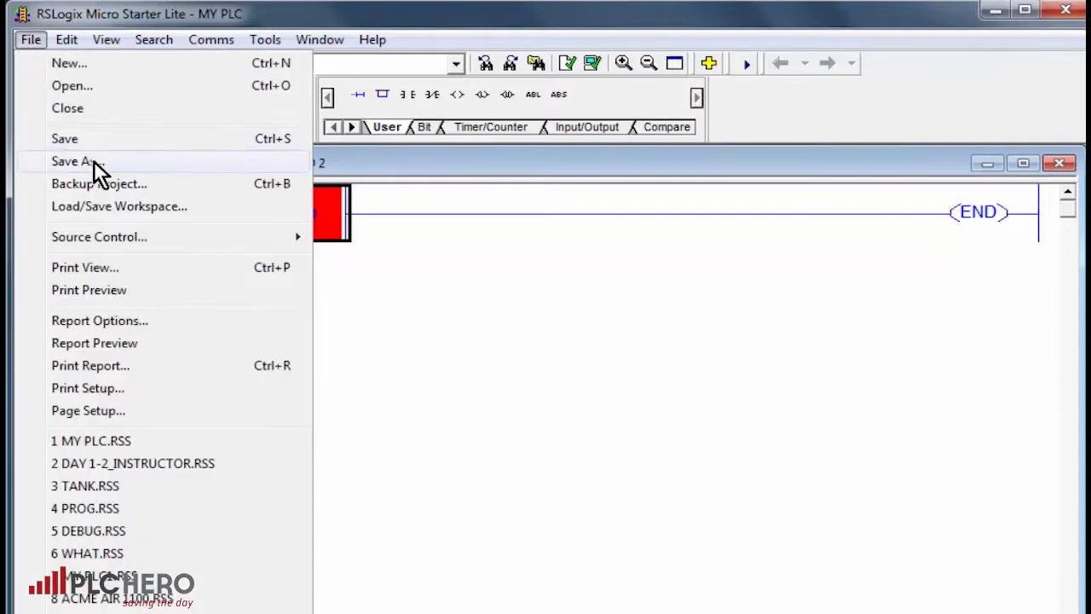
click(75, 160)
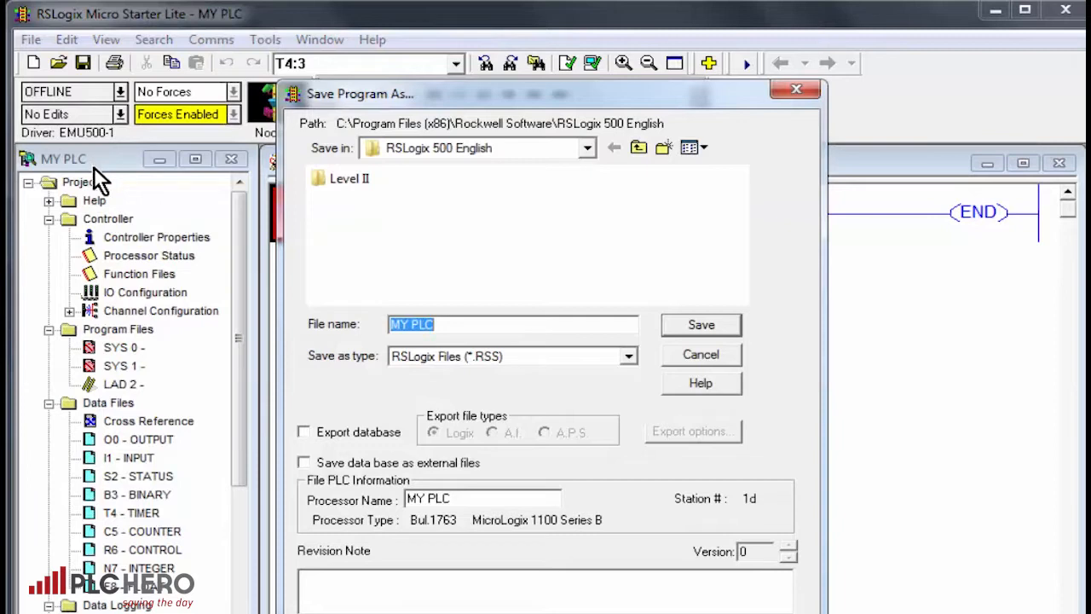
mouse_move(783, 447)
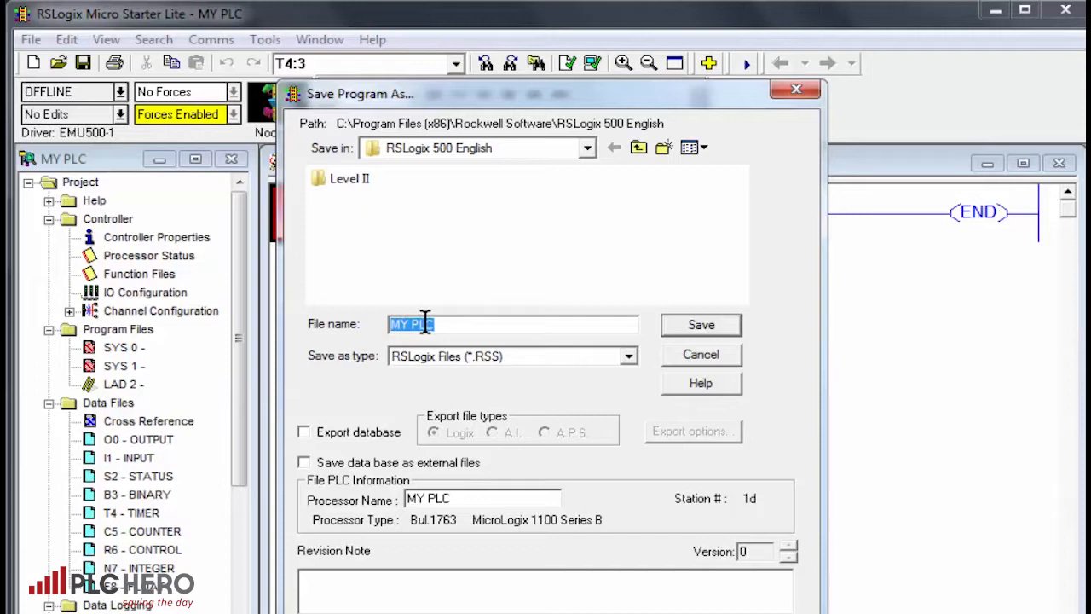
mouse_move(321, 529)
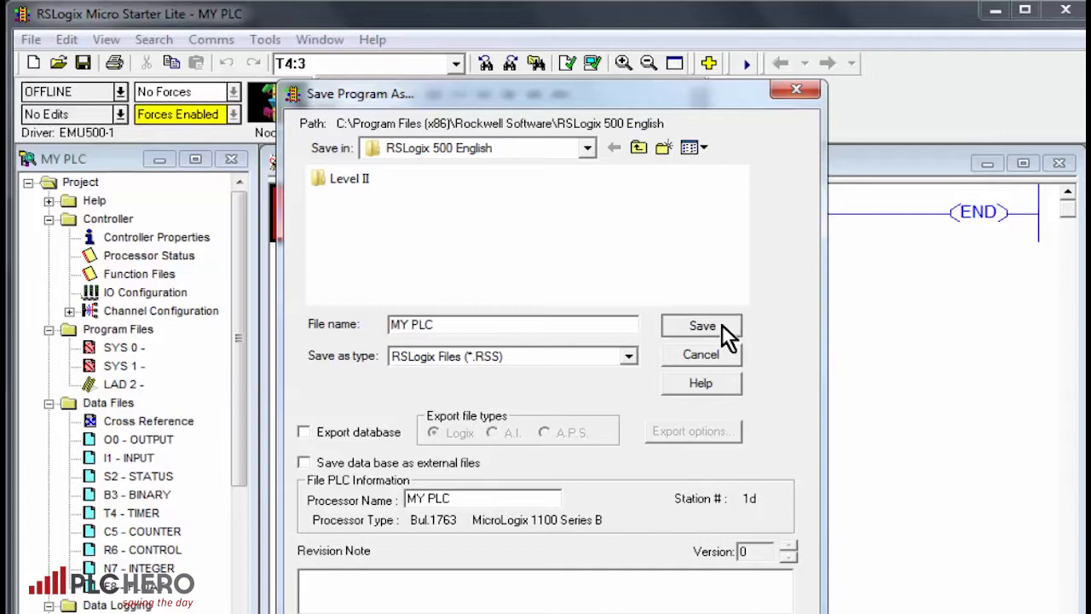
click(700, 326)
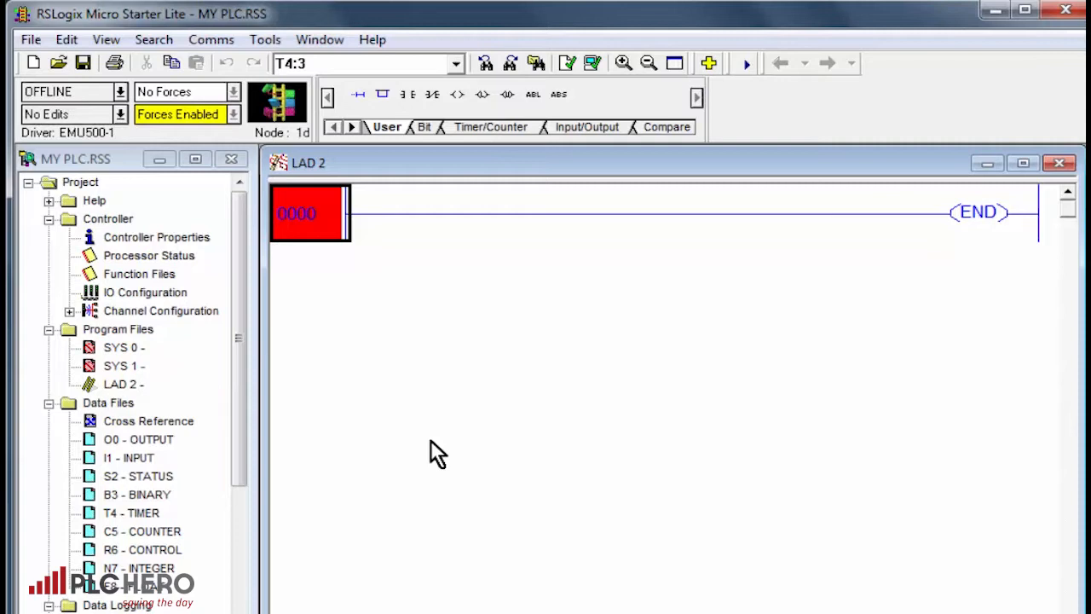
mouse_move(152, 136)
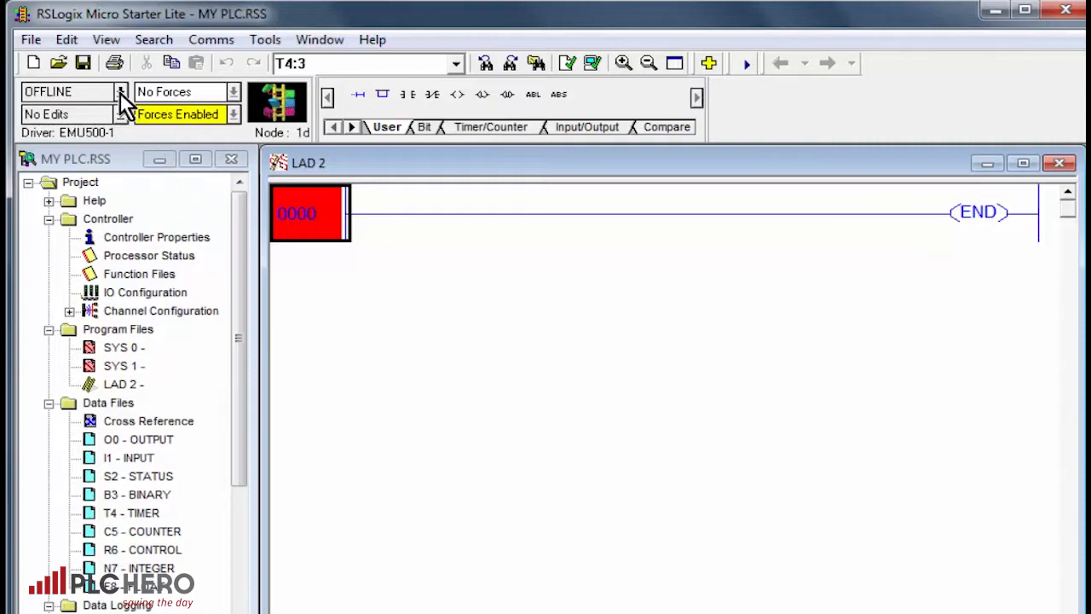
- Download MY PLC to the emulated MicroLogix 1100 and accept going online afterwards
click(121, 92)
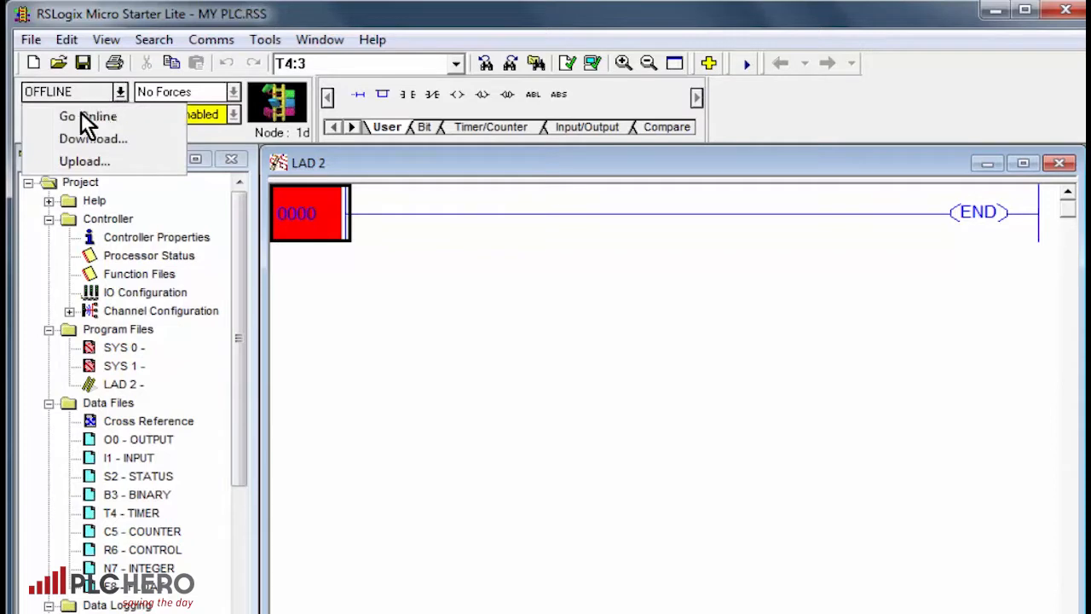
mouse_move(120, 152)
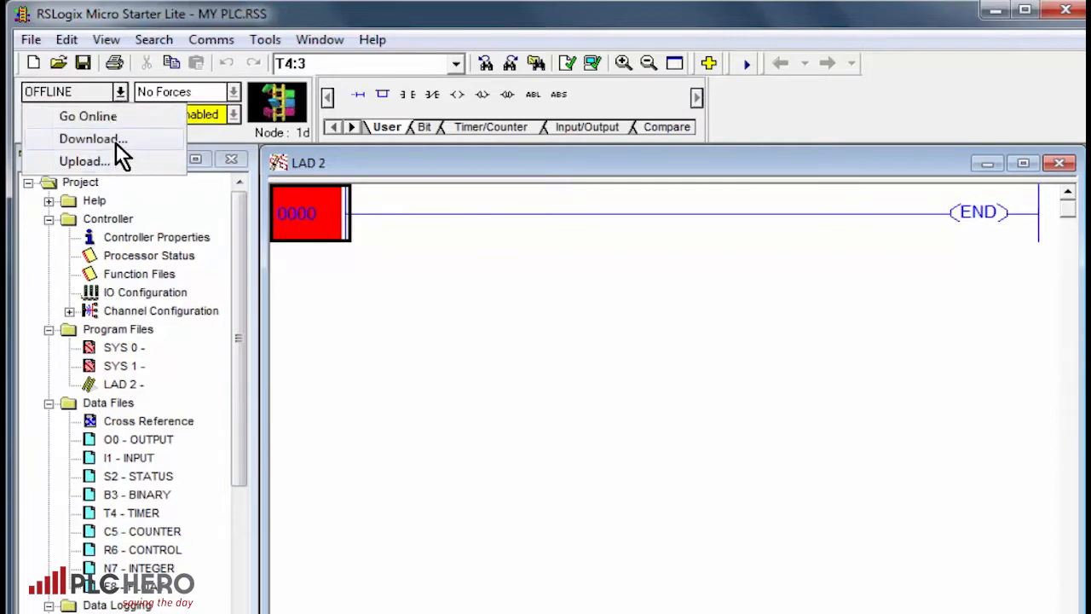
click(89, 116)
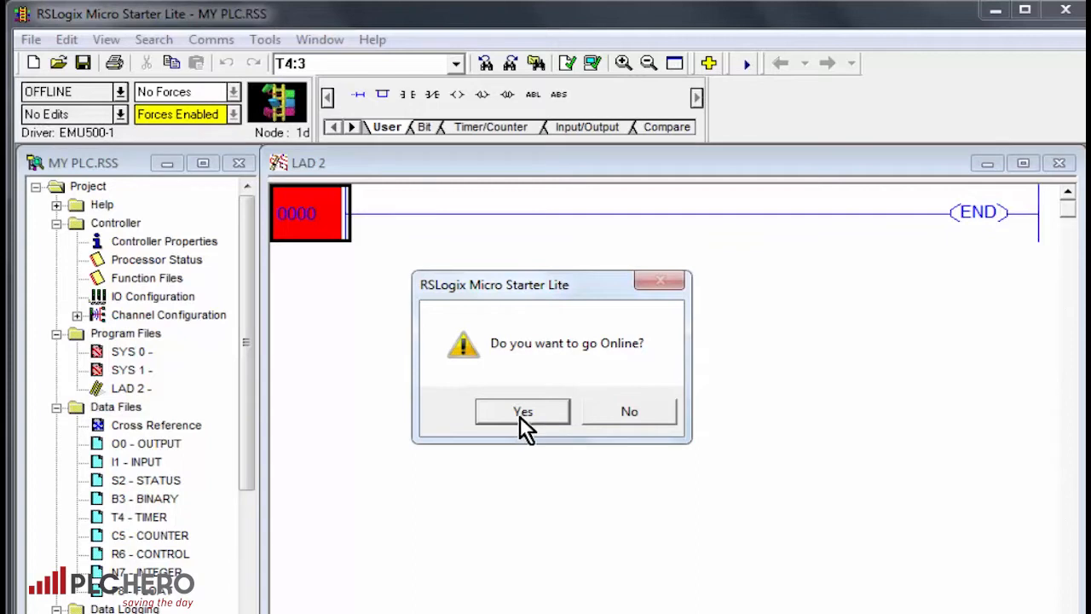
click(521, 410)
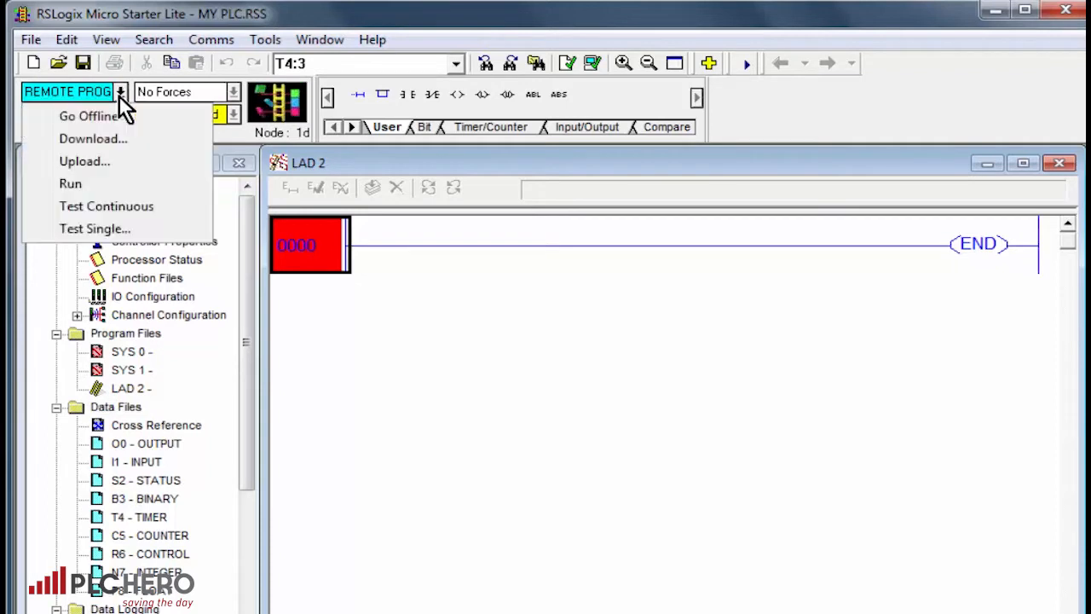
mouse_move(70, 184)
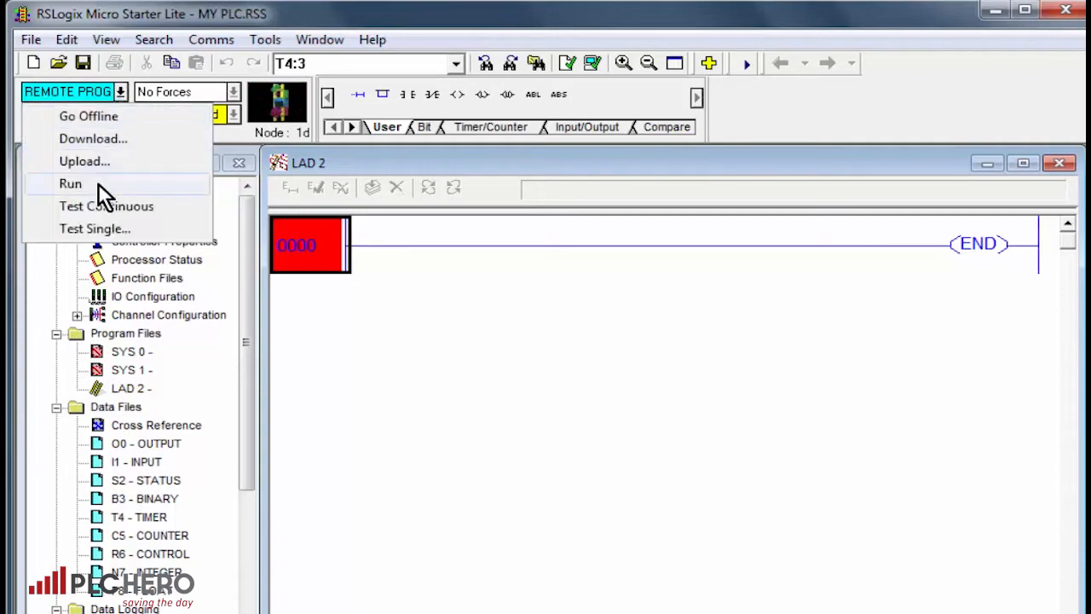
- Switch the emulated controller from REMOTE PROG to RUN and confirm the mode change
click(69, 184)
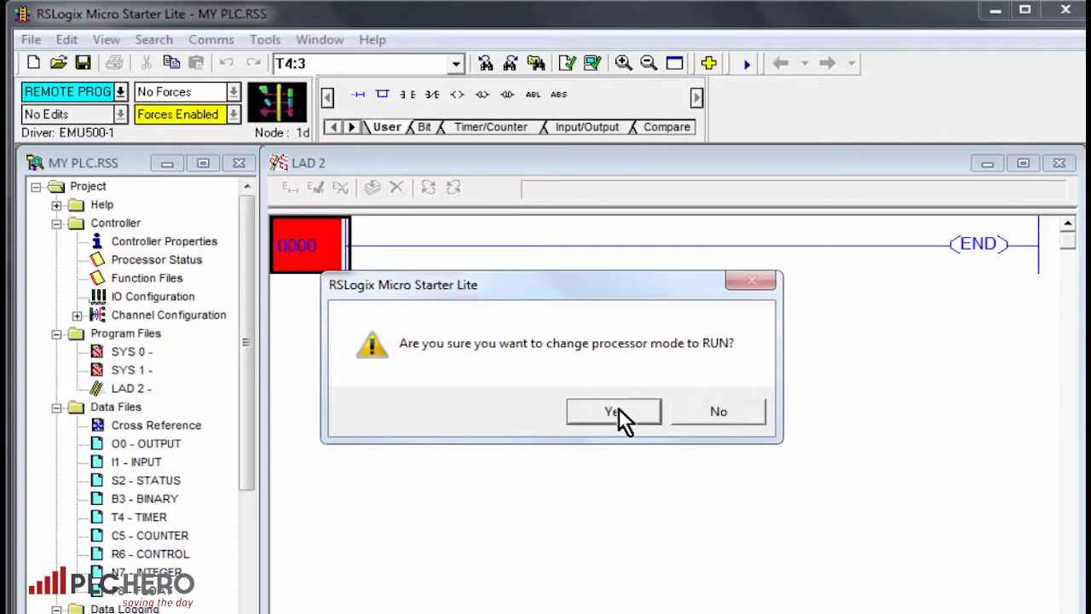
click(614, 411)
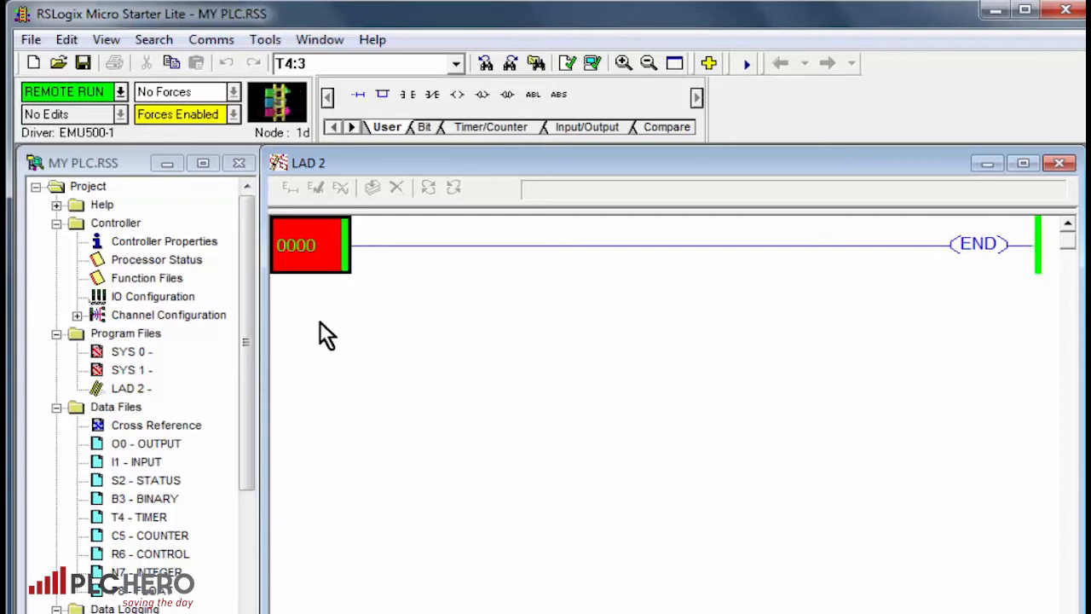
mouse_move(322, 368)
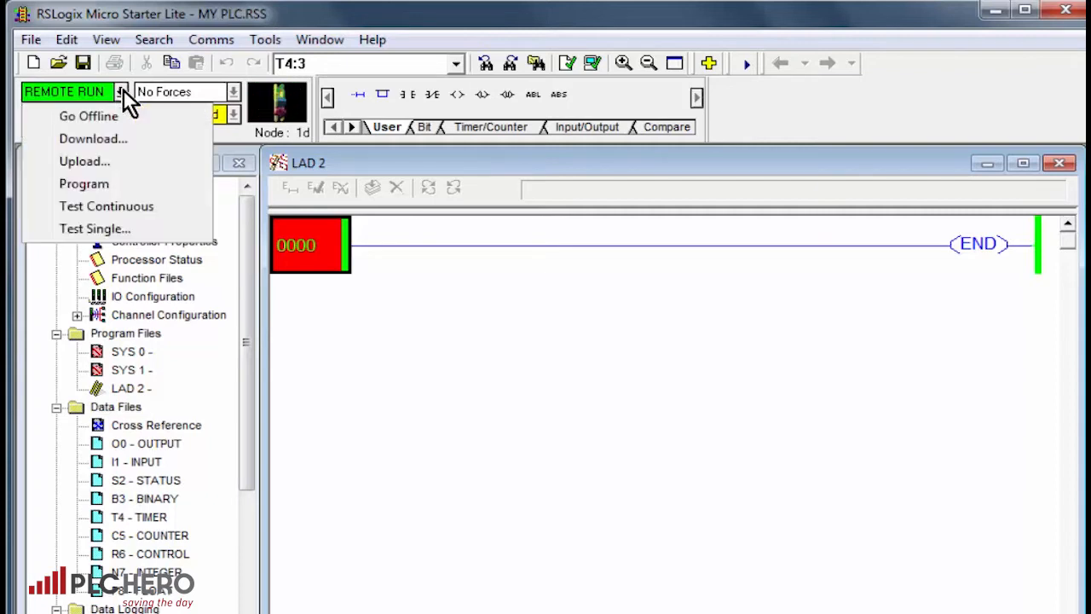
mouse_move(89, 116)
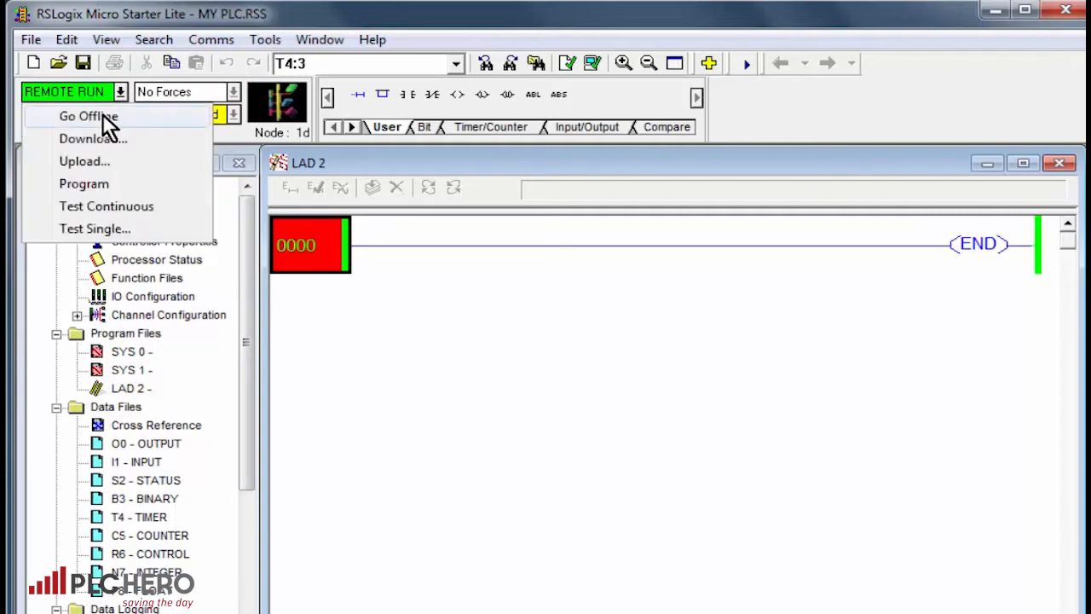
- Go offline from REMOTE RUN and close the MY PLC.RSS project
click(88, 116)
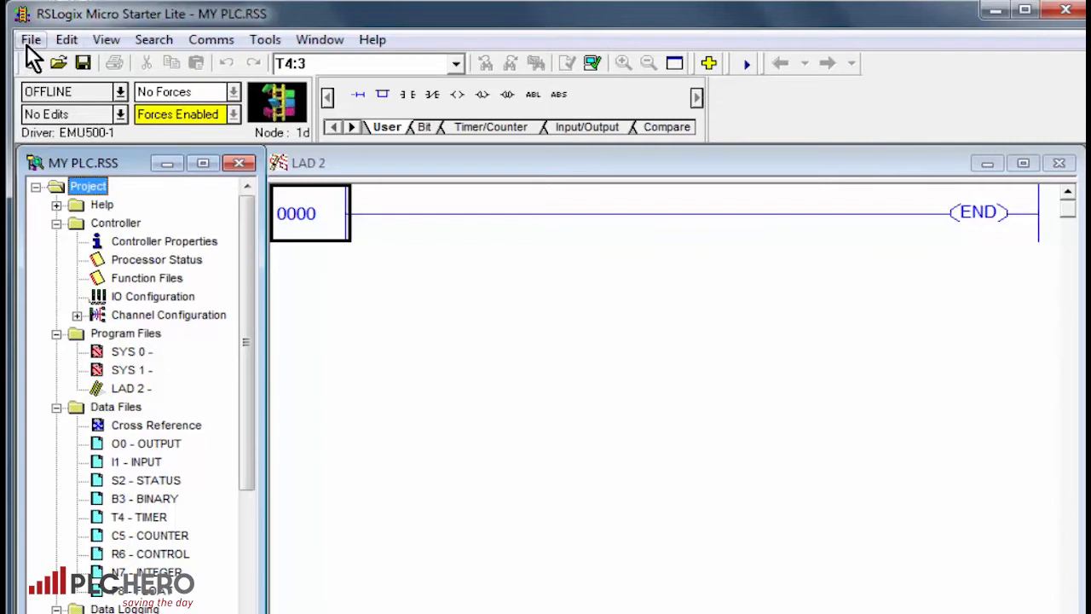
click(31, 39)
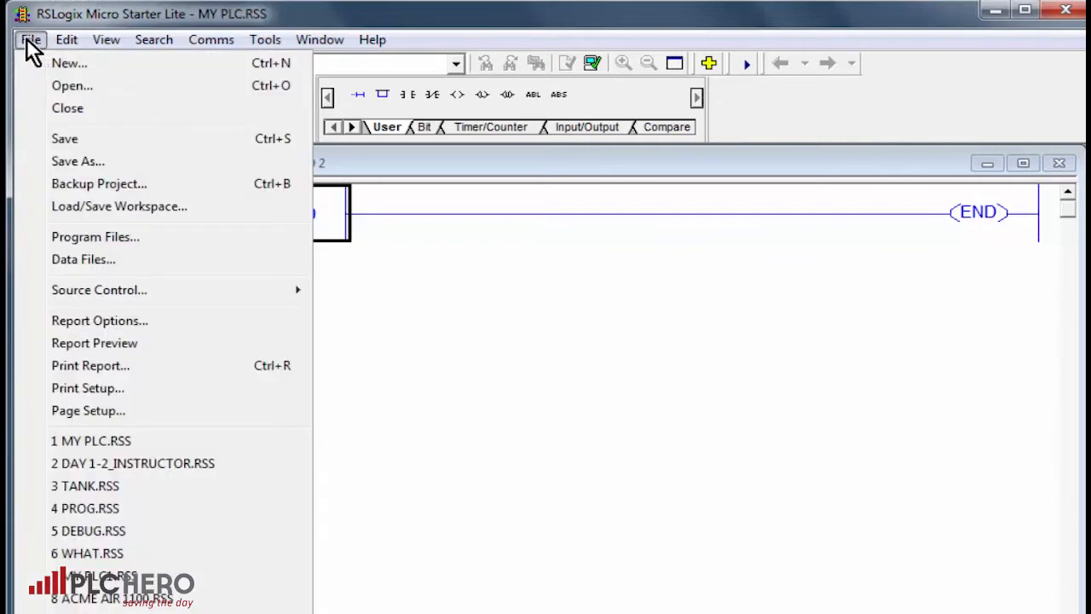
mouse_move(68, 109)
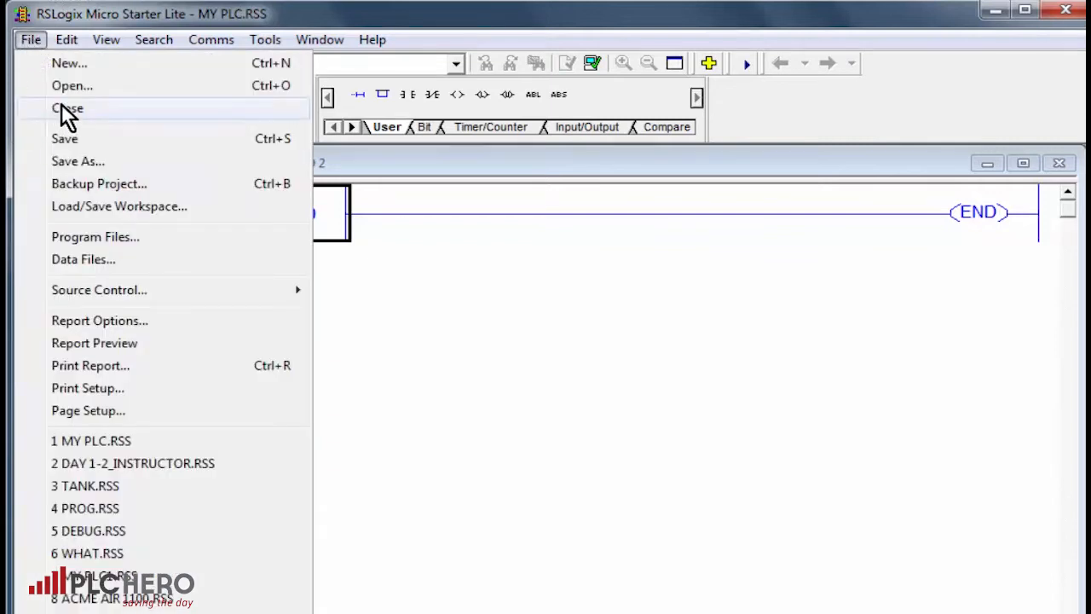
click(68, 109)
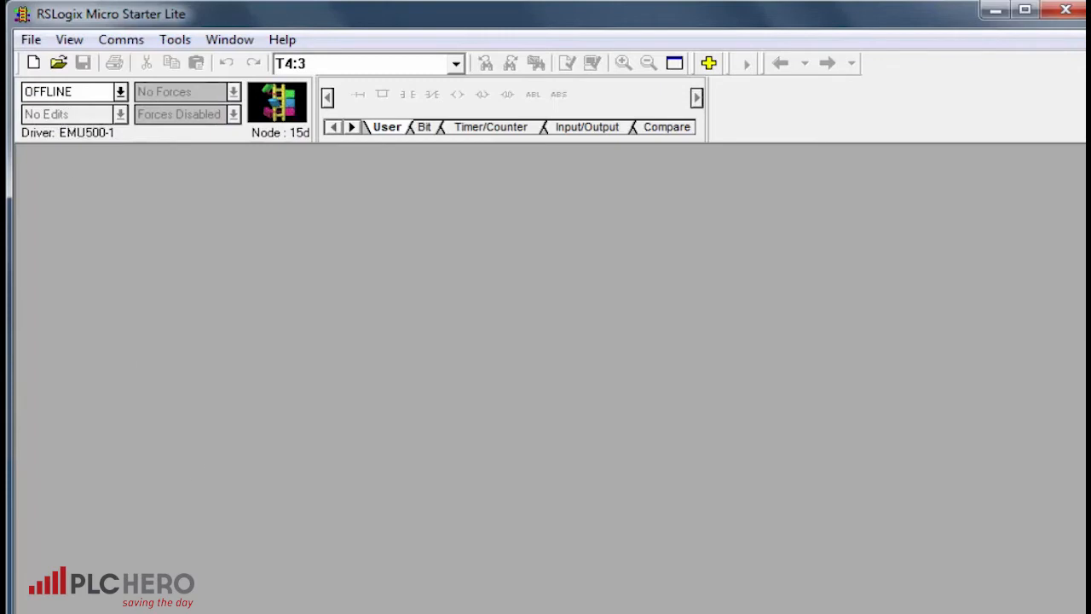
mouse_move(119, 39)
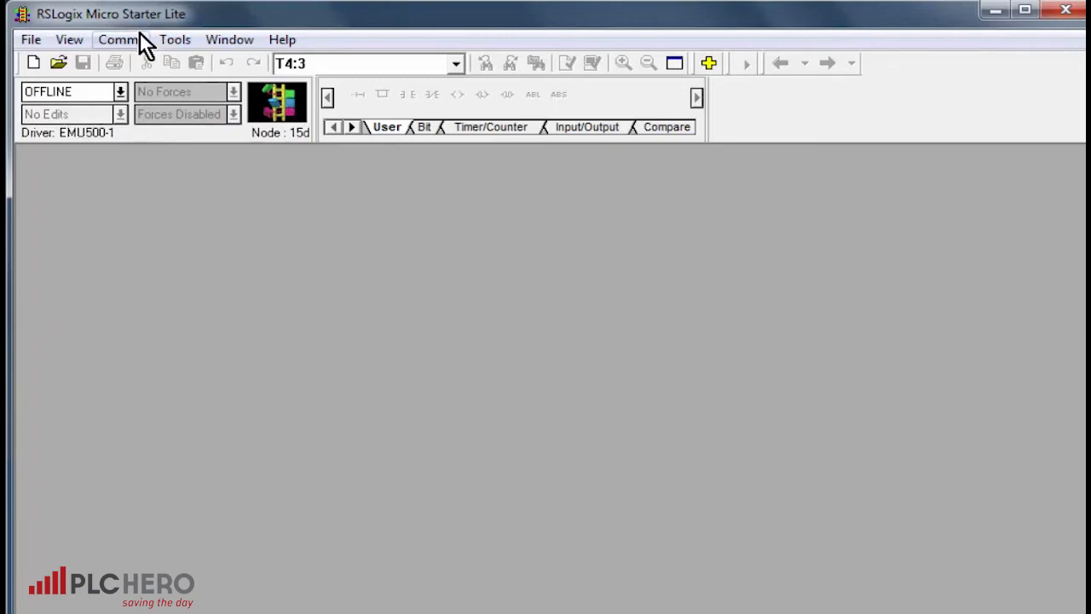
- Via System Comms, browse EMU500-1 DH-485, select node 01 MicroLogix 1100 MY PLC and go online
click(119, 39)
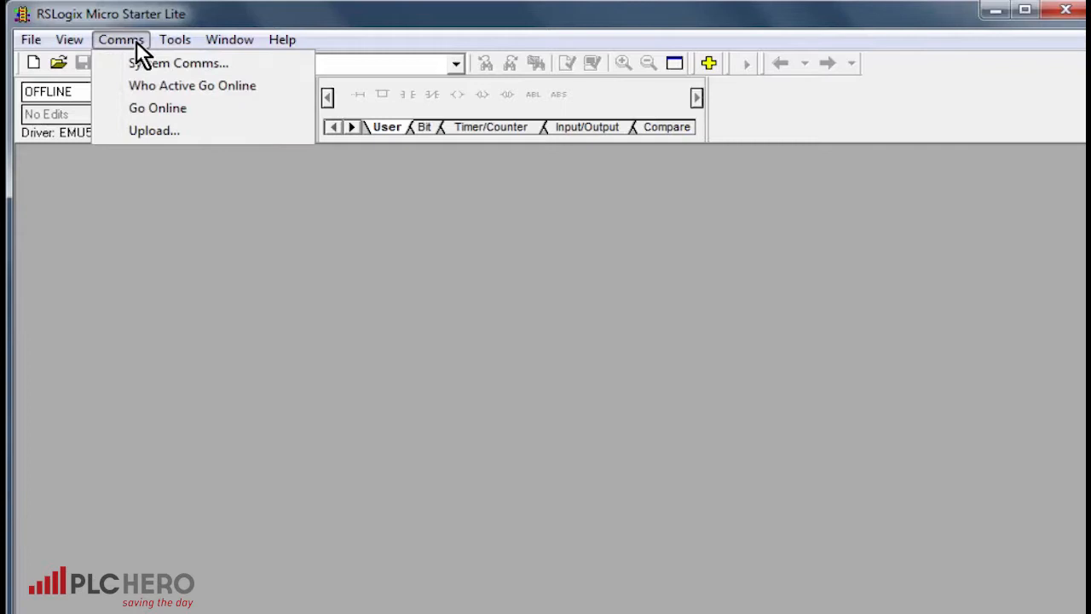
click(179, 61)
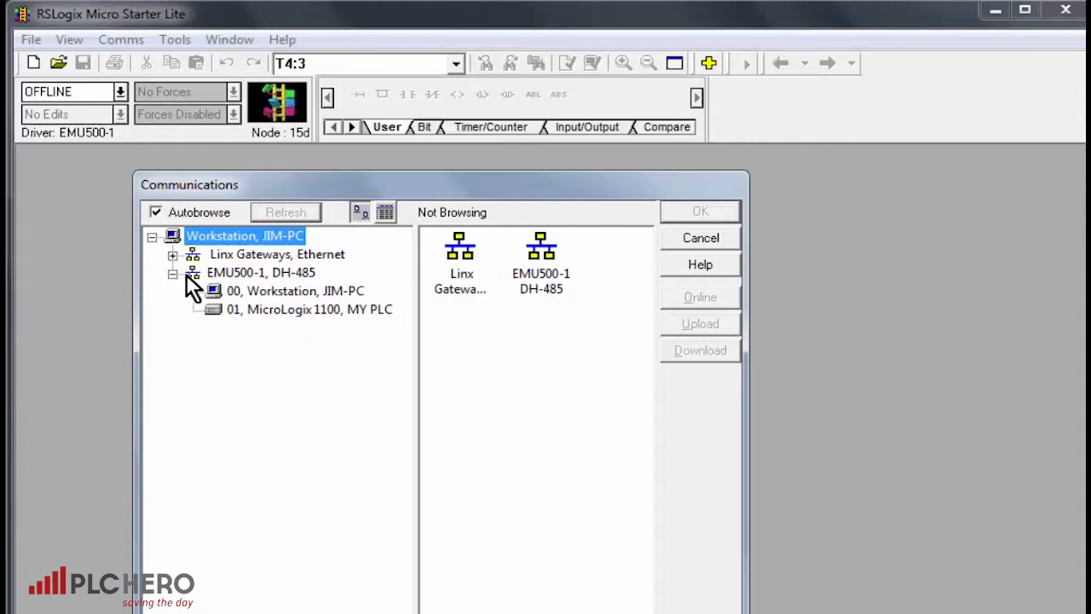
click(263, 273)
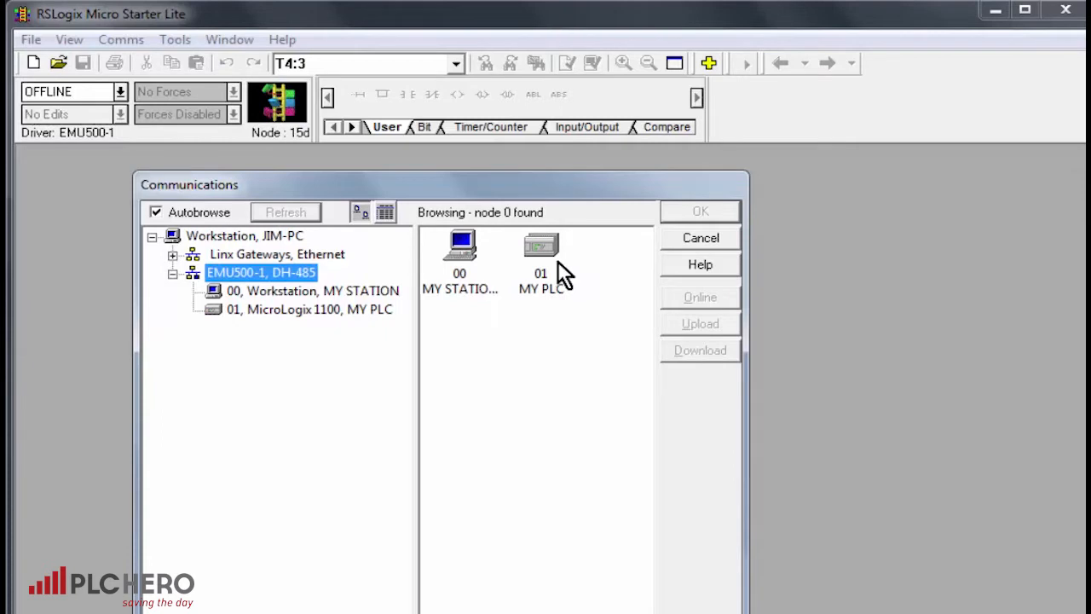
mouse_move(474, 321)
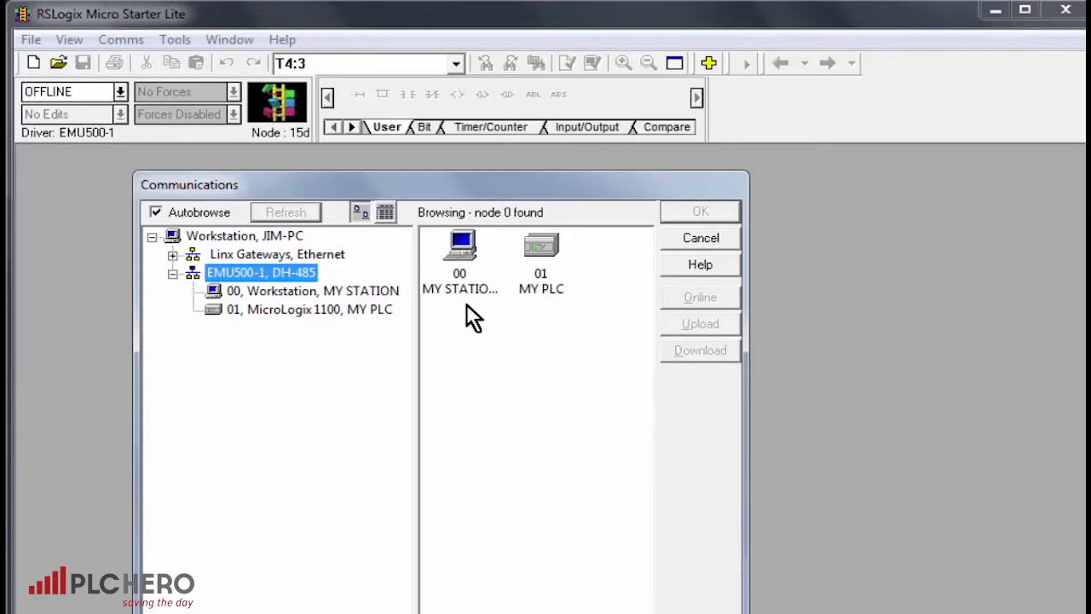
mouse_move(559, 294)
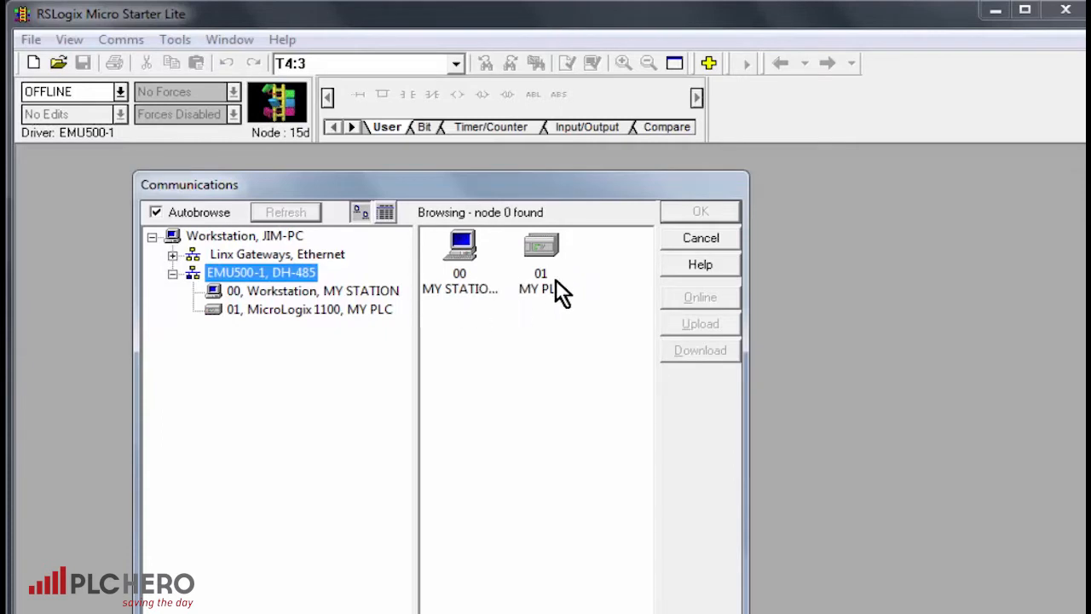
mouse_move(554, 321)
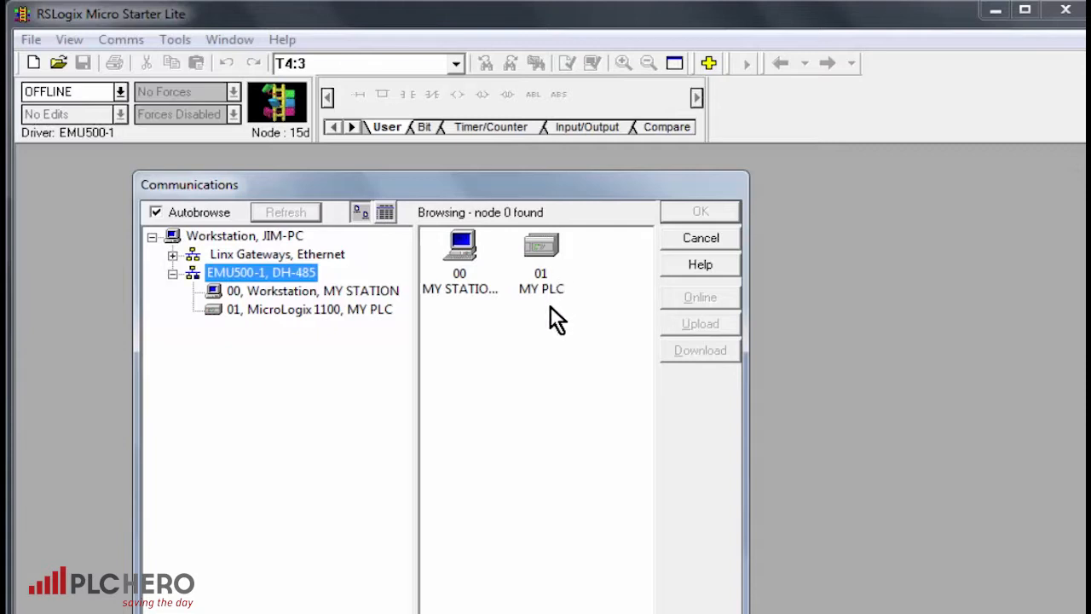
mouse_move(535, 399)
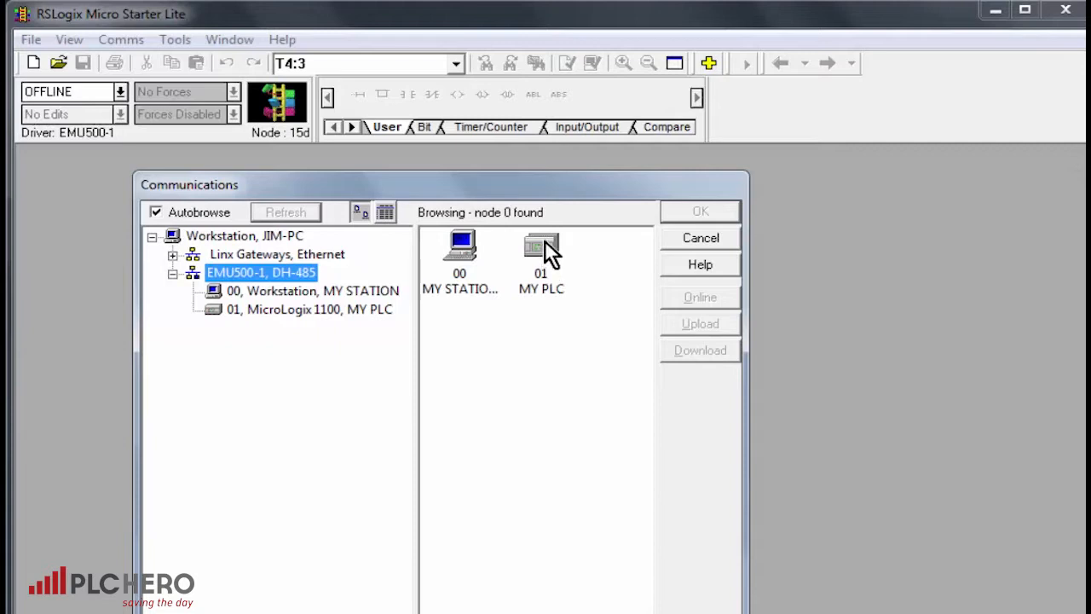
click(543, 253)
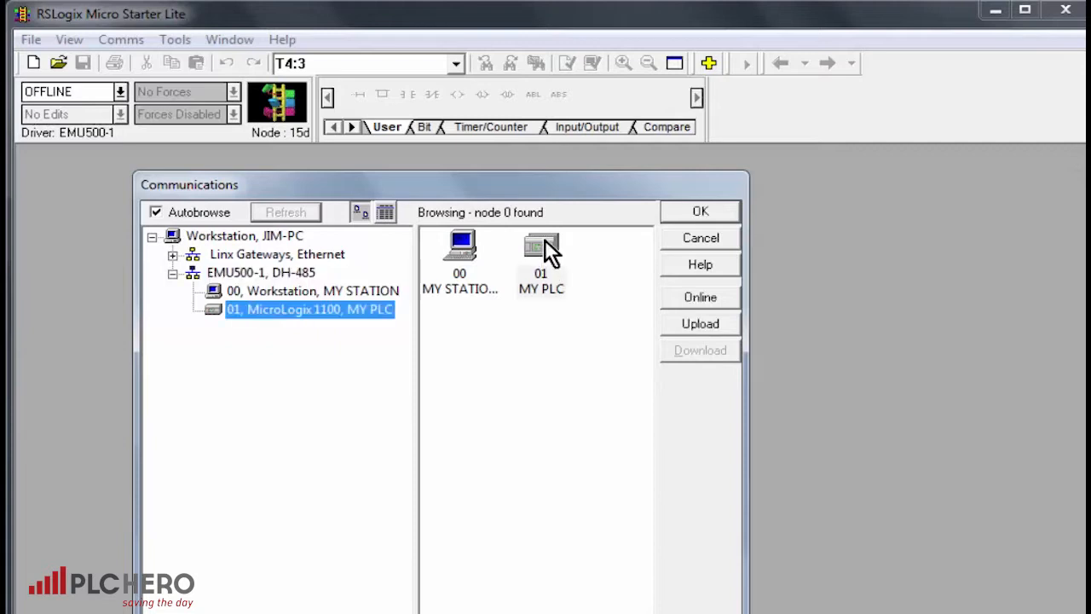
click(542, 256)
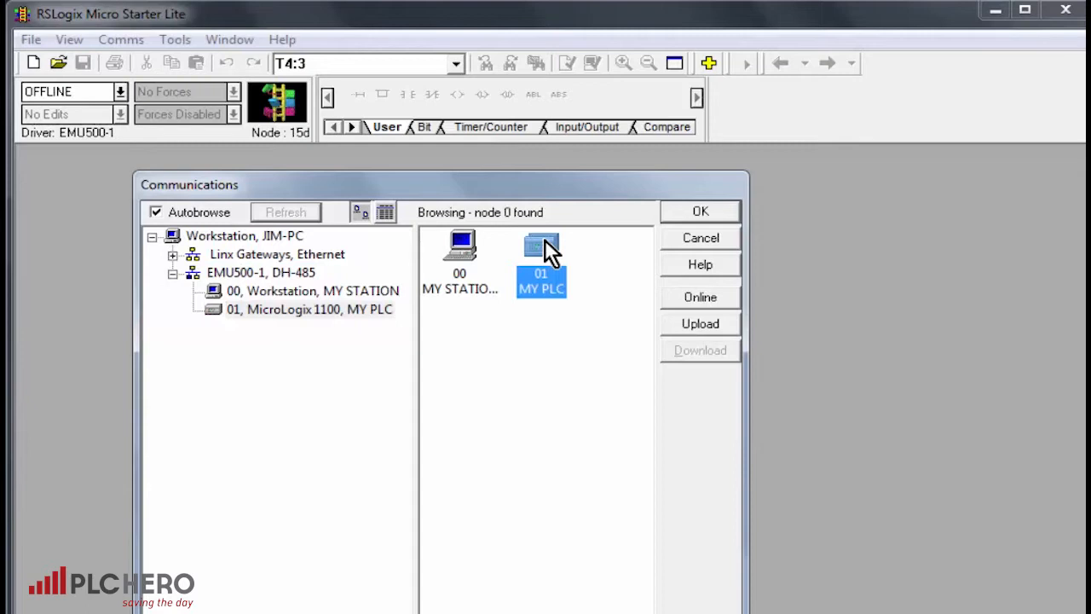
mouse_move(713, 307)
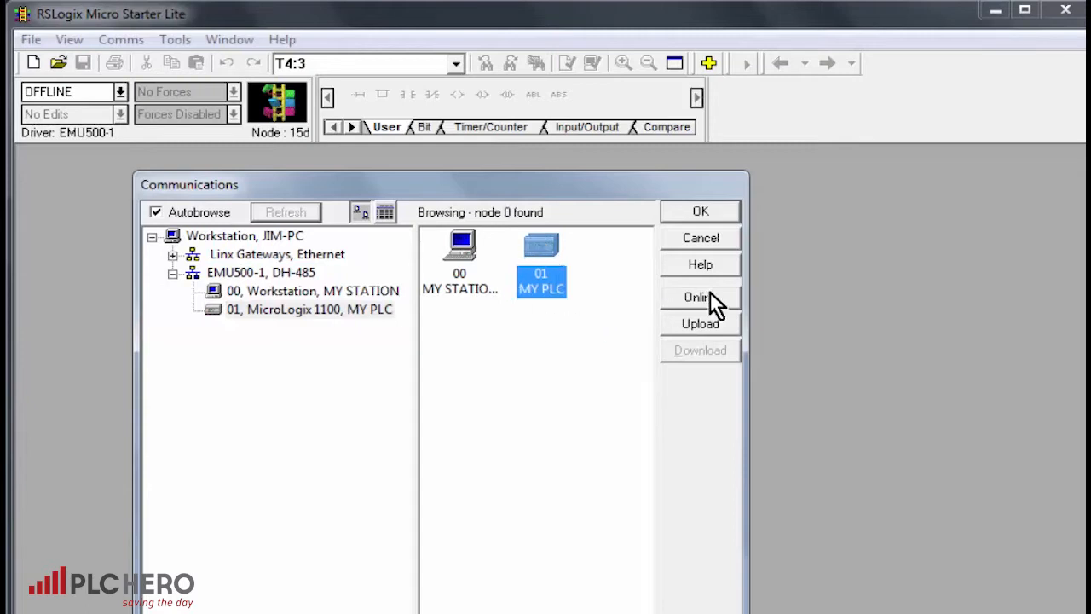
mouse_move(875, 419)
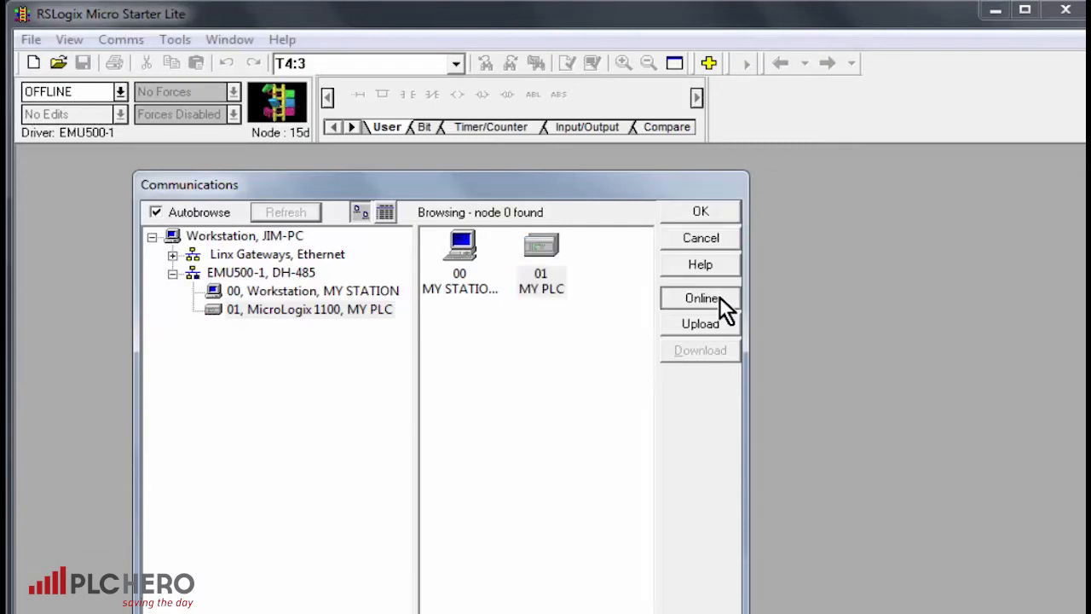
click(699, 297)
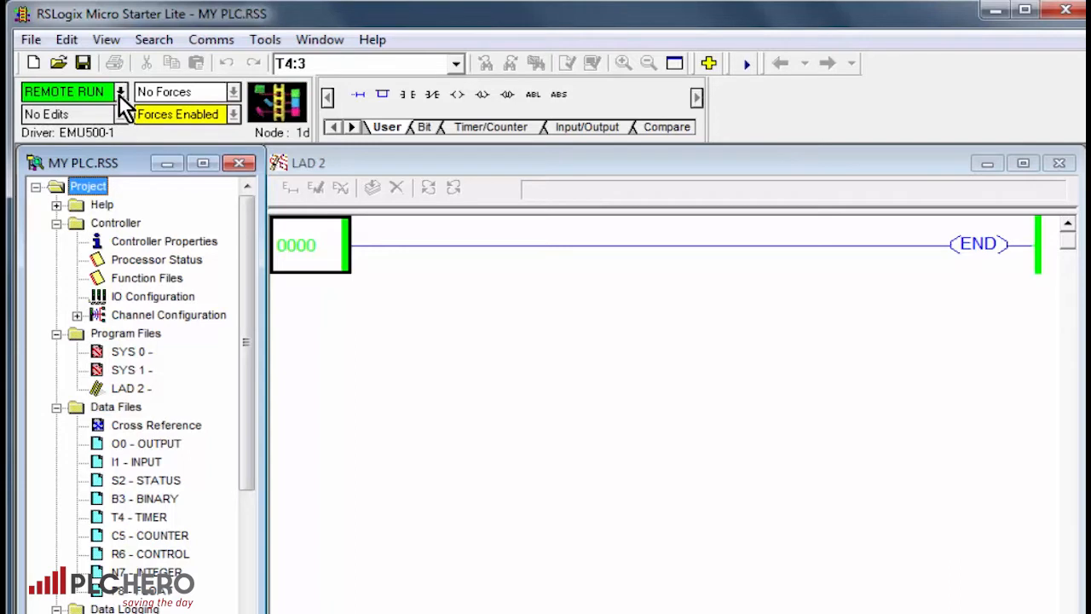
- Go offline from the mode dropdown and close MY PLC.RSS again
click(120, 92)
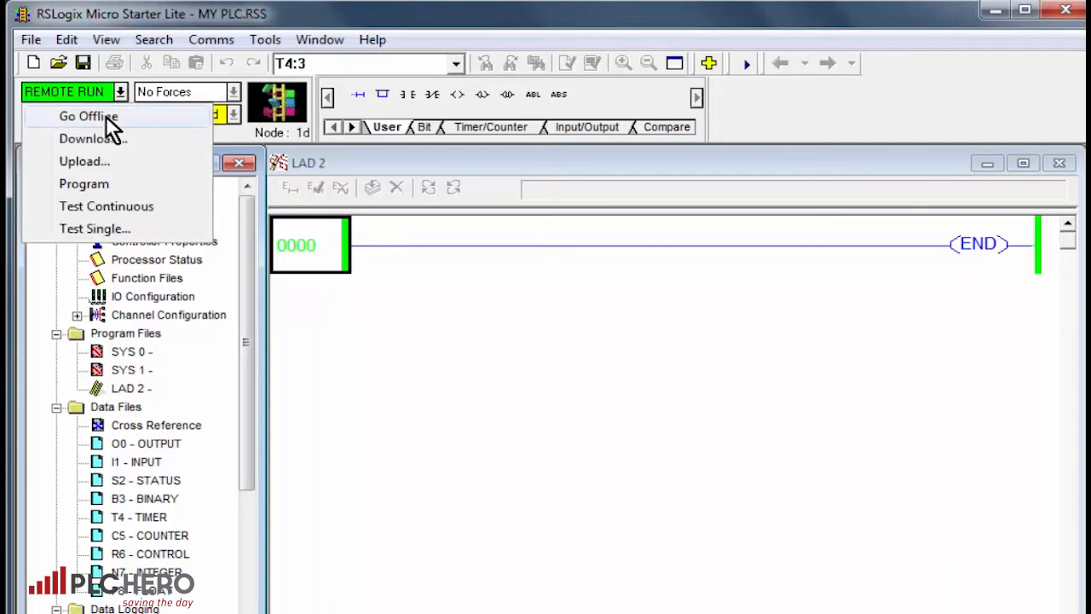
click(89, 116)
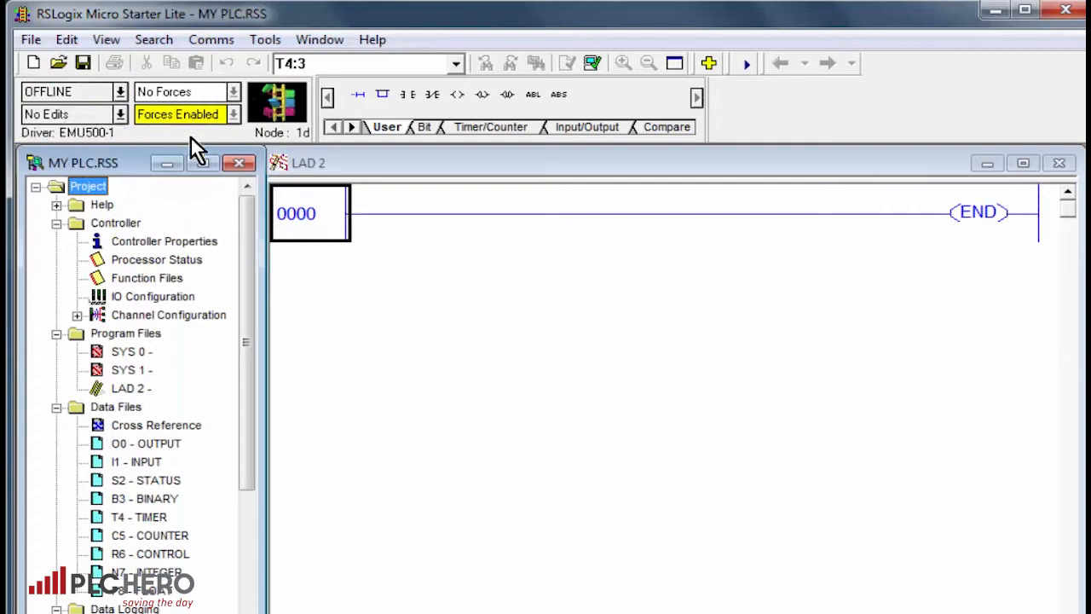
mouse_move(476, 447)
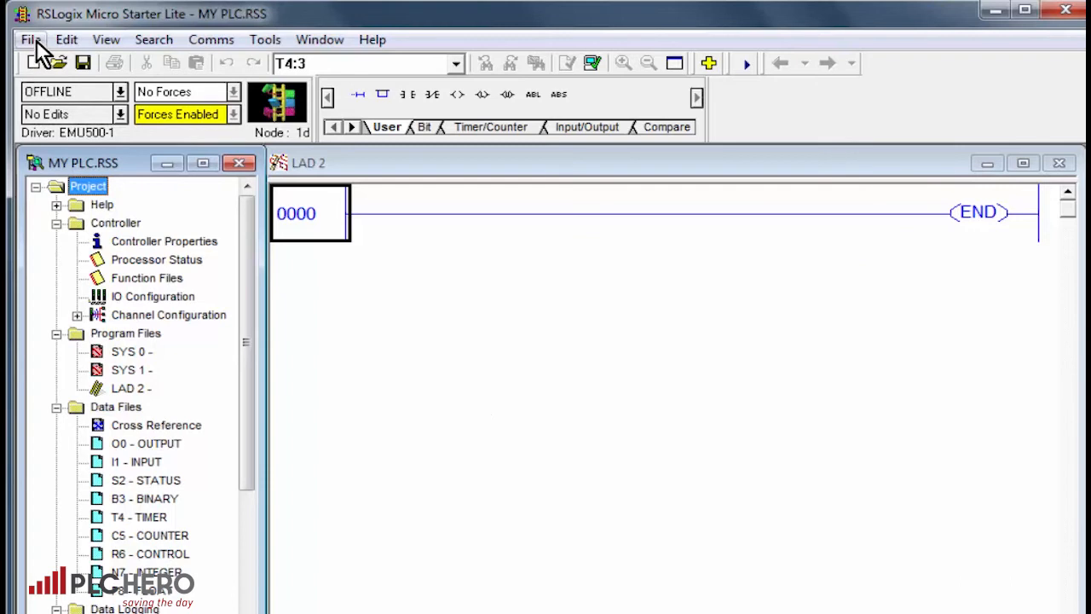
click(30, 40)
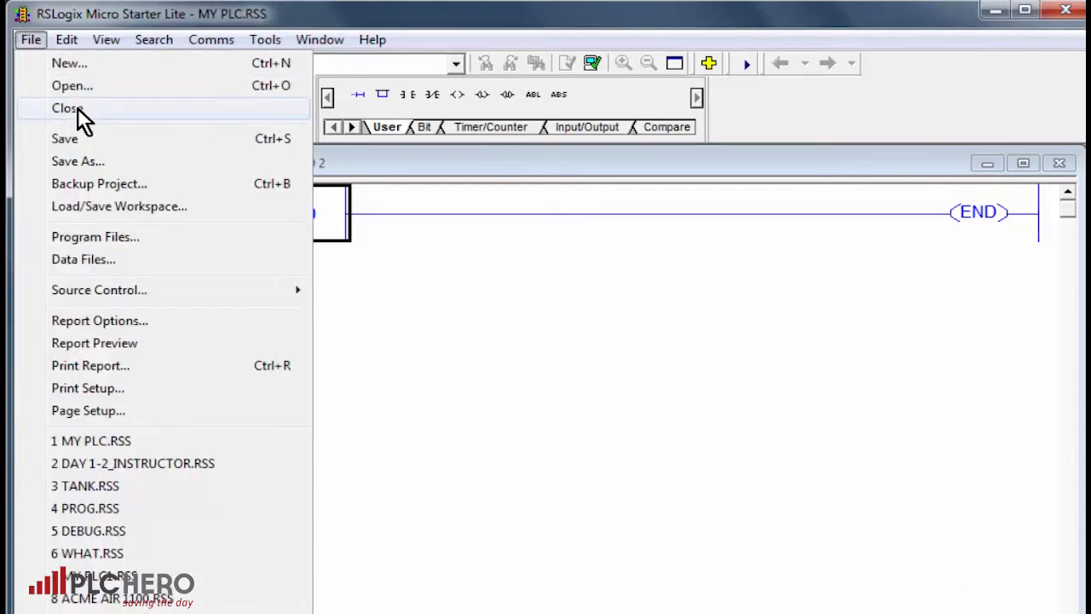
click(64, 108)
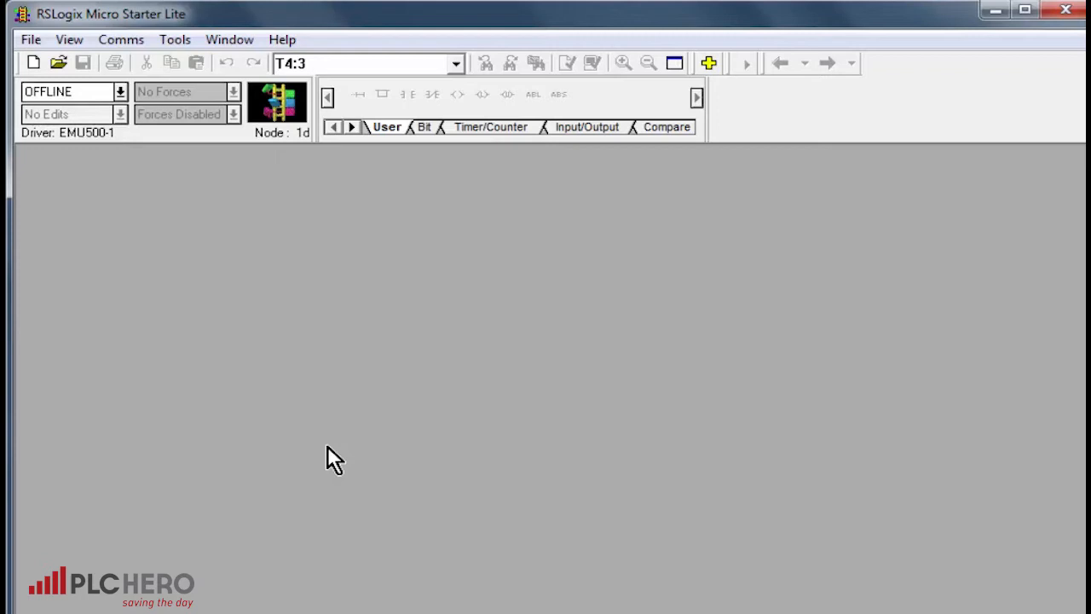
mouse_move(71, 140)
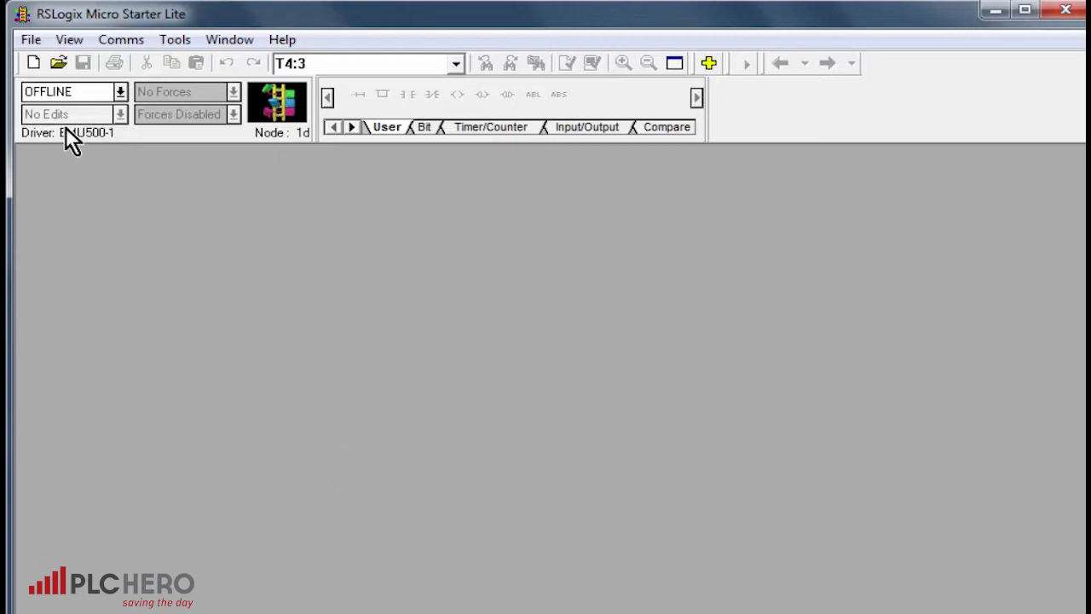
- Reconnect online to node 01 MY PLC through System Comms, back in REMOTE RUN
click(121, 39)
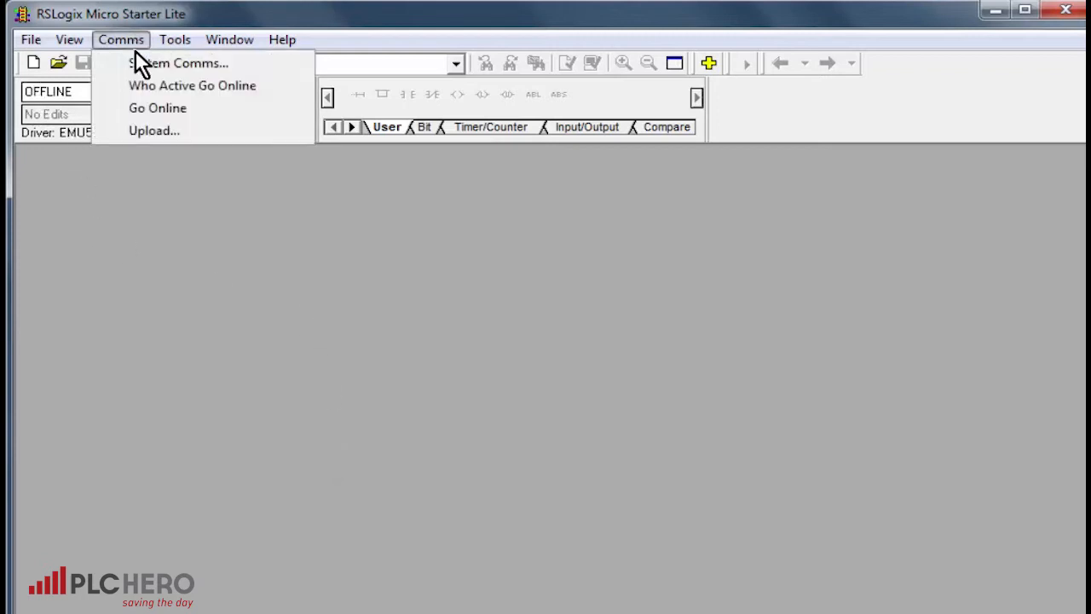
click(179, 61)
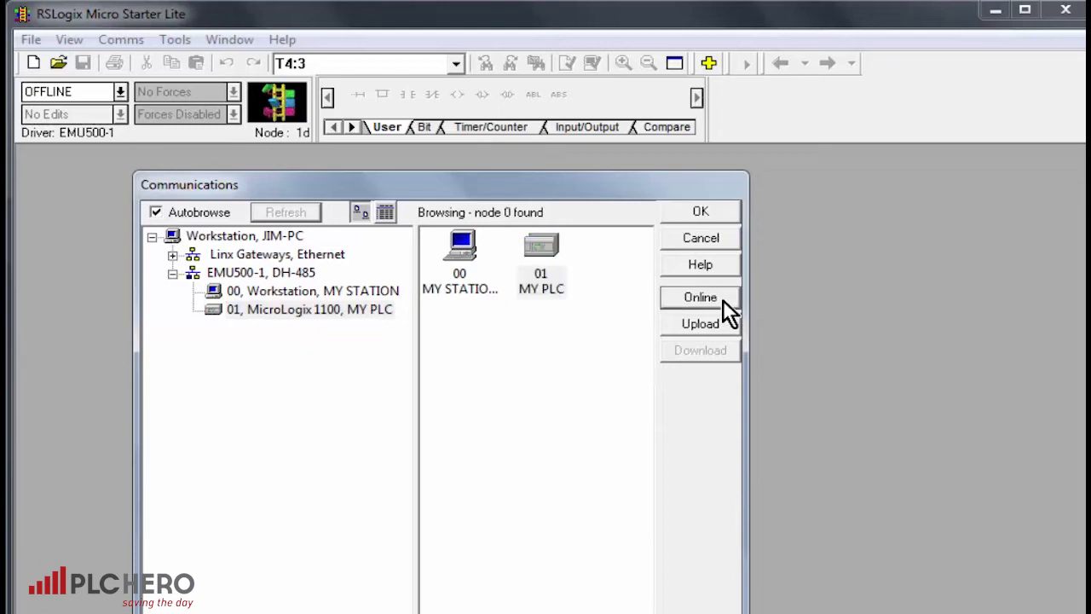
click(699, 297)
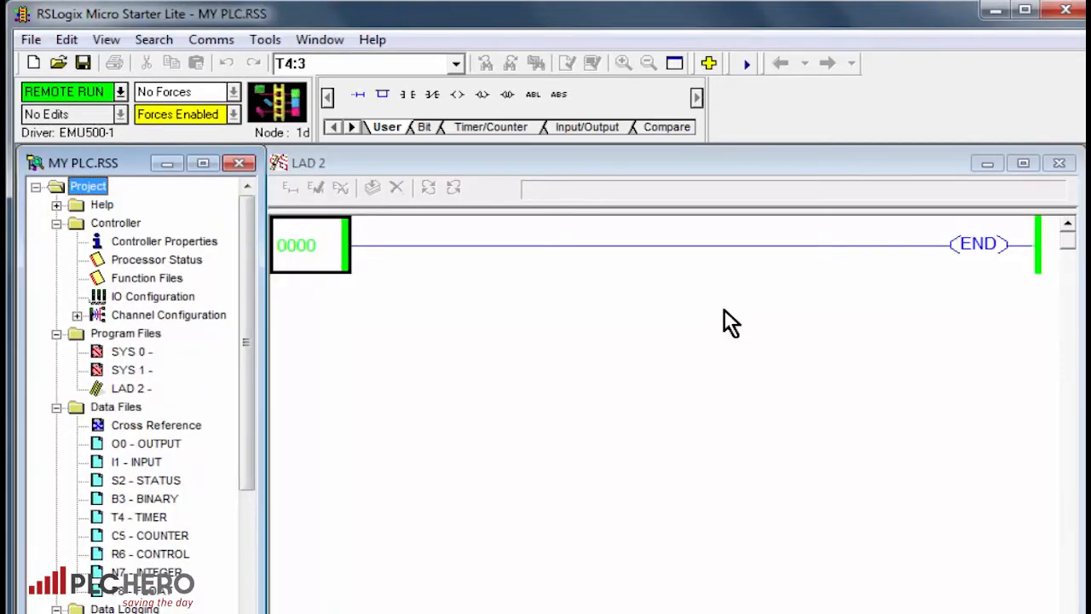